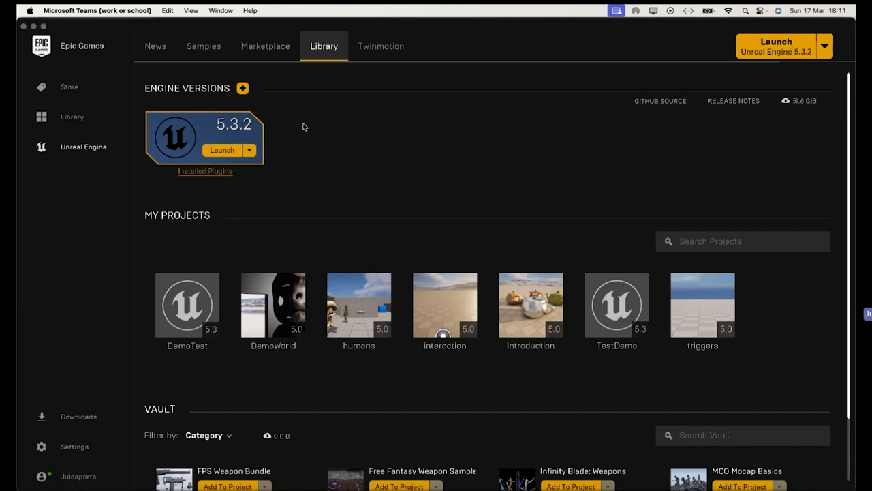
mouse_move(262, 181)
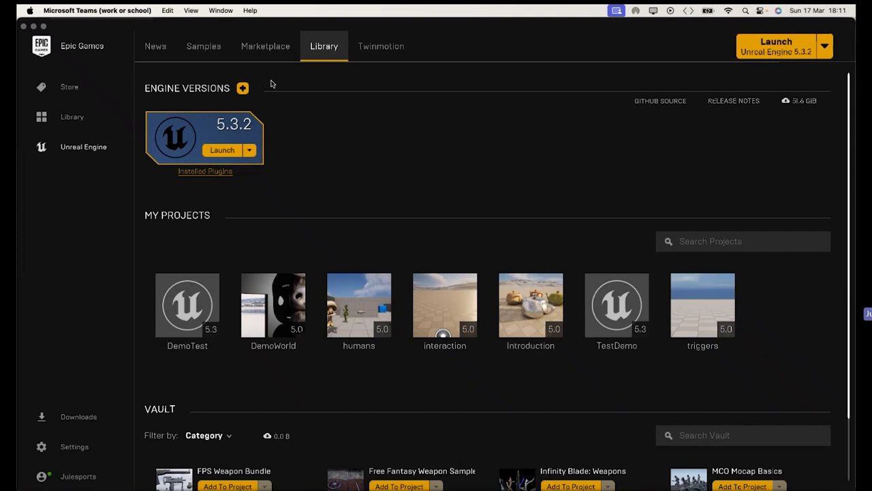
mouse_move(204, 47)
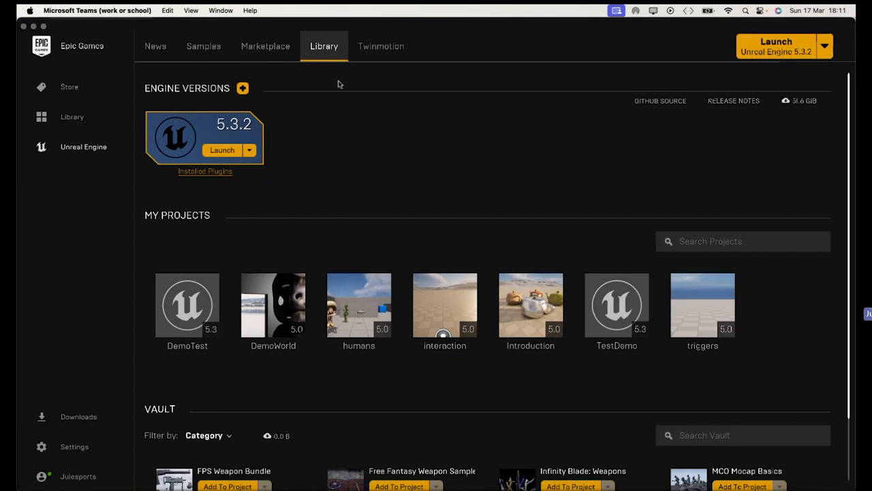
mouse_move(402, 135)
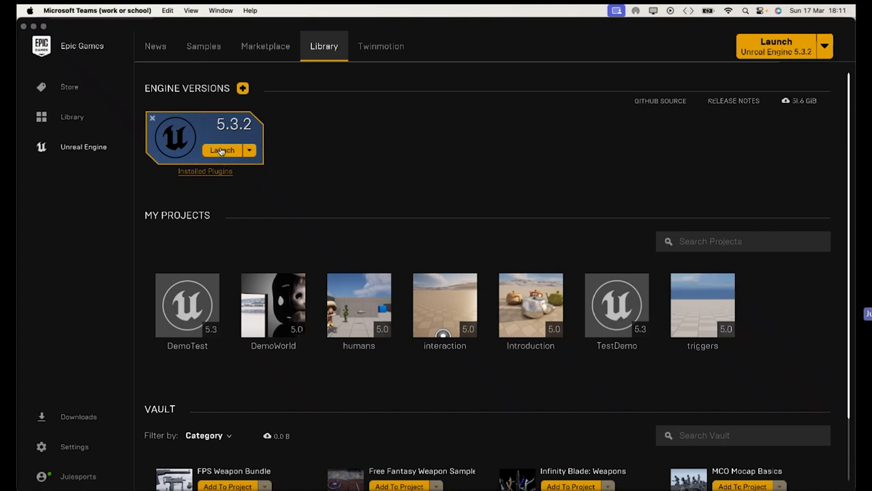
Launch Unreal Engine 5.3.2 from the Library's installed engine versions
left_click(222, 150)
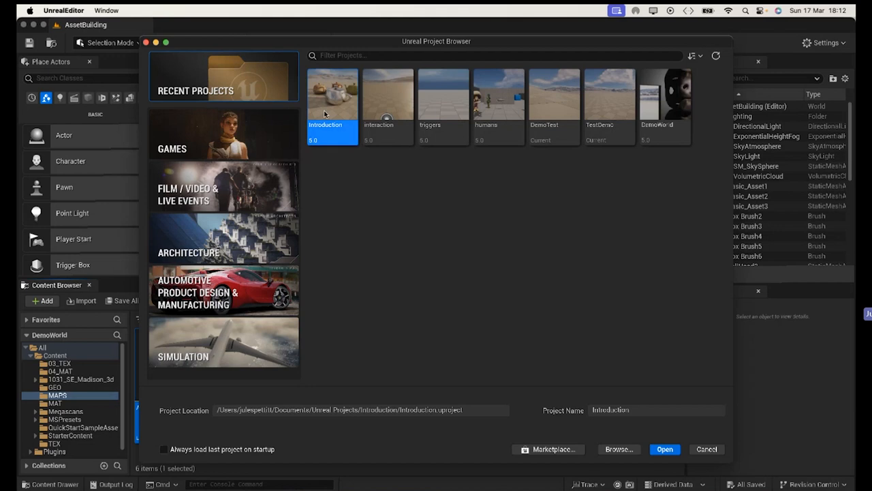
mouse_move(367, 162)
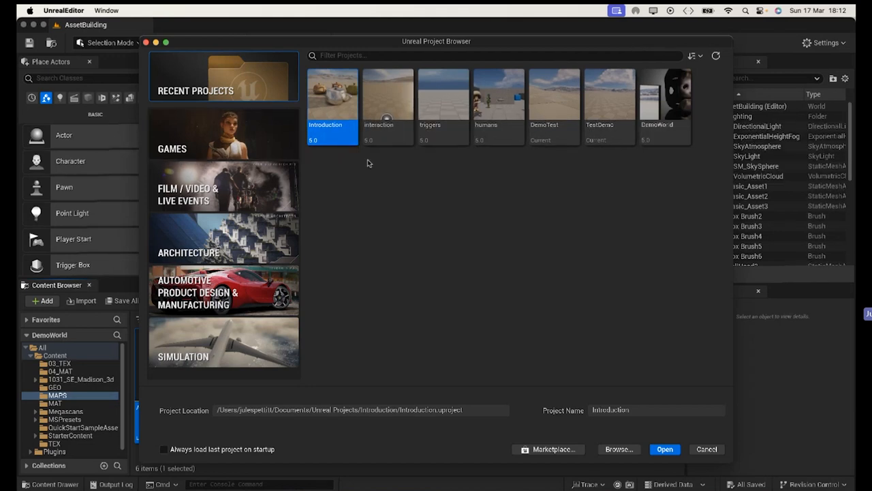
Select the Blank template under the Games category for the new project
left_click(172, 149)
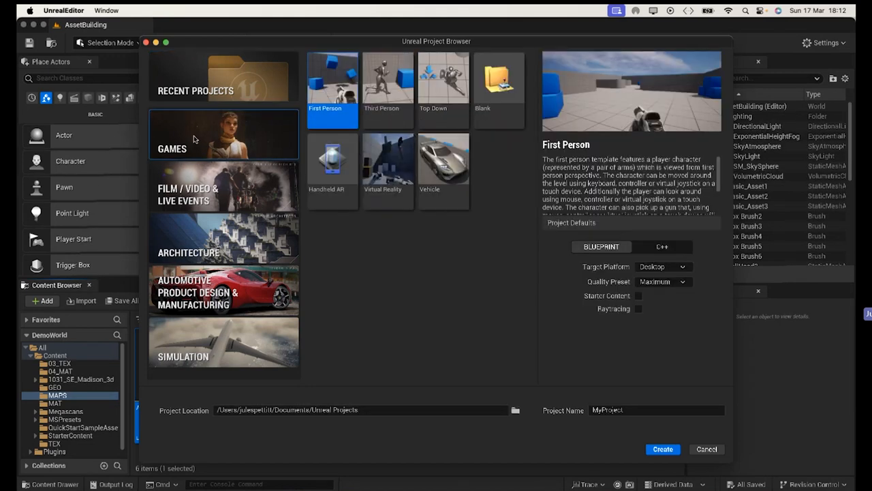
mouse_move(220, 194)
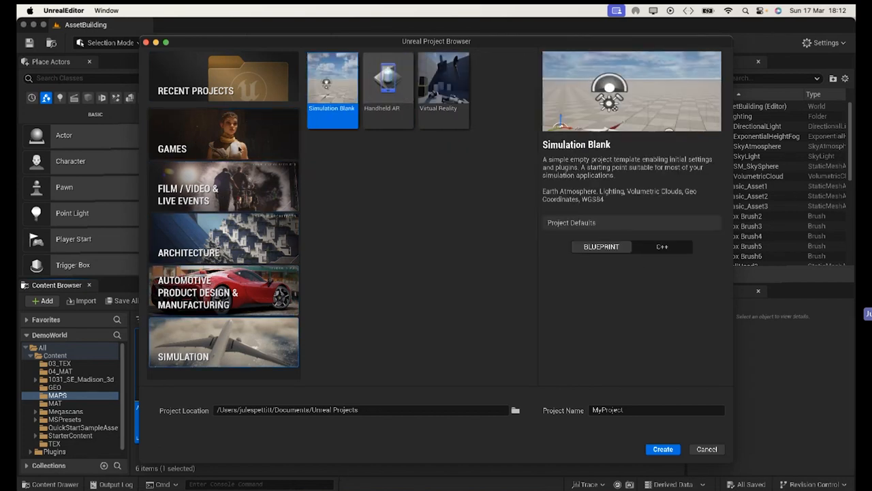
left_click(224, 148)
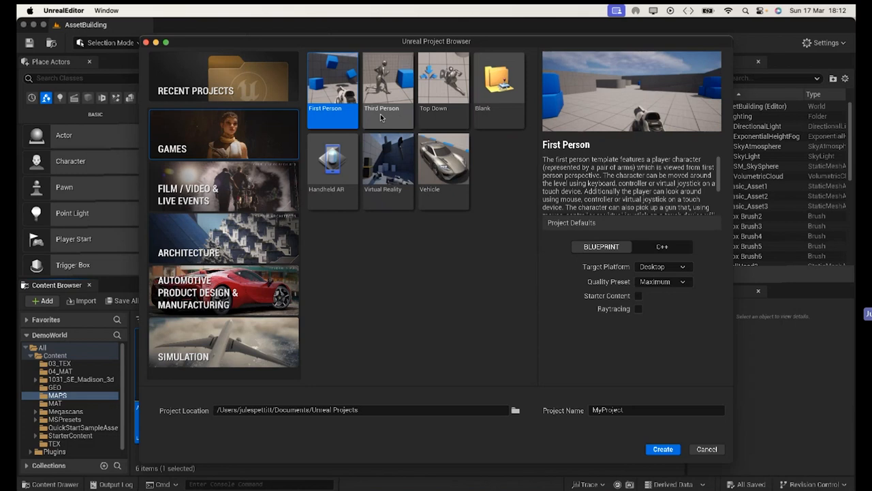
mouse_move(496, 120)
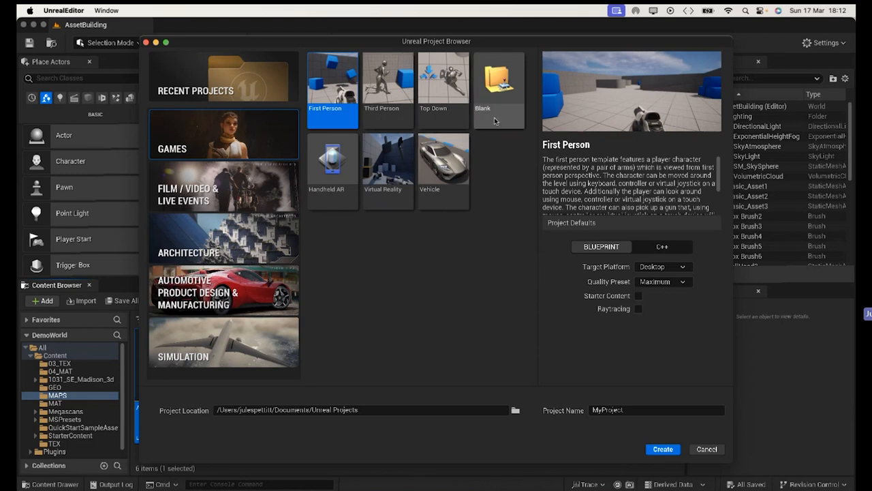
left_click(499, 82)
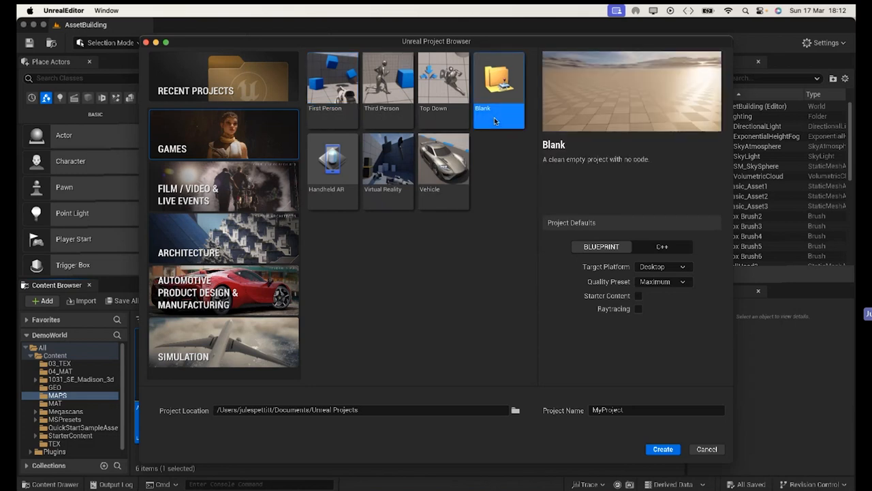
mouse_move(503, 273)
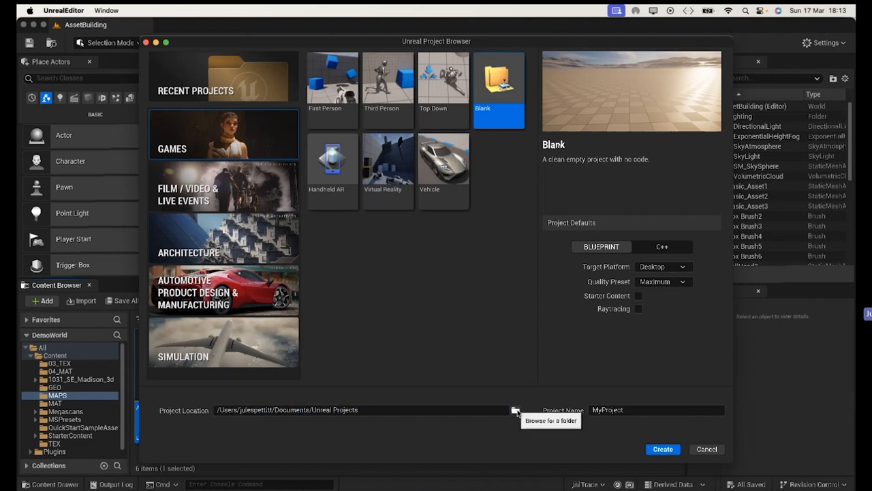
mouse_move(601, 371)
type("Demo")
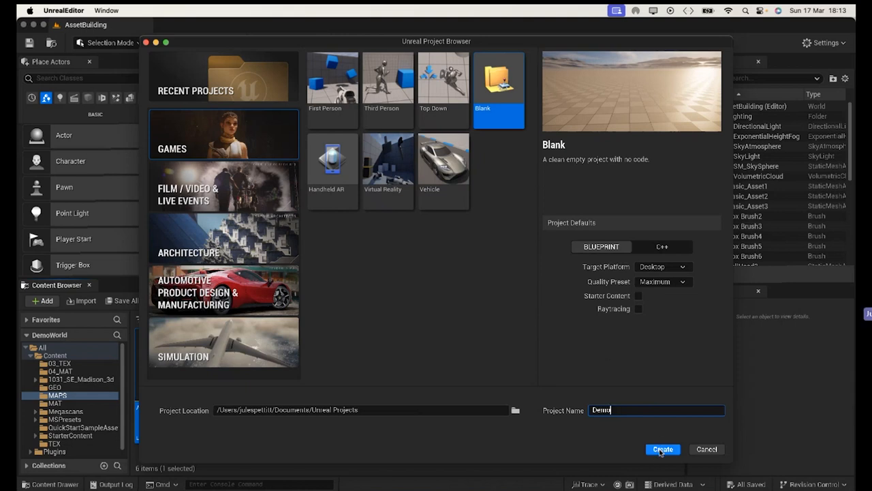
Create the Demo project so its default landscape level loads
left_click(662, 449)
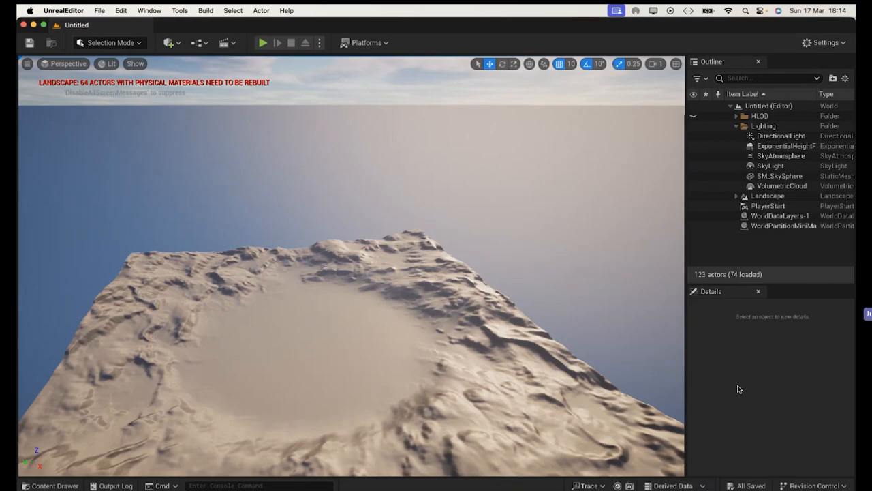
mouse_move(278, 144)
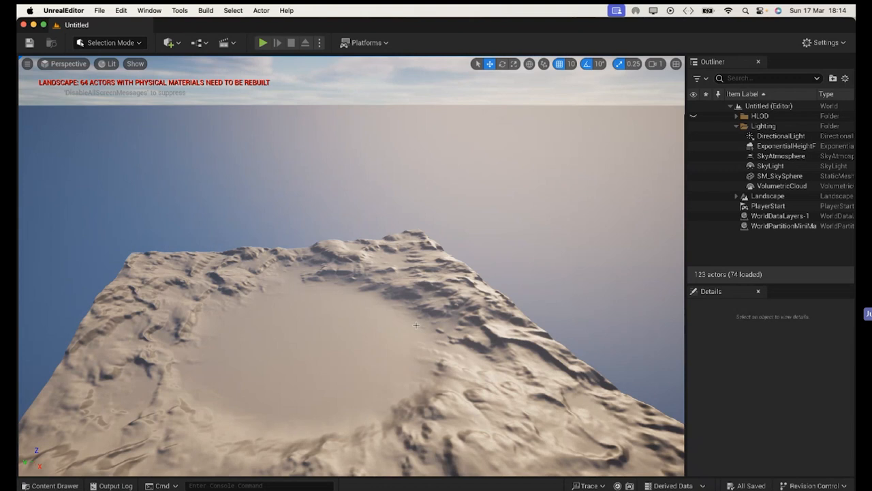
mouse_move(820, 130)
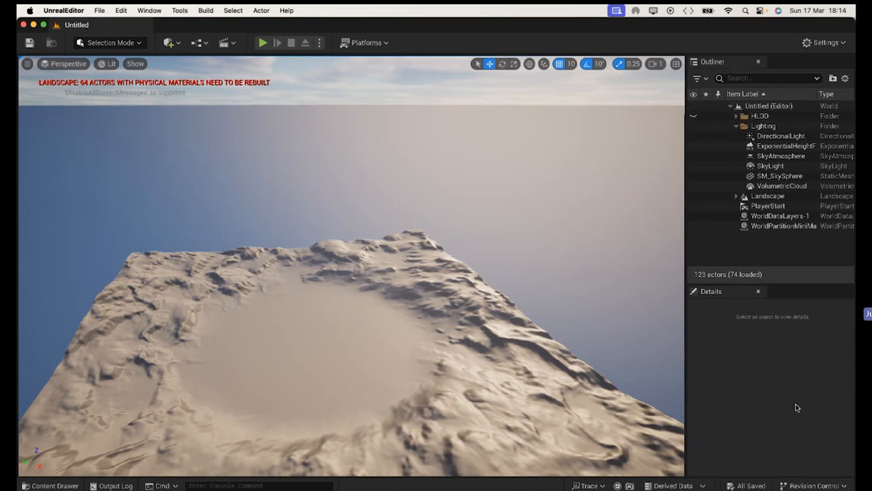
mouse_move(98, 443)
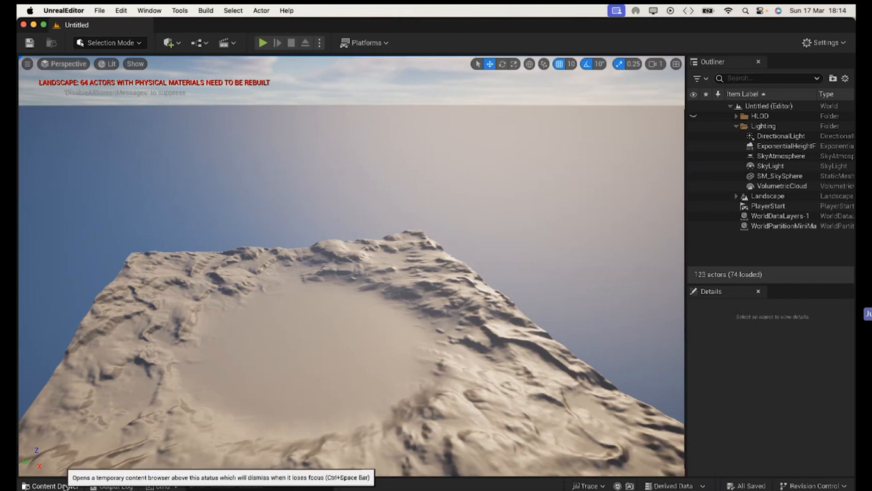
left_click(50, 485)
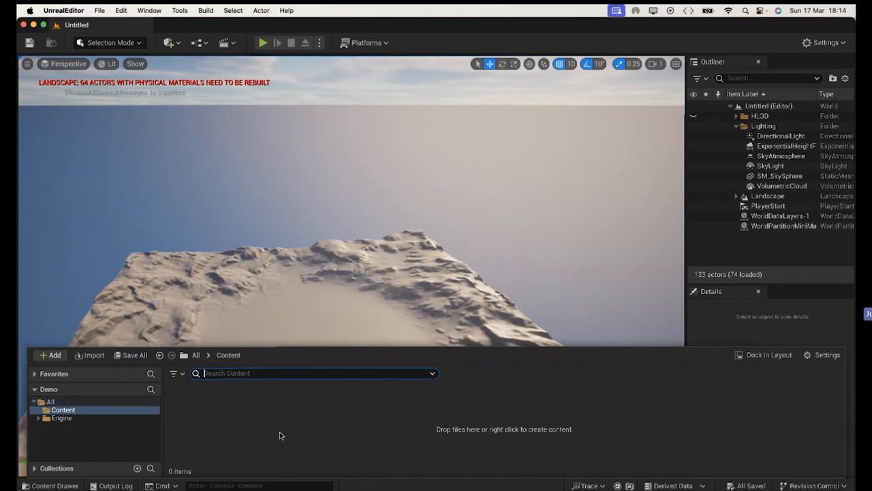
left_click(49, 400)
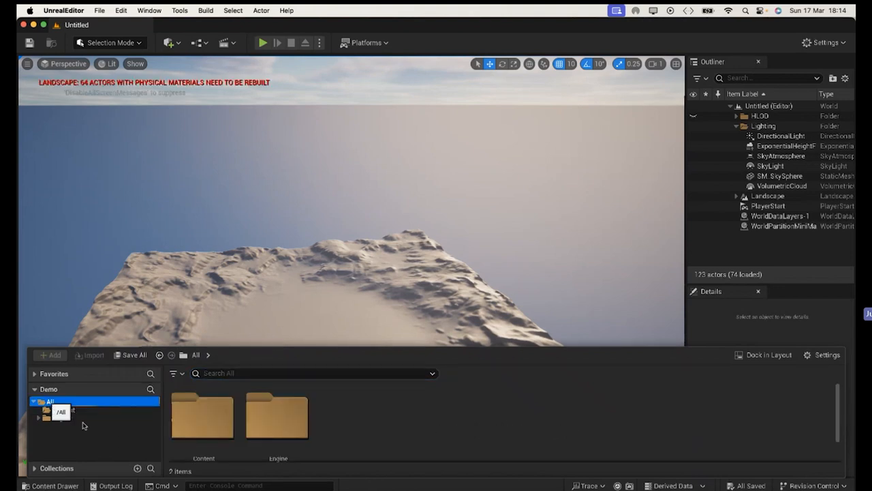
left_click(50, 401)
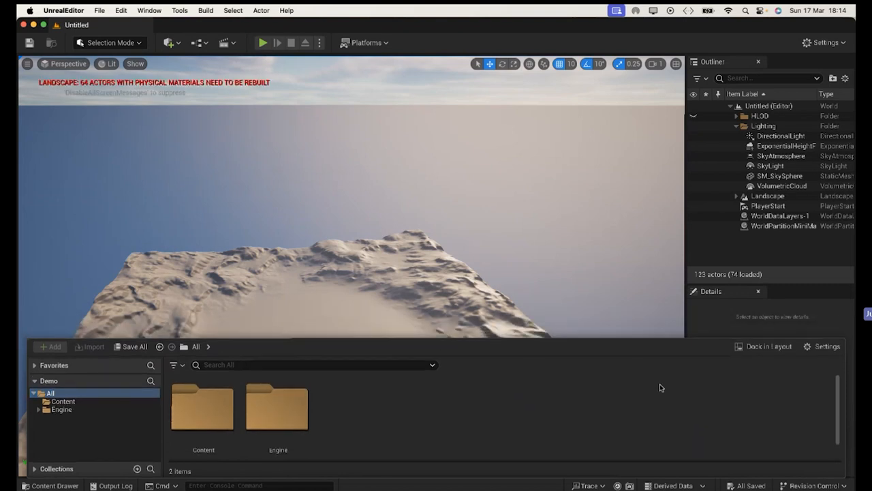
mouse_move(845, 370)
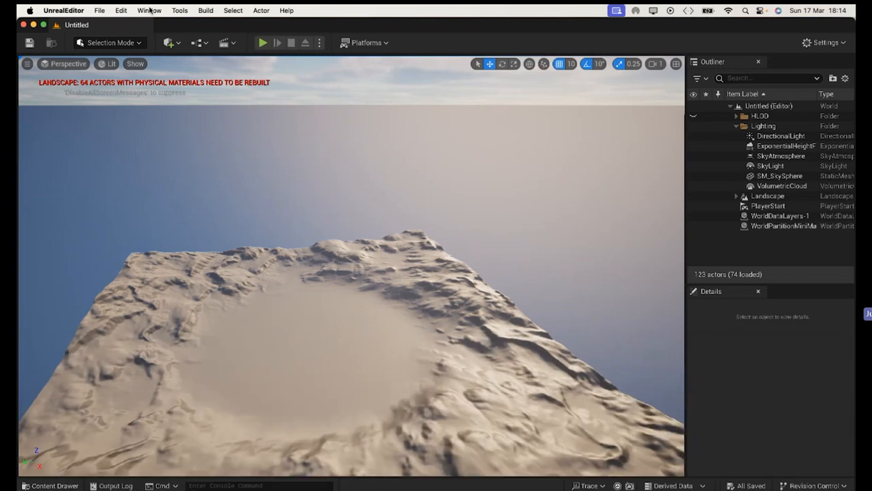
mouse_move(150, 11)
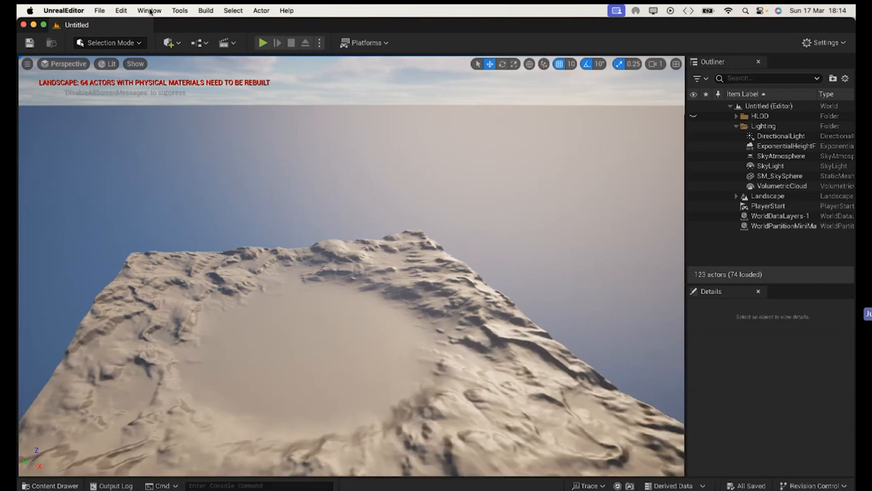
Dock Content Browser 1 from the Window menu showing the empty Content folder
left_click(149, 10)
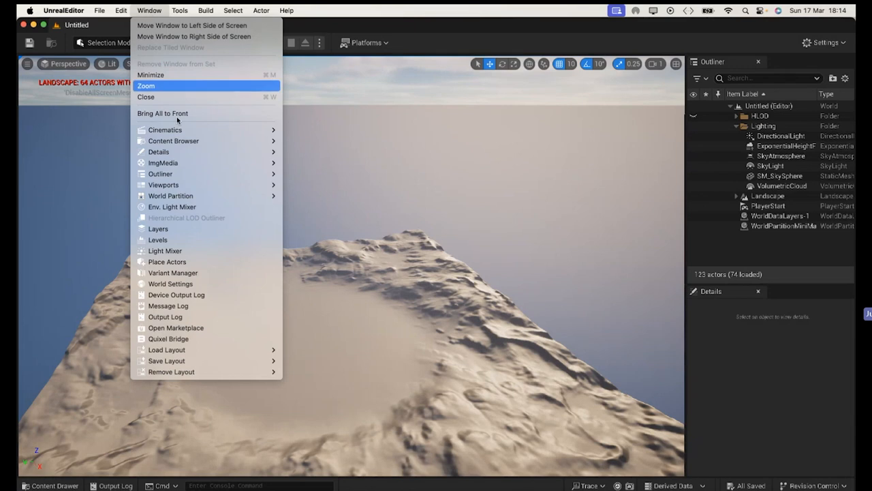
mouse_move(173, 140)
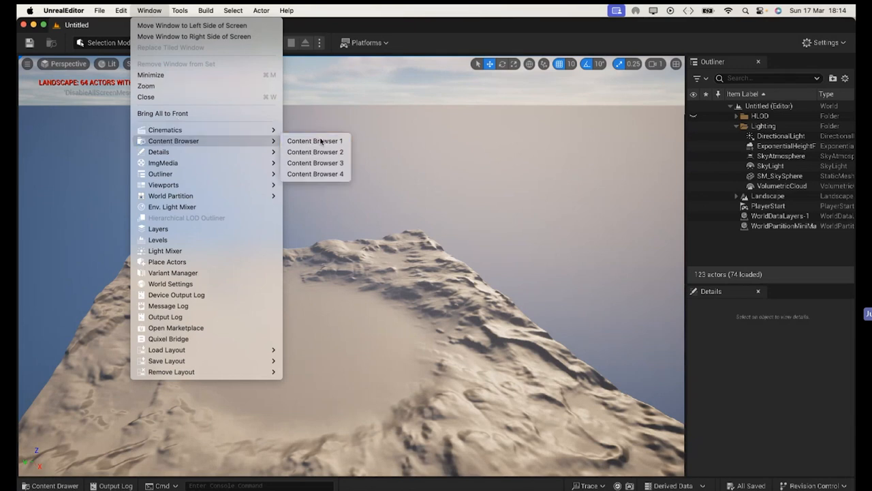
left_click(315, 140)
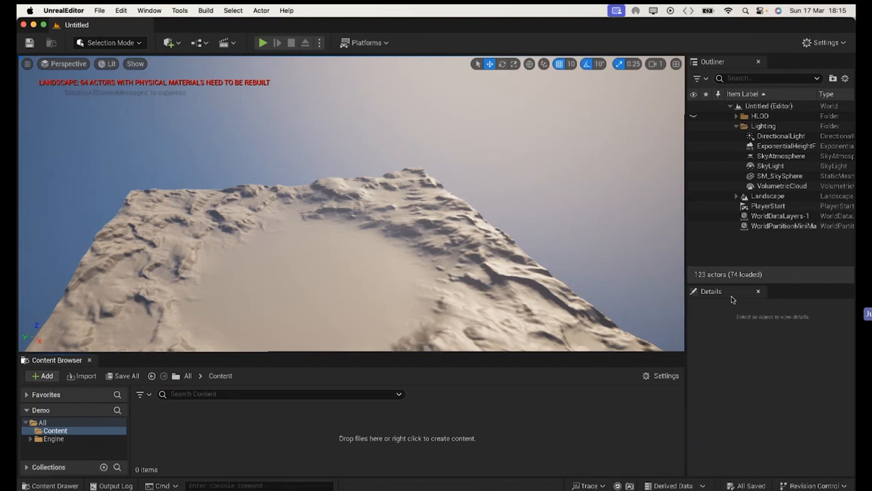
mouse_move(551, 359)
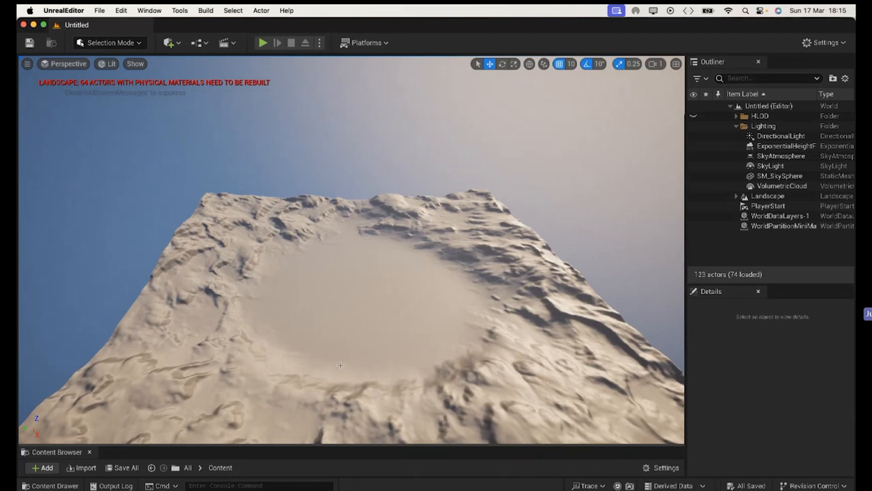
mouse_move(355, 341)
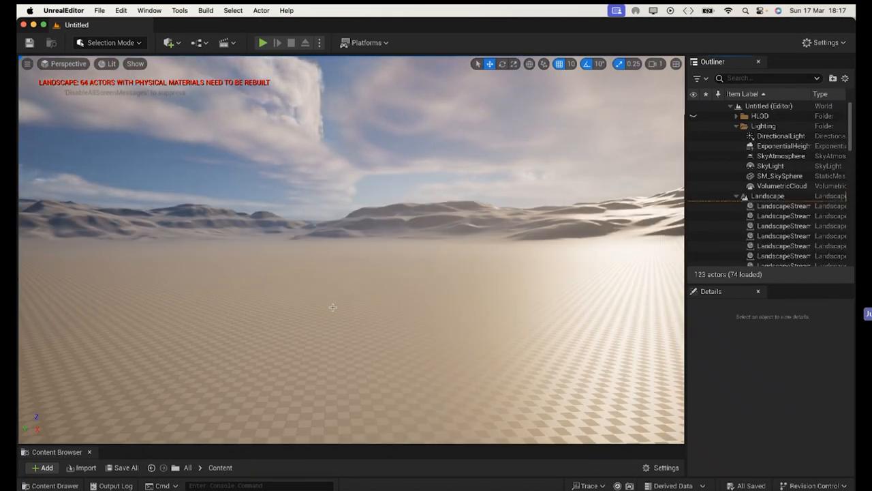
Collapse the Landscape entry in the Outliner to hide its streaming proxies
left_click(784, 188)
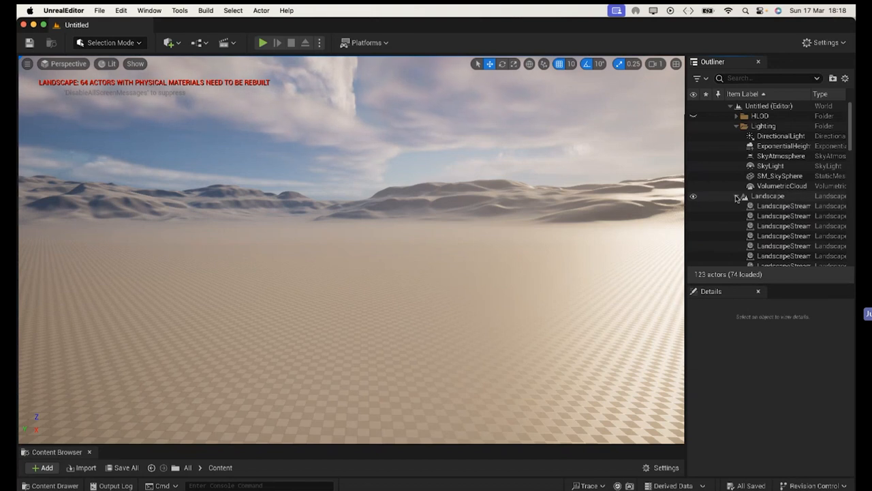
left_click(742, 196)
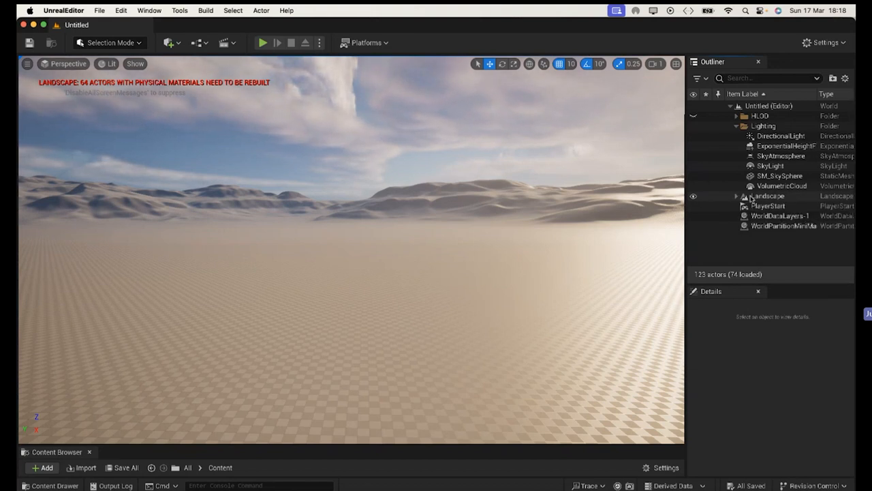
mouse_move(758, 216)
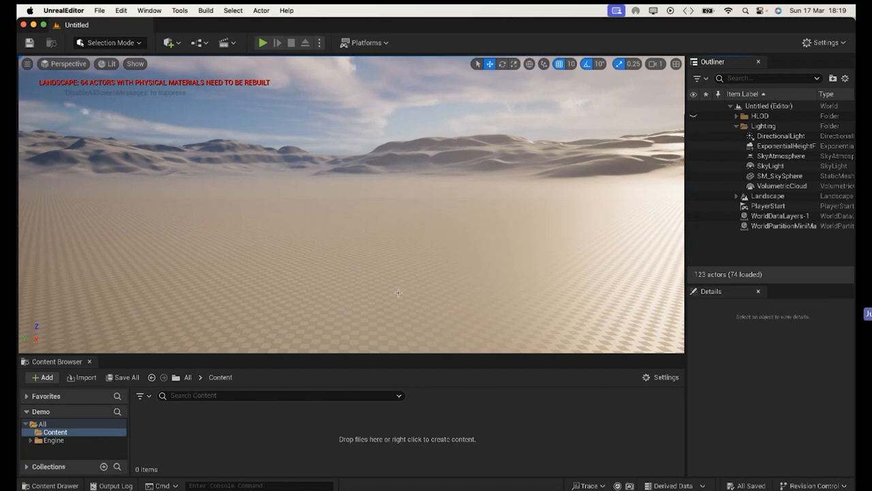
mouse_move(169, 42)
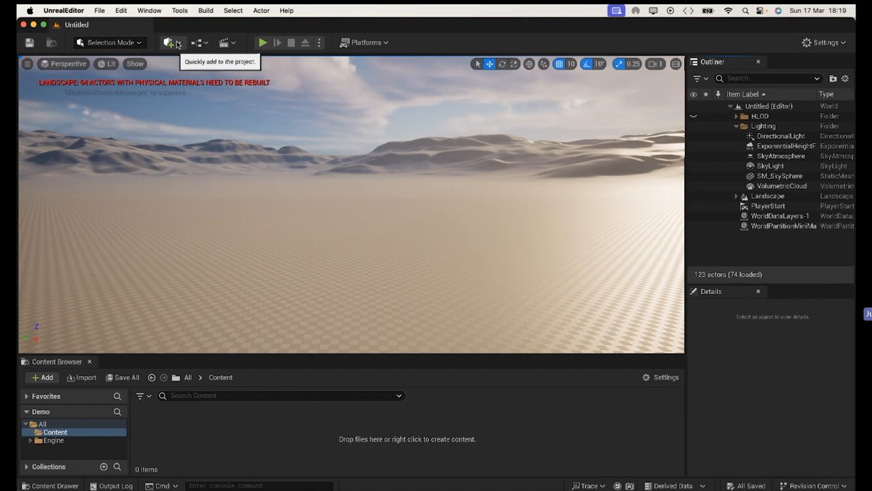
left_click(169, 42)
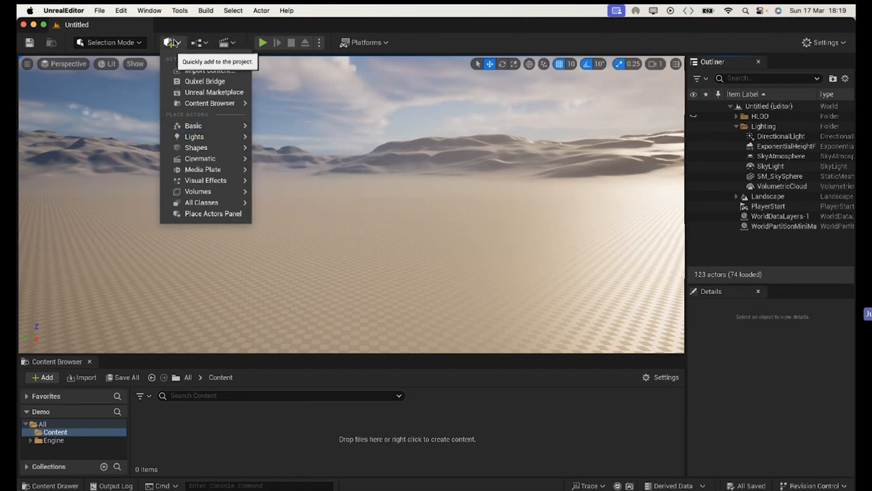
left_click(169, 42)
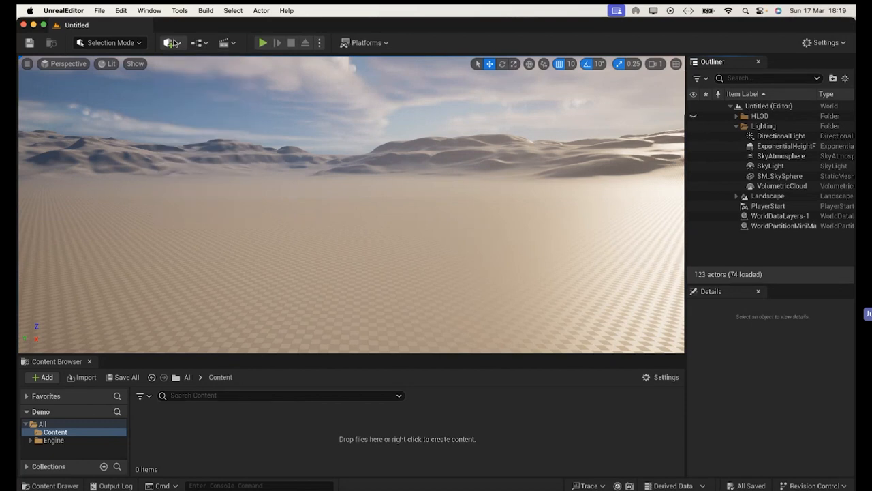
Dock the Place Actors panel and settle on its Geometry brush category
left_click(150, 11)
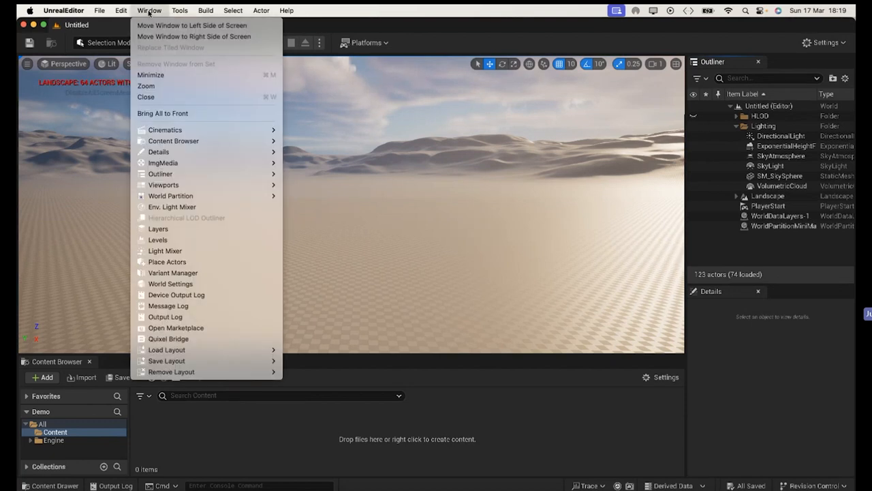
mouse_move(166, 262)
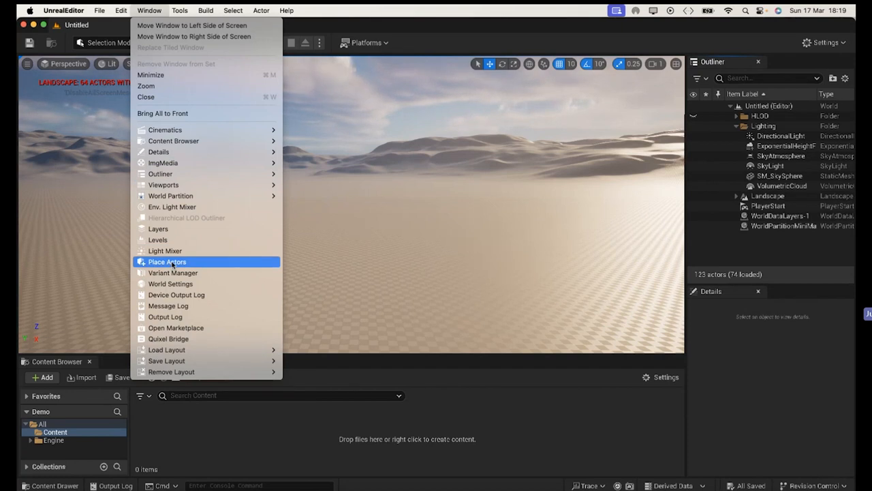
left_click(167, 262)
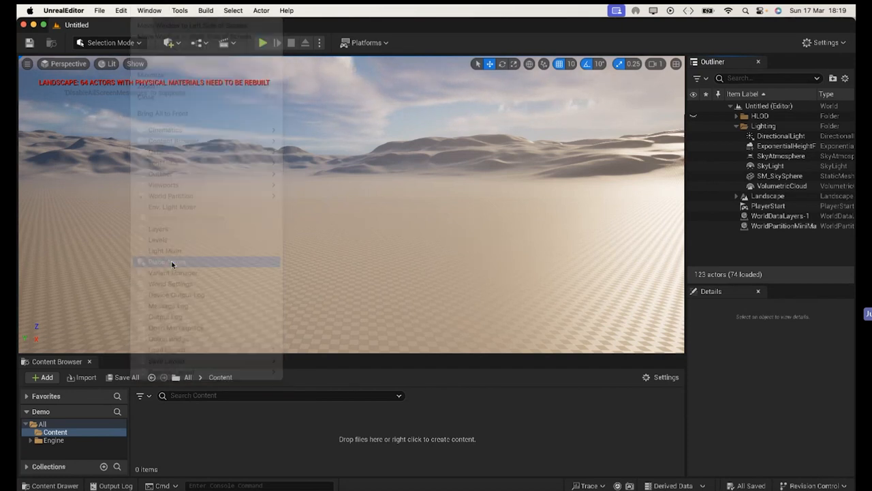
left_click(166, 262)
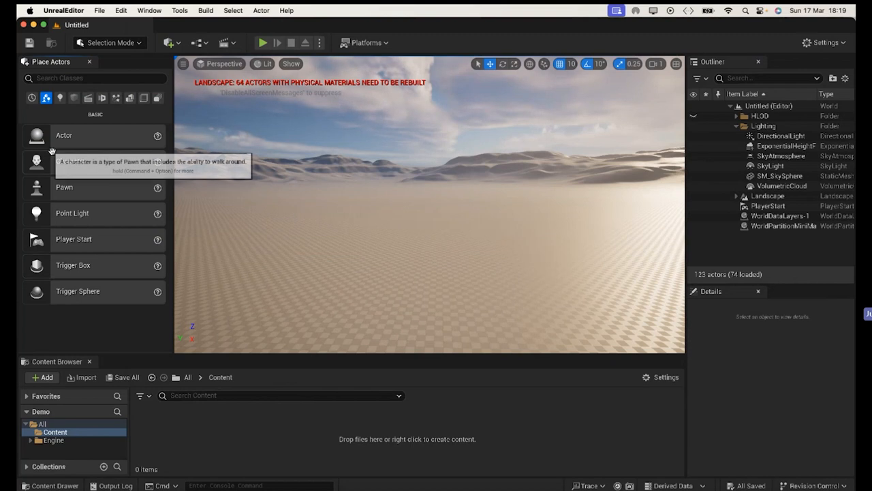
left_click(74, 98)
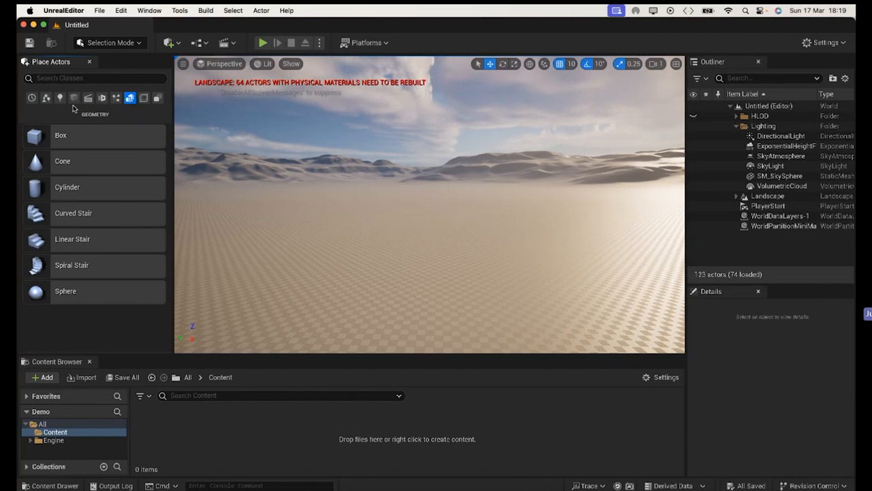
left_click(73, 98)
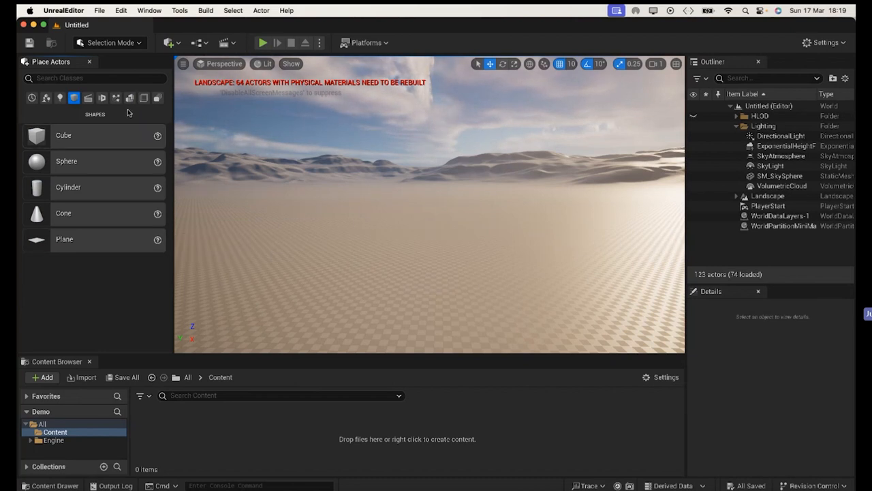
left_click(130, 98)
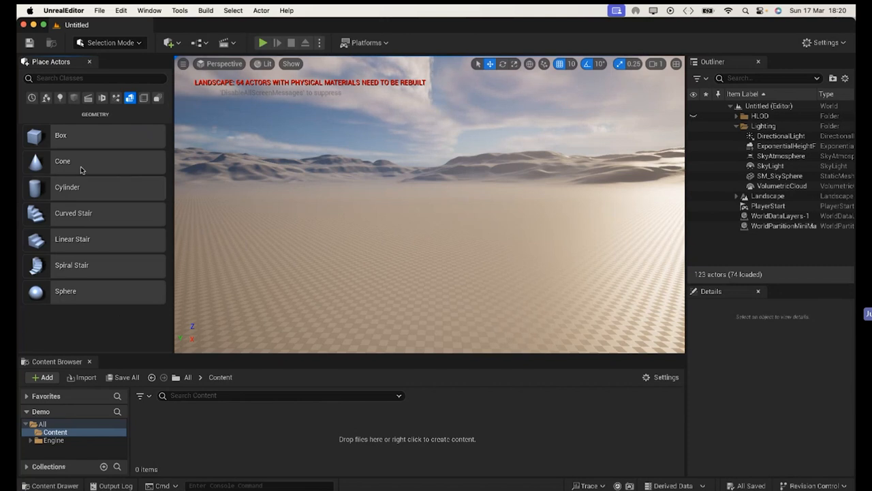
mouse_move(60, 135)
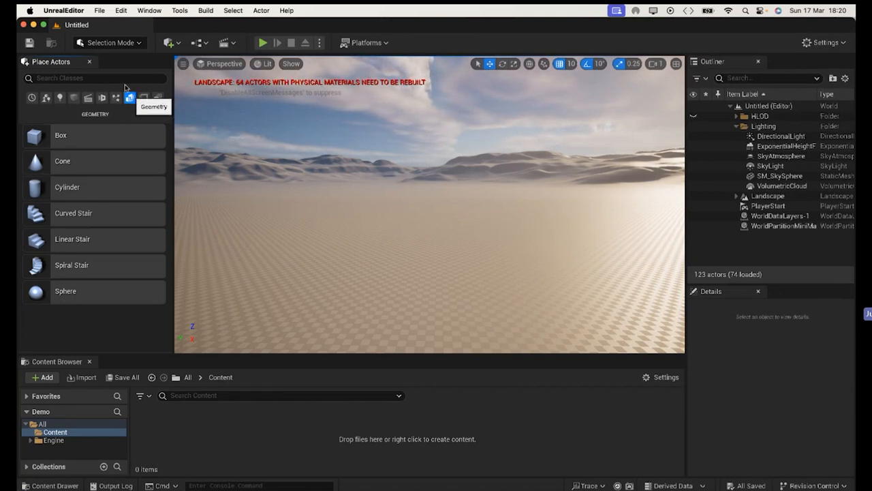
mouse_move(60, 135)
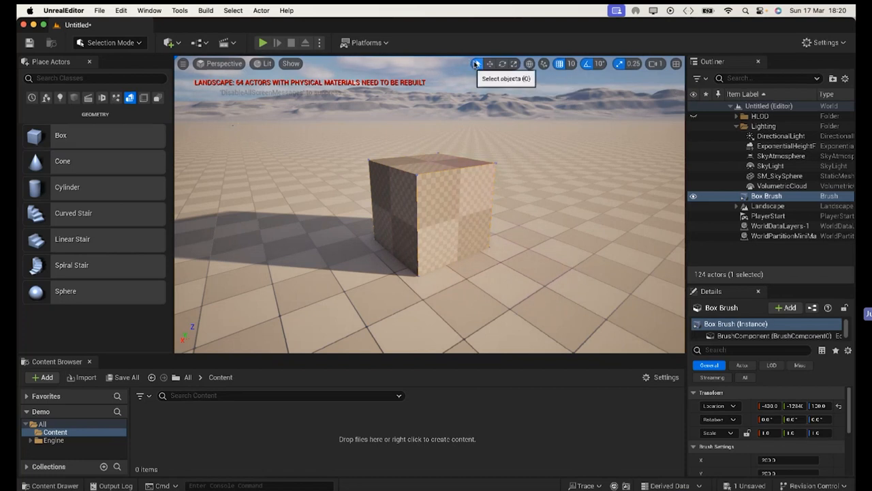
Move the Box Brush across the landscape with coarser then finer grid snap steps
left_click(490, 63)
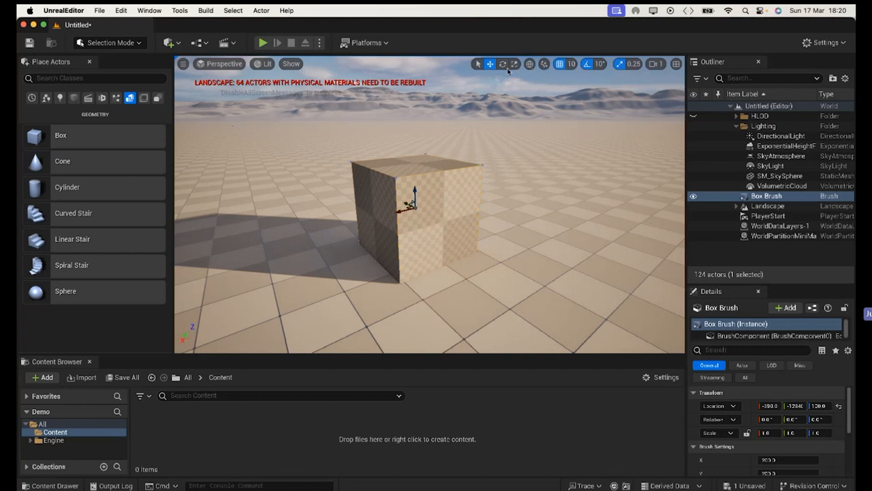
mouse_move(503, 64)
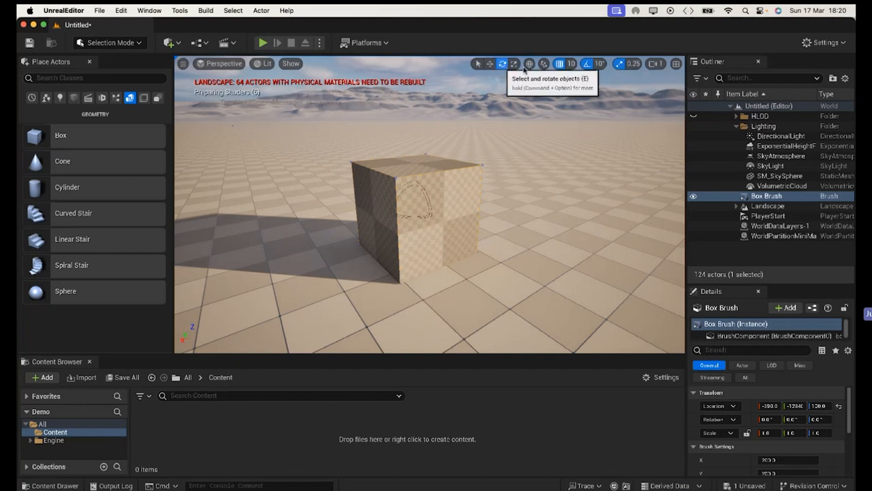
left_click(514, 62)
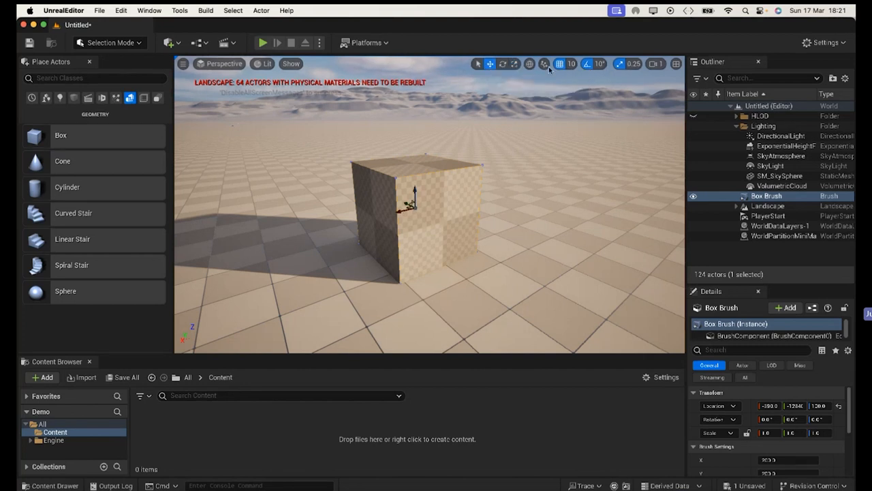
mouse_move(571, 64)
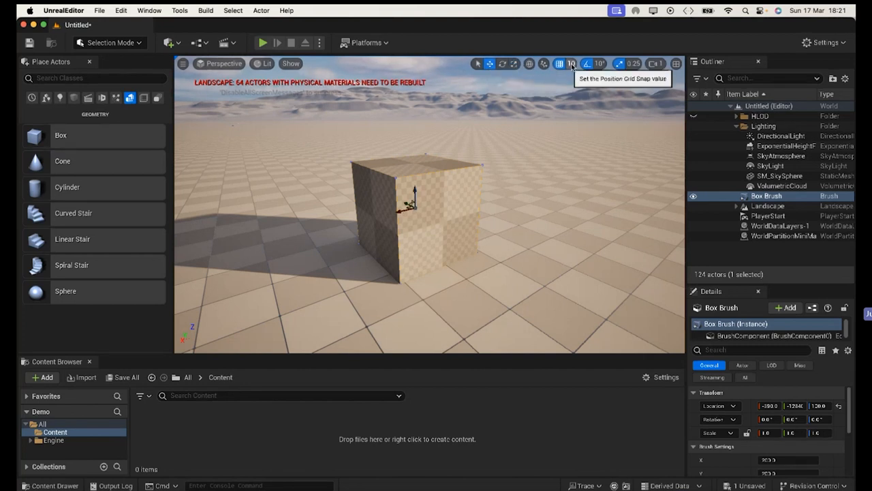
mouse_move(558, 64)
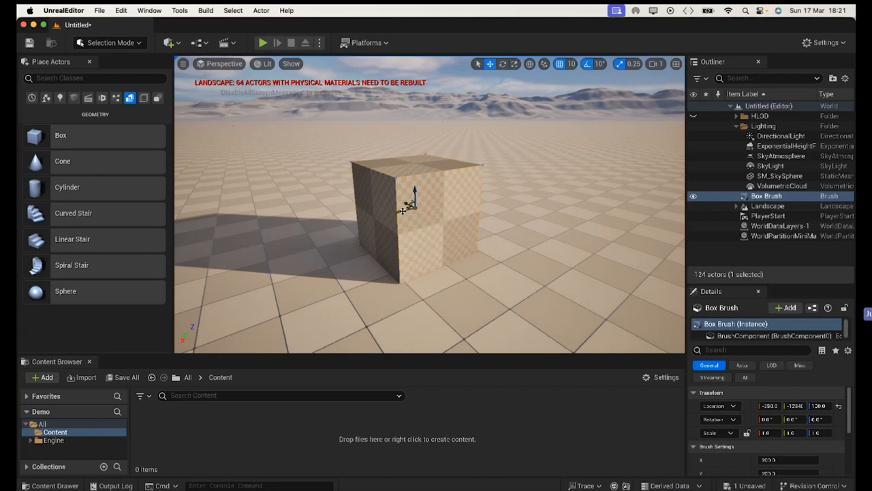
mouse_move(567, 64)
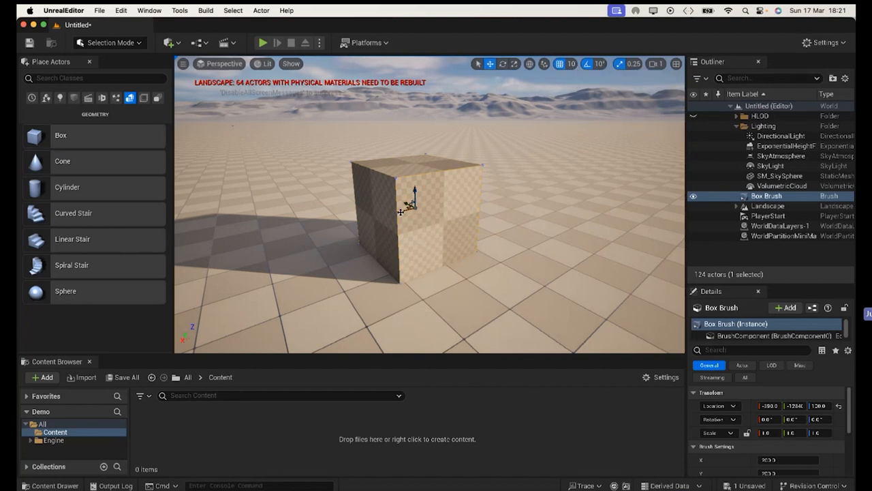
left_click_drag(406, 205, 443, 198)
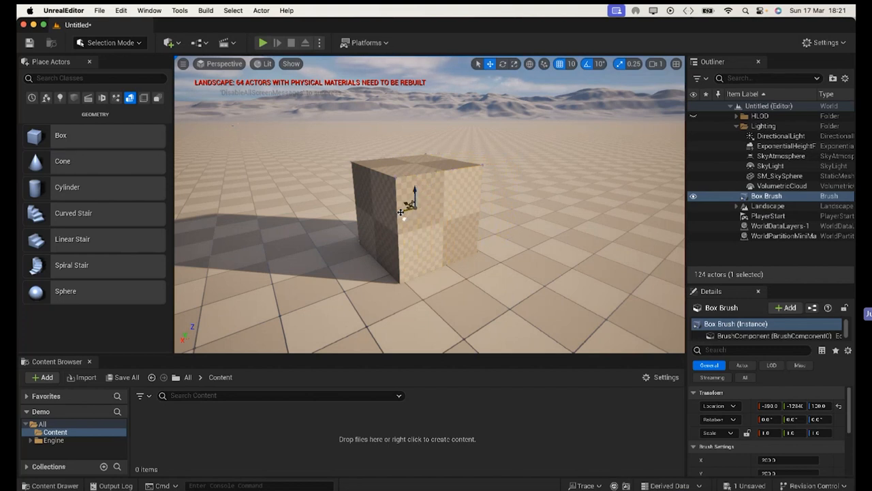
left_click(569, 64)
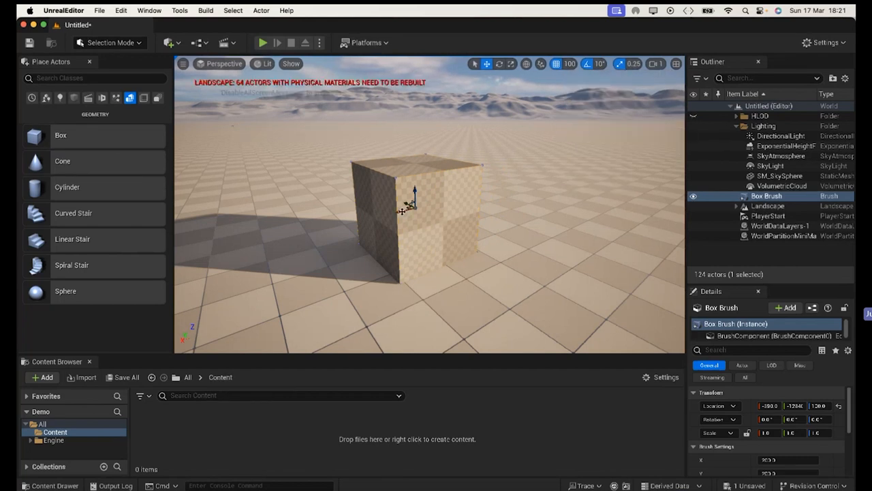
left_click_drag(409, 197, 442, 198)
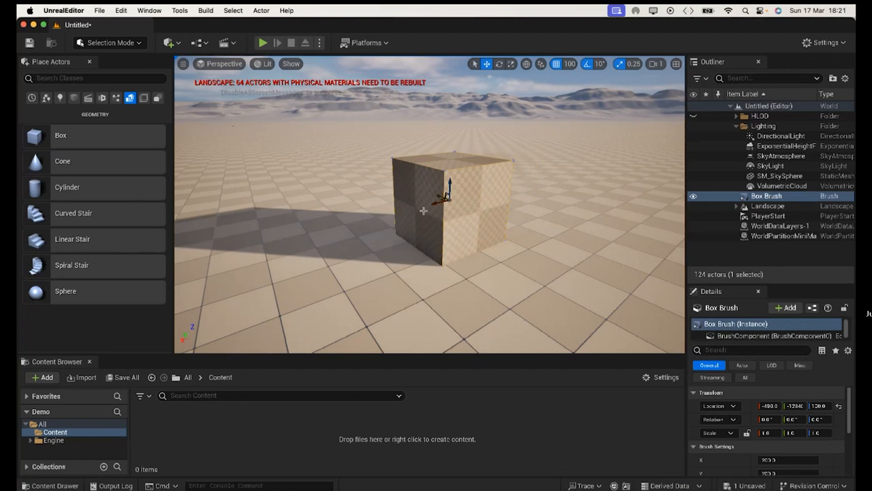
left_click(569, 64)
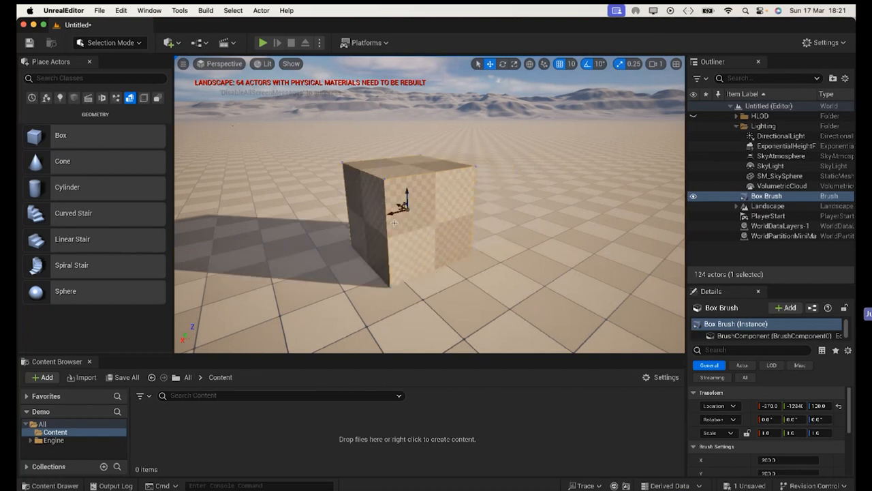
mouse_move(559, 64)
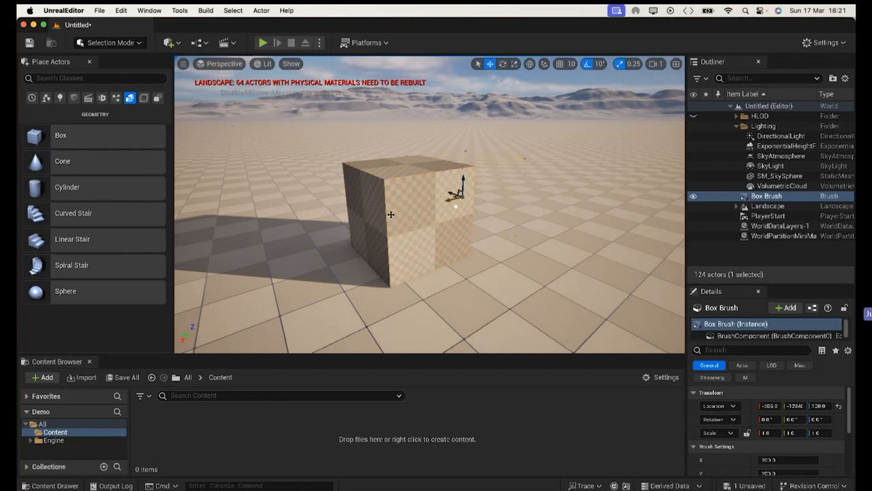
left_click_drag(456, 191, 402, 197)
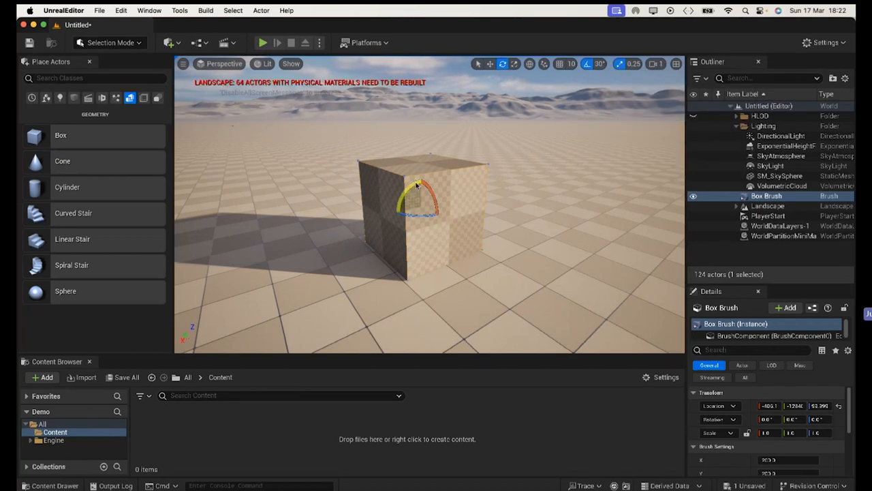
Rotate the Box Brush to tilt it forward, then turn it back upright
left_click_drag(439, 184, 402, 221)
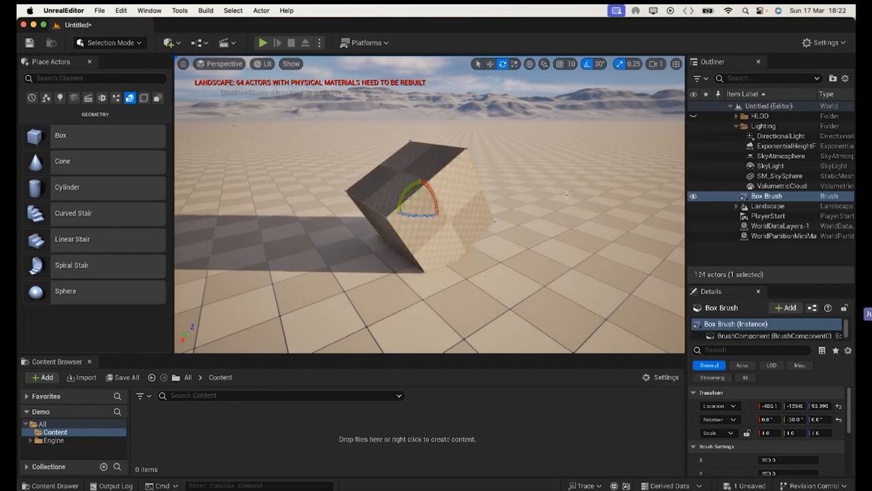
mouse_move(624, 122)
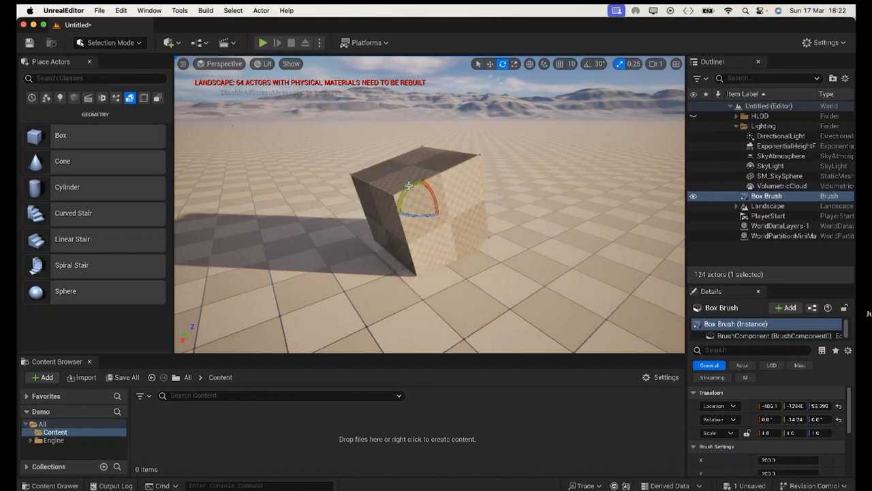
left_click_drag(436, 204, 420, 197)
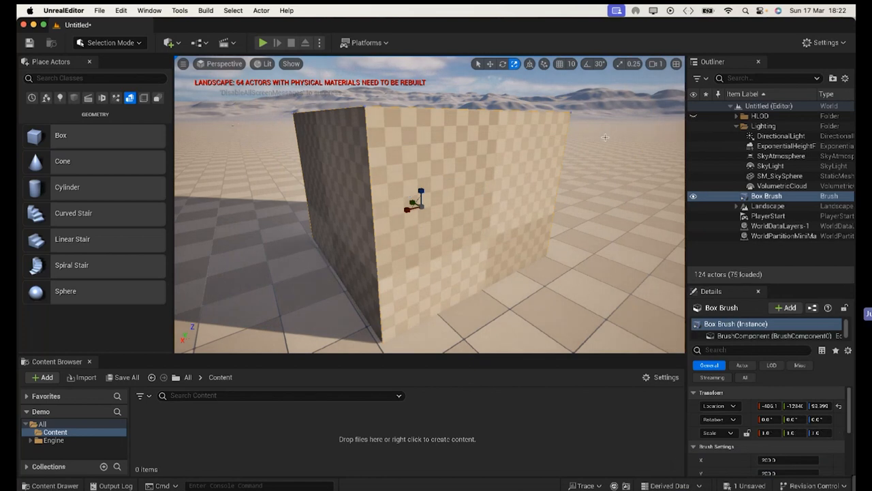
Adjust the transform snap setting in the viewport toolbar
left_click(655, 64)
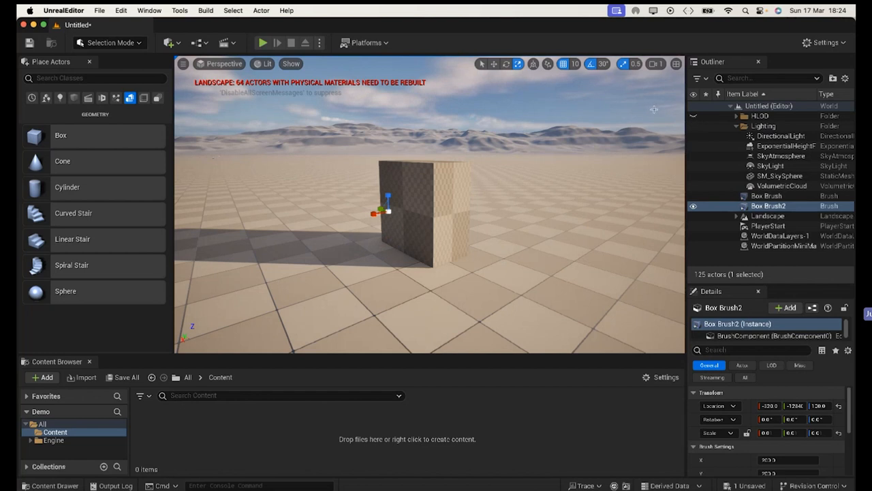
Set a scale snap increment and stretch Box Brush2 into a long thin beam
left_click(635, 64)
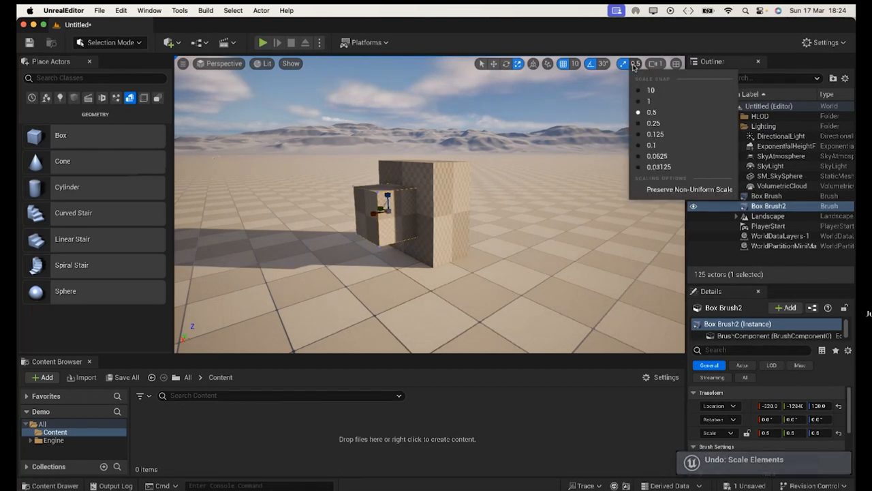
left_click(653, 122)
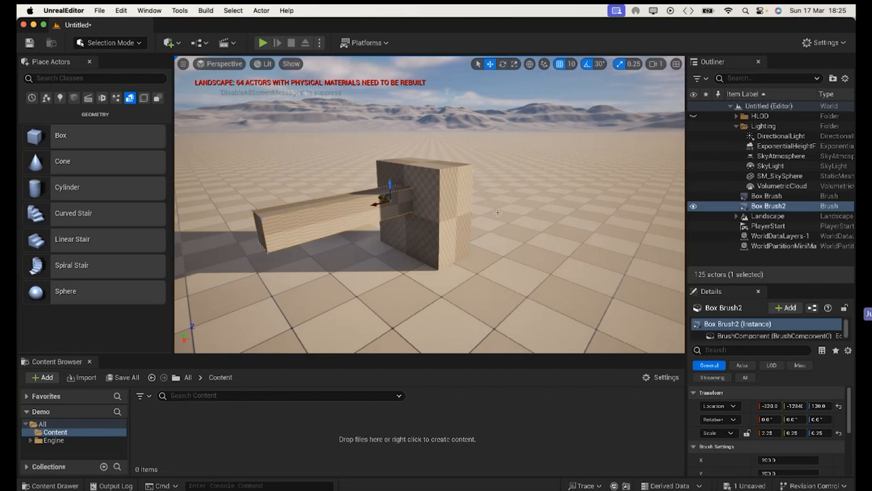
left_click_drag(429, 204, 518, 221)
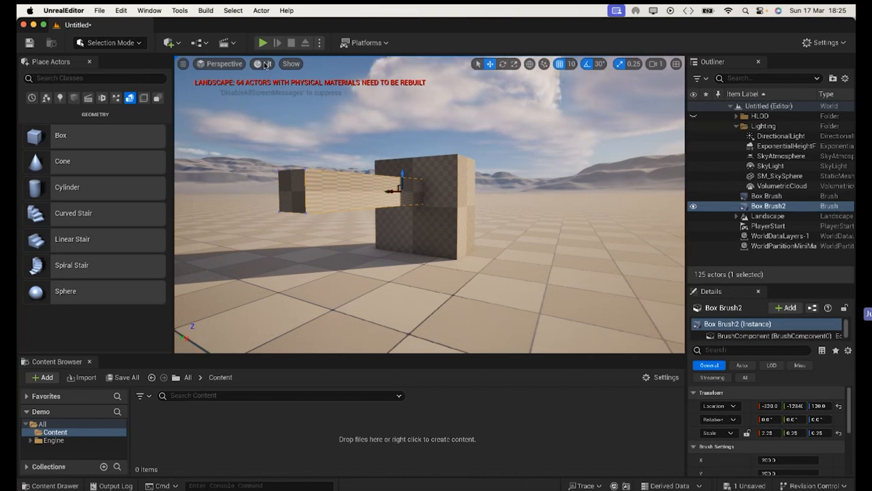
Switch the viewport rendering from Lit through Unlit to Wireframe so brush edges show
left_click(266, 64)
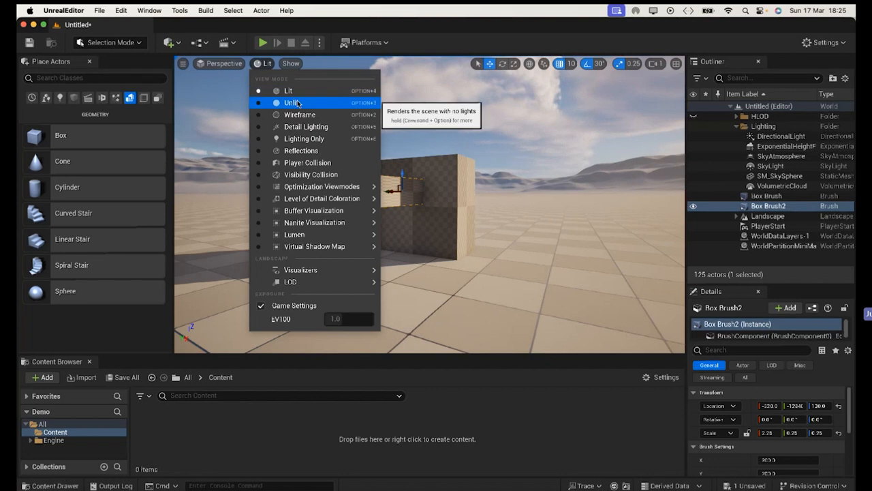
left_click(293, 102)
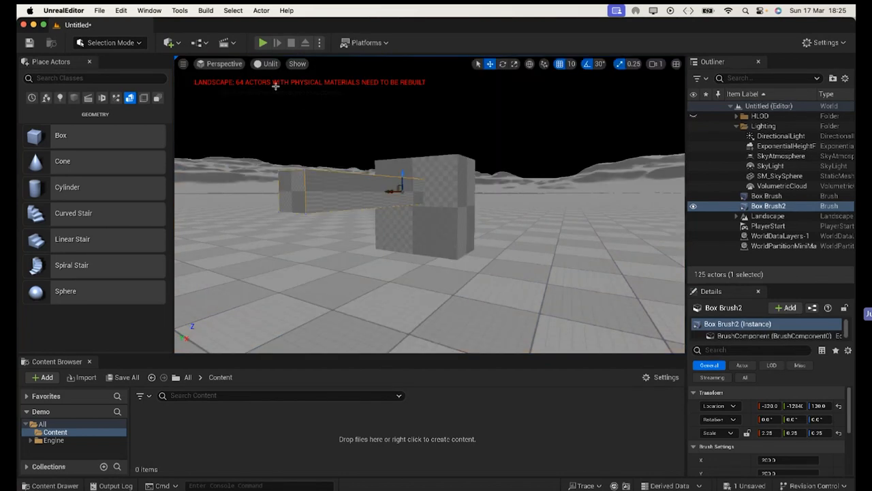
left_click(270, 64)
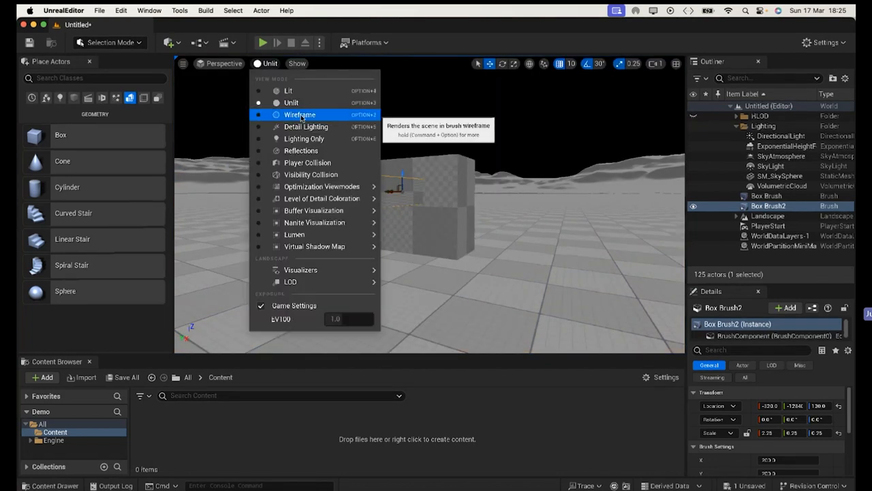
left_click(299, 115)
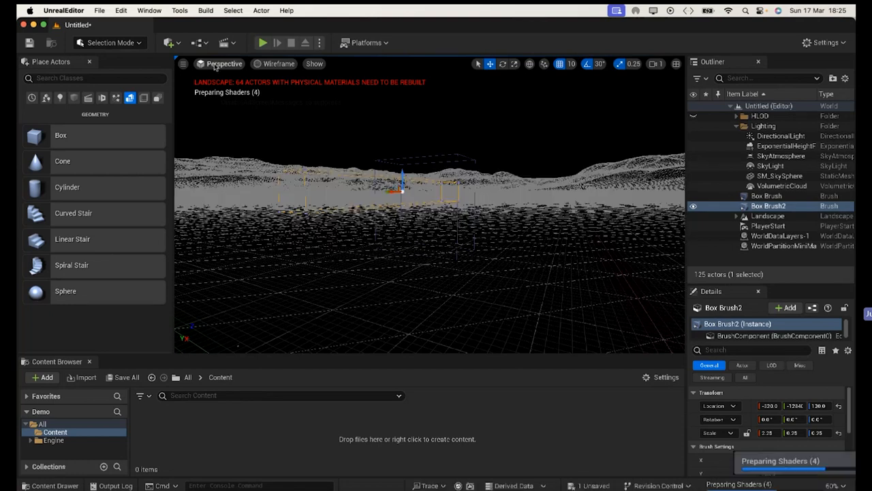
left_click(224, 65)
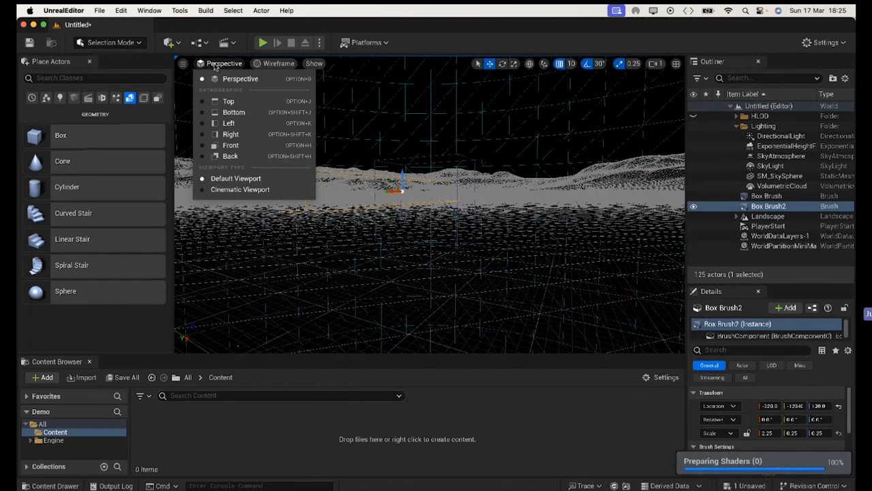
mouse_move(230, 133)
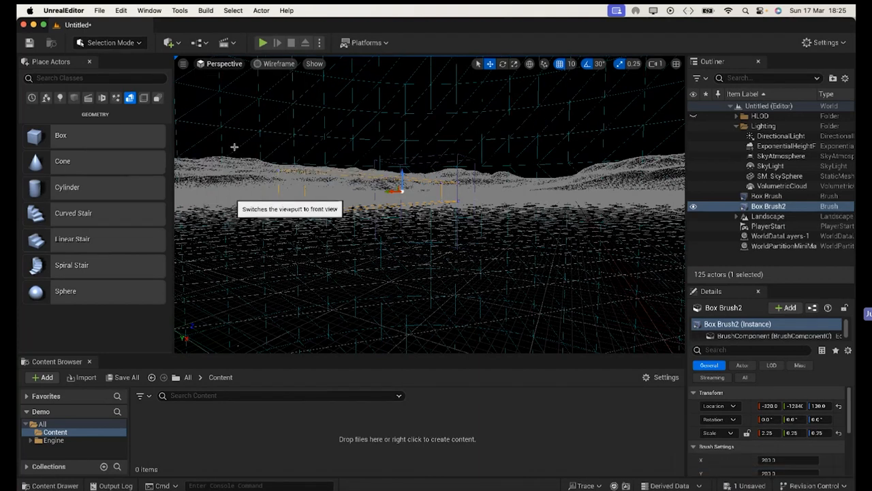
Set the viewport to the Front orthographic view and inspect the wireframe box brushes
left_click(224, 64)
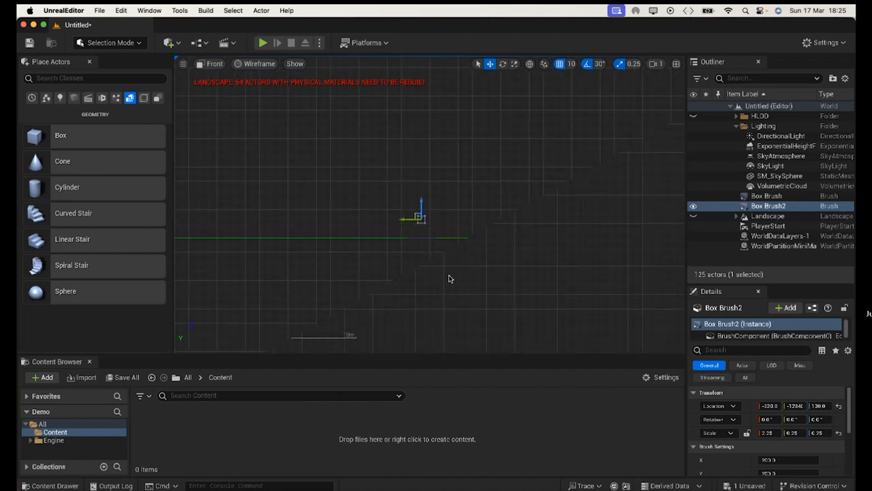
left_click(778, 175)
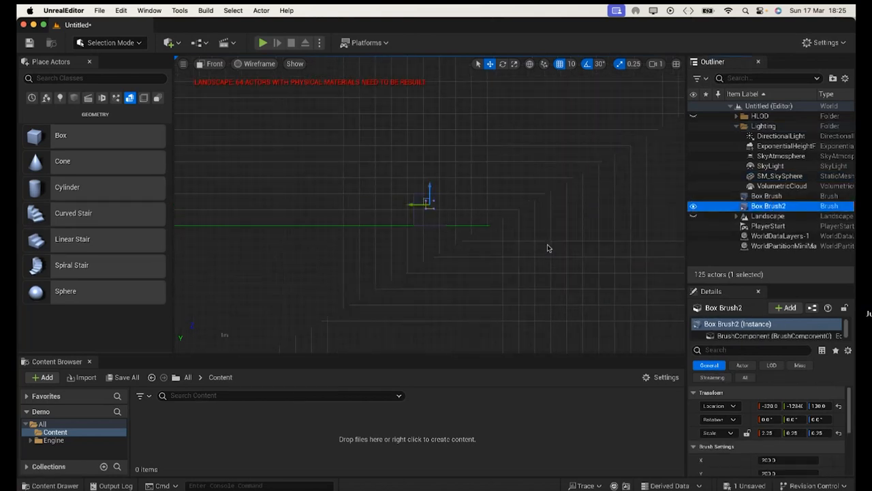
mouse_move(458, 269)
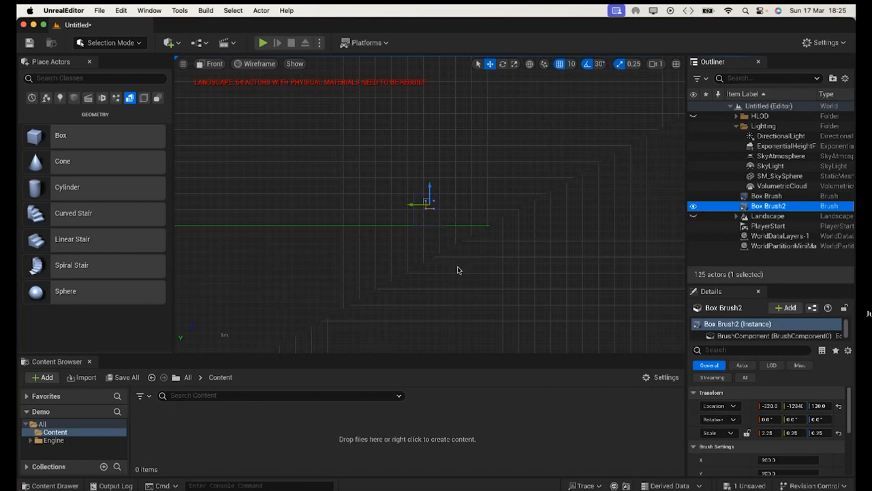
left_click(785, 176)
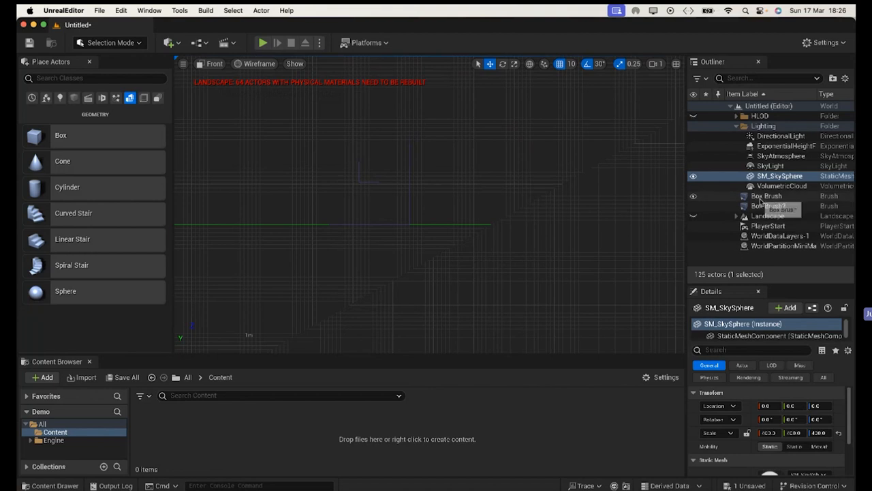
Select Box Brush and Box Brush2 together in the Outliner
left_click(767, 196)
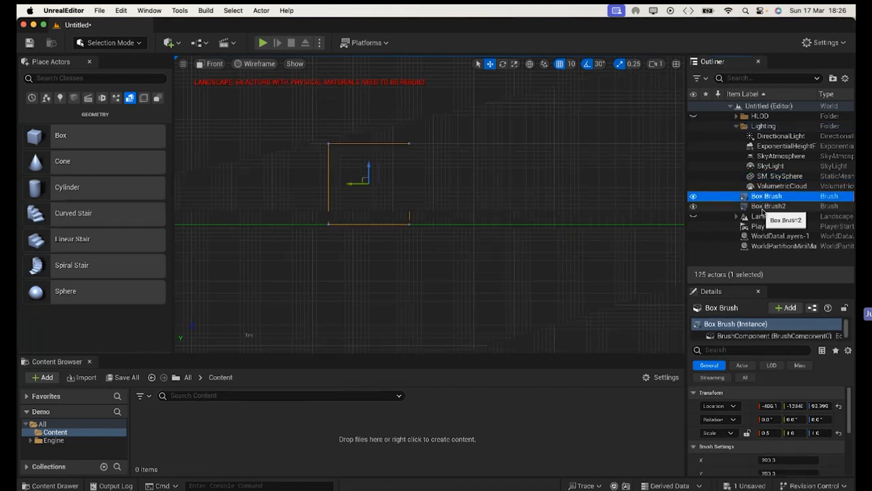
left_click(769, 206)
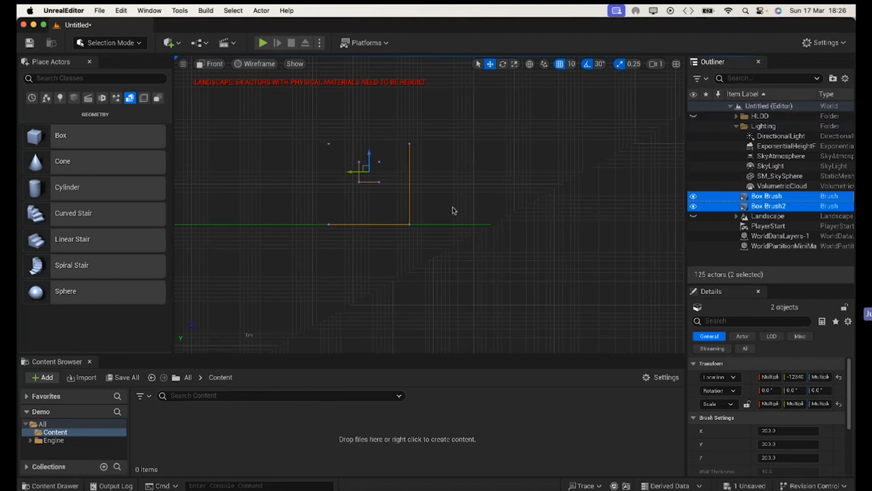
mouse_move(479, 198)
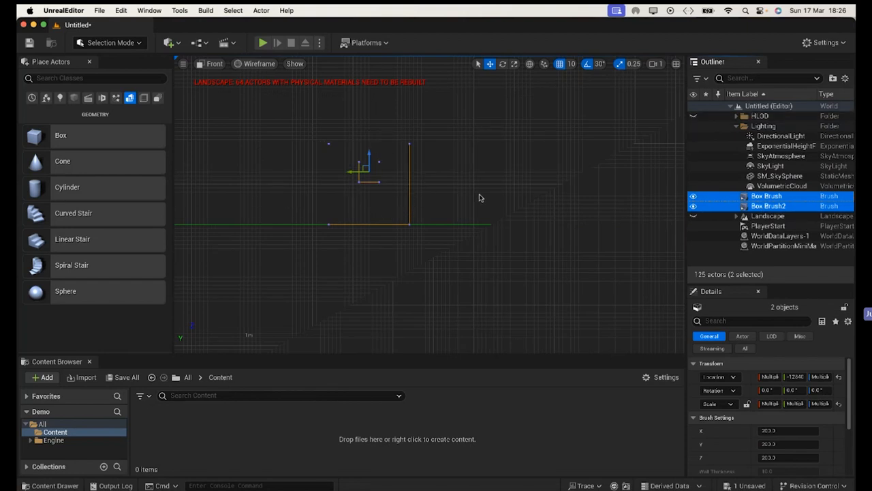
left_click(480, 197)
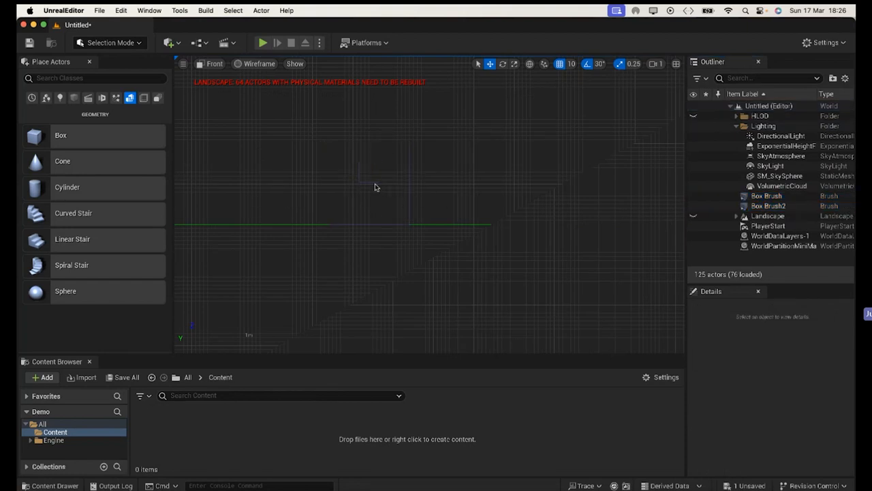
mouse_move(376, 183)
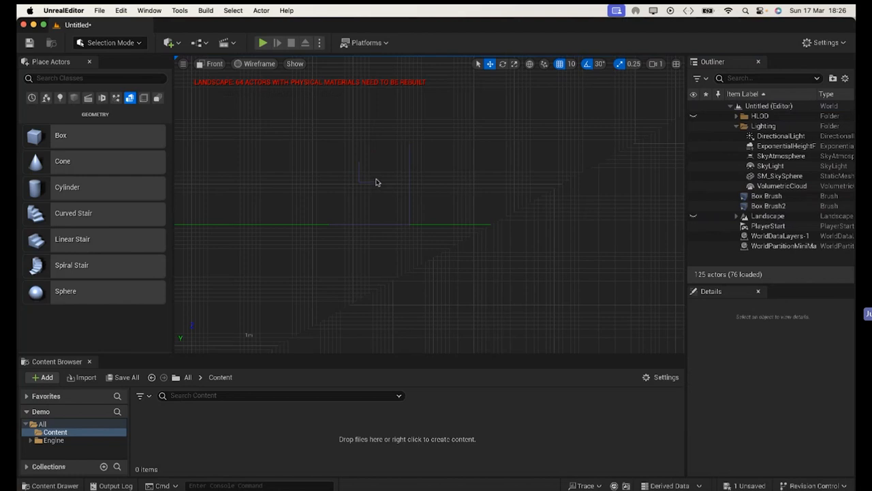
left_click(769, 206)
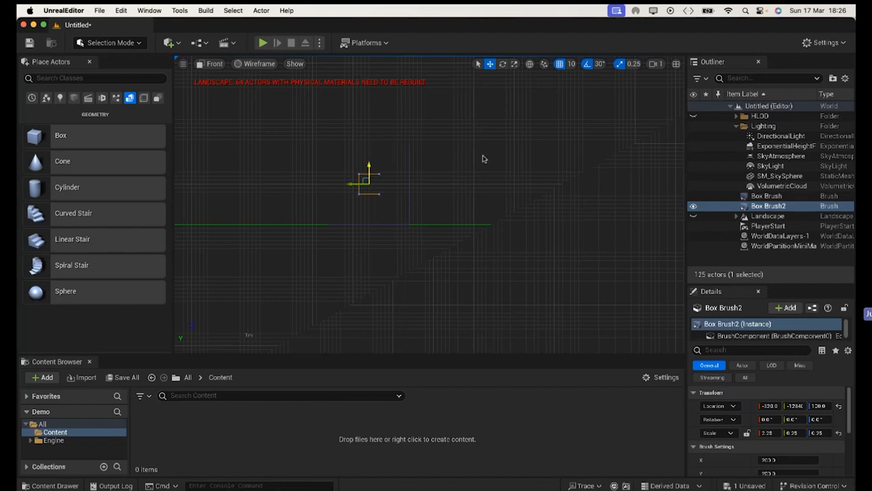
left_click(769, 196)
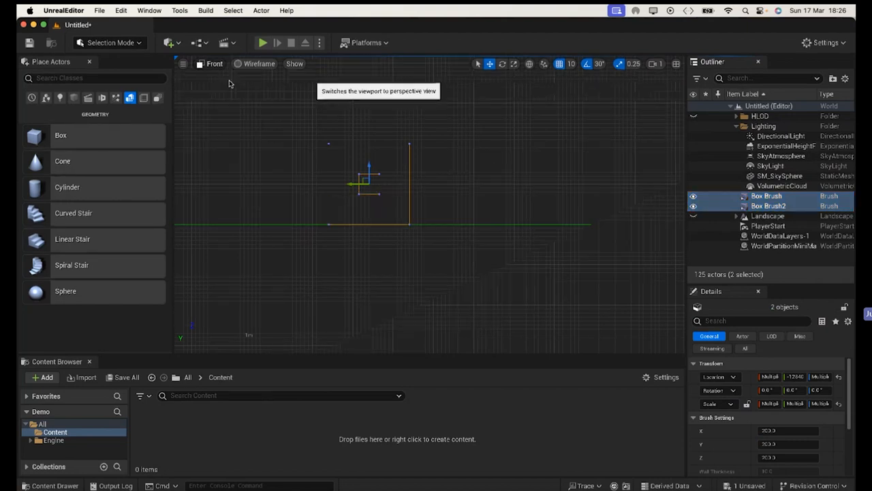
Return the viewport to Perspective with Lit rendering
left_click(277, 64)
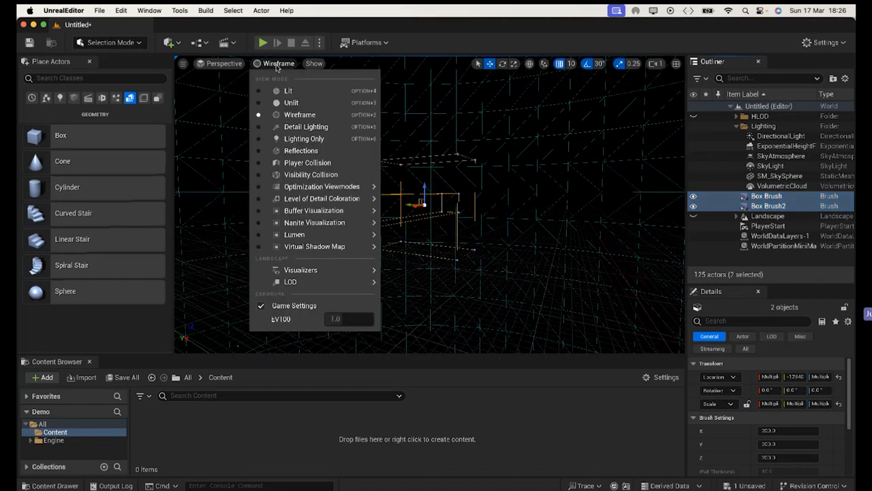
left_click(289, 90)
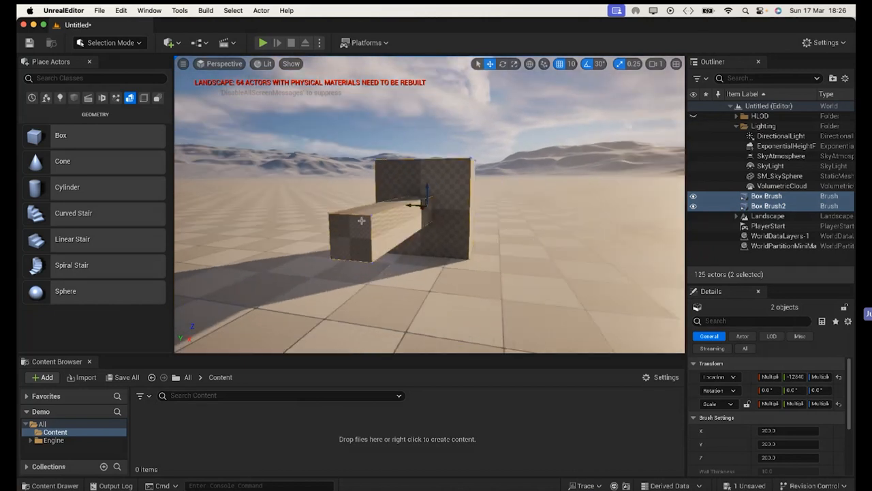
Set Box Brush2's Brush Type from Additive to Subtractive so it cuts through the wall
left_click(769, 205)
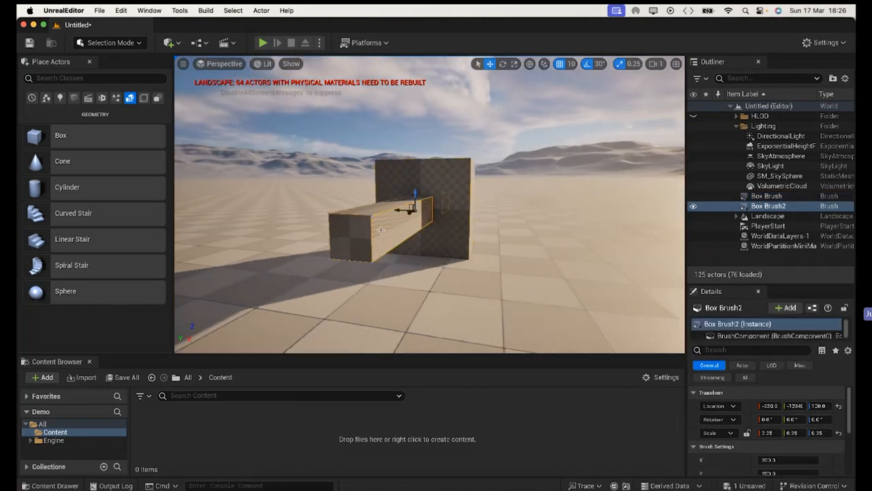
left_click(768, 206)
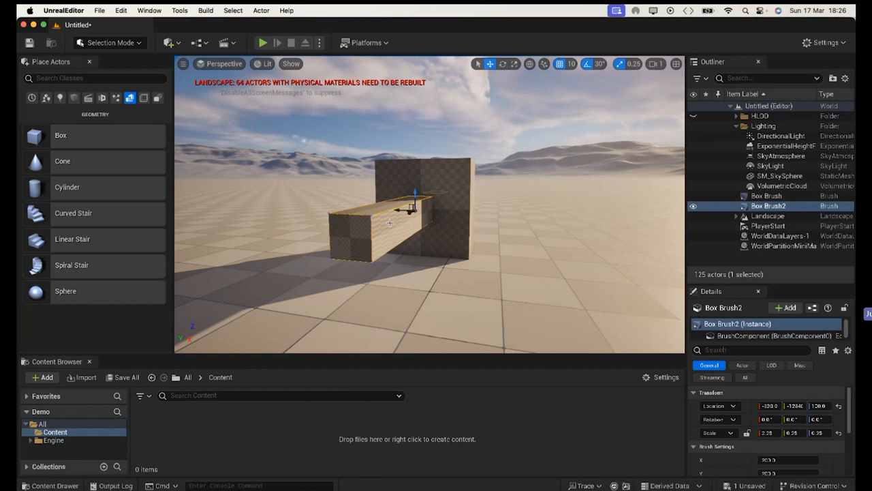
left_click(767, 196)
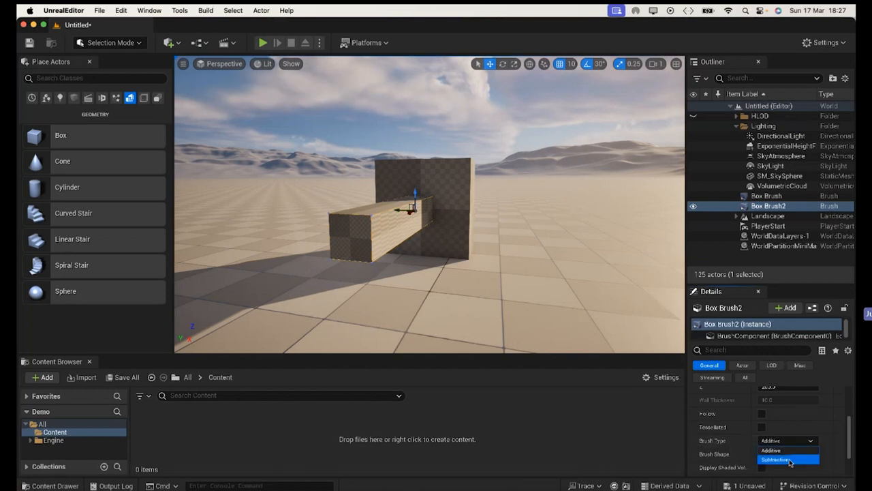
left_click(774, 460)
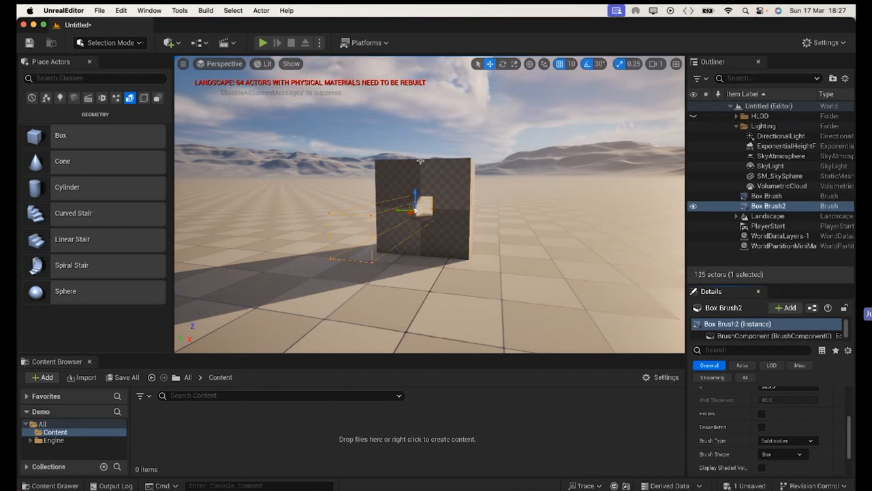
mouse_move(453, 237)
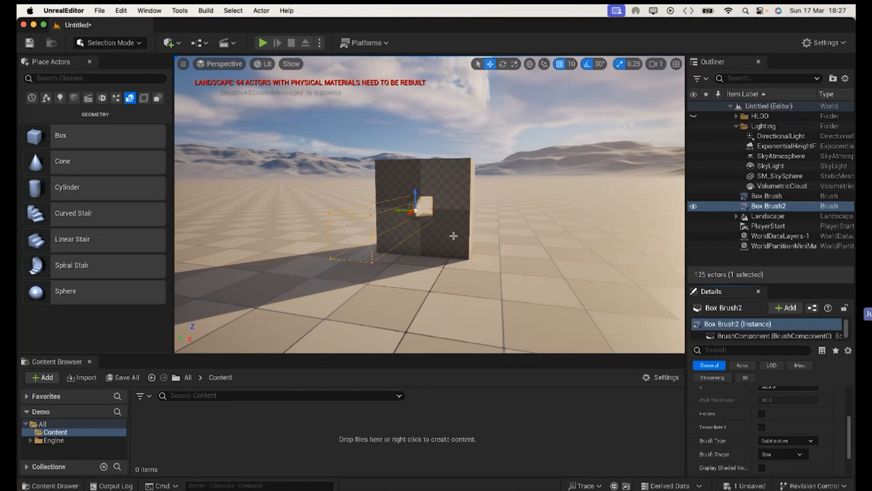
mouse_move(769, 205)
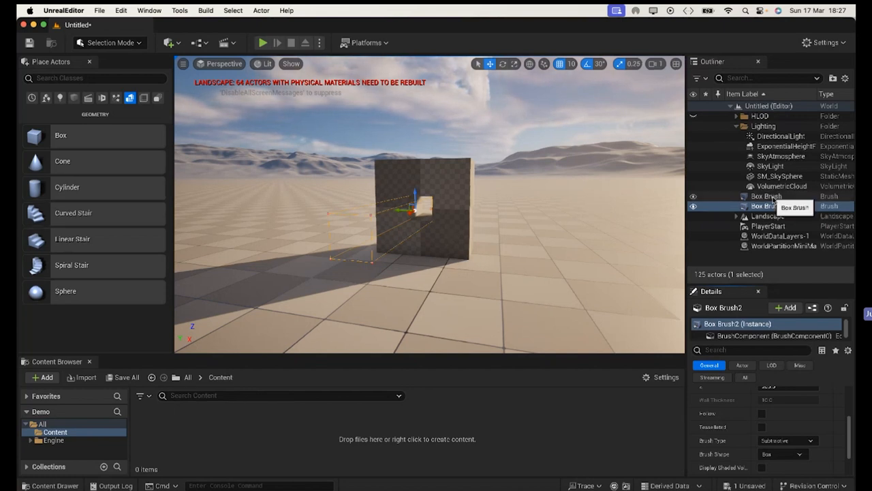
With both box brushes selected, start Create Static Mesh from the Advanced details
left_click(769, 196)
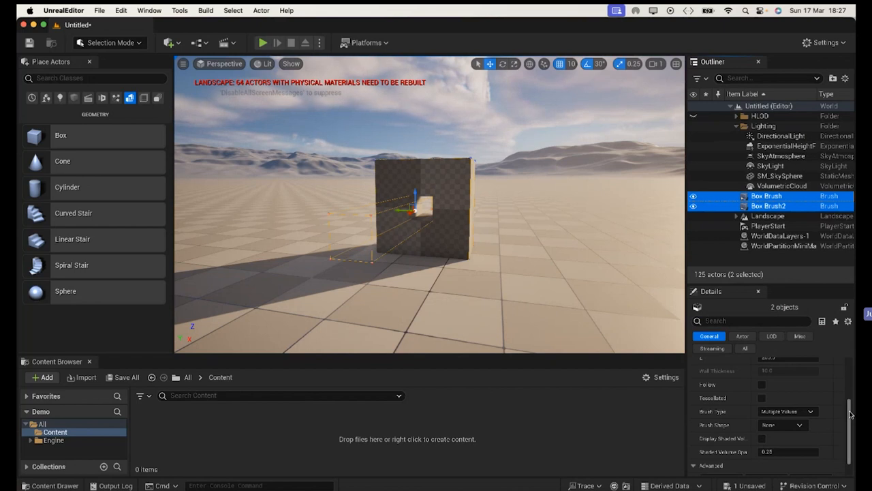
scroll("down", 3)
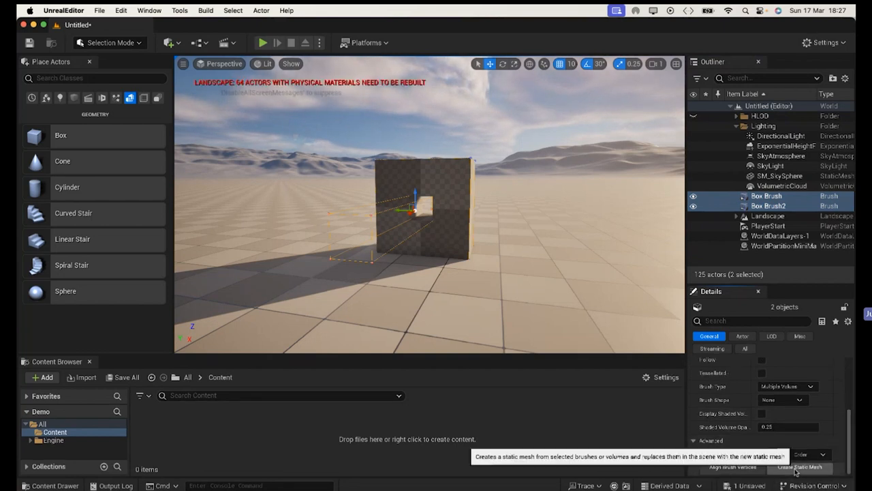
left_click(802, 466)
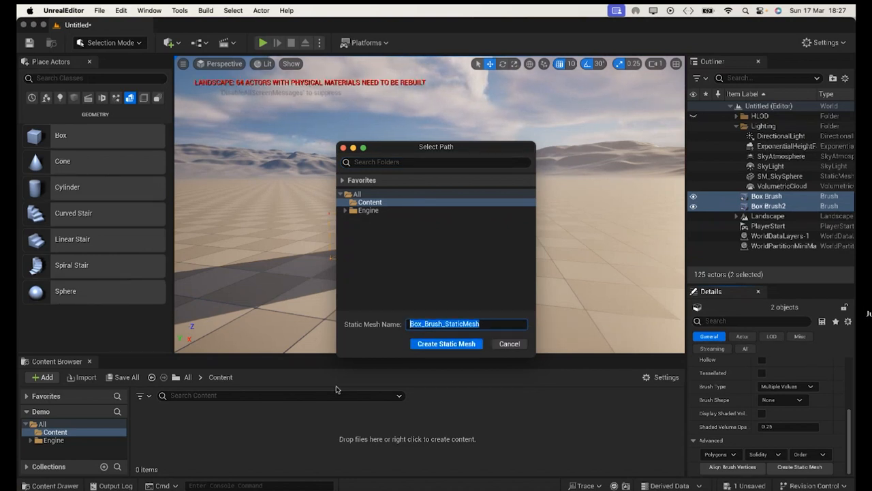
Name the static mesh Box_panel and create it in the Content folder
type("Bp")
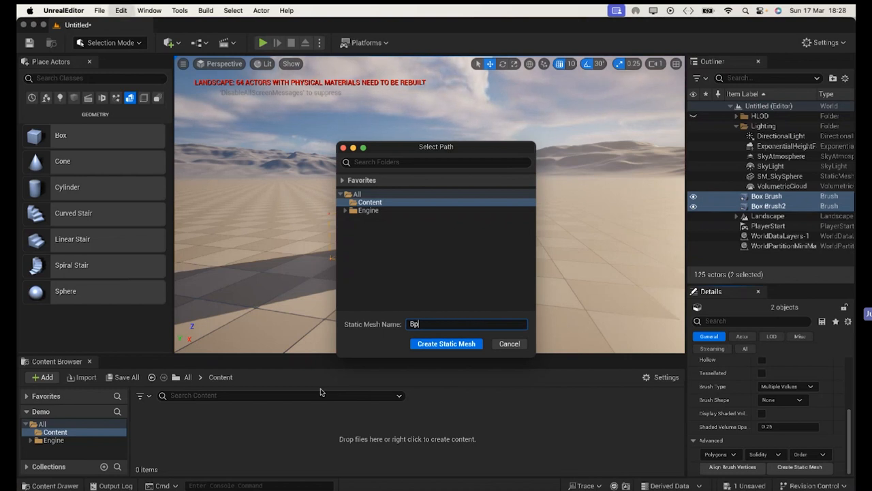
type("Box")
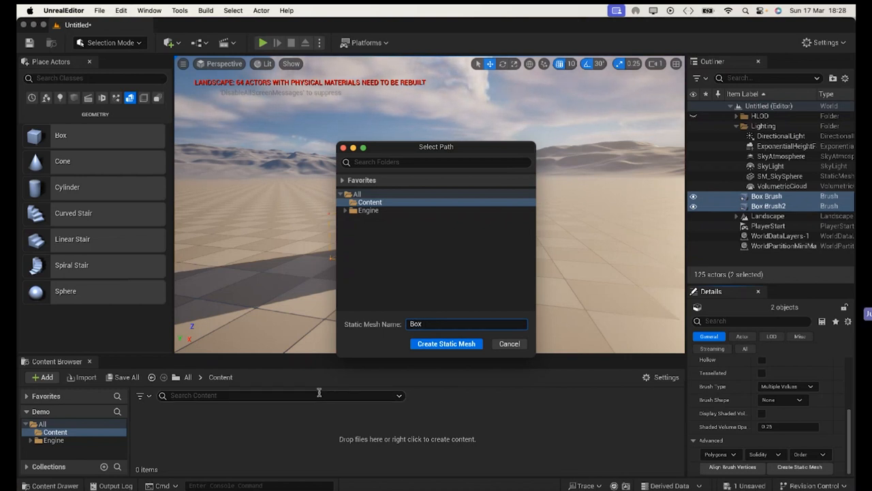
type("_panel")
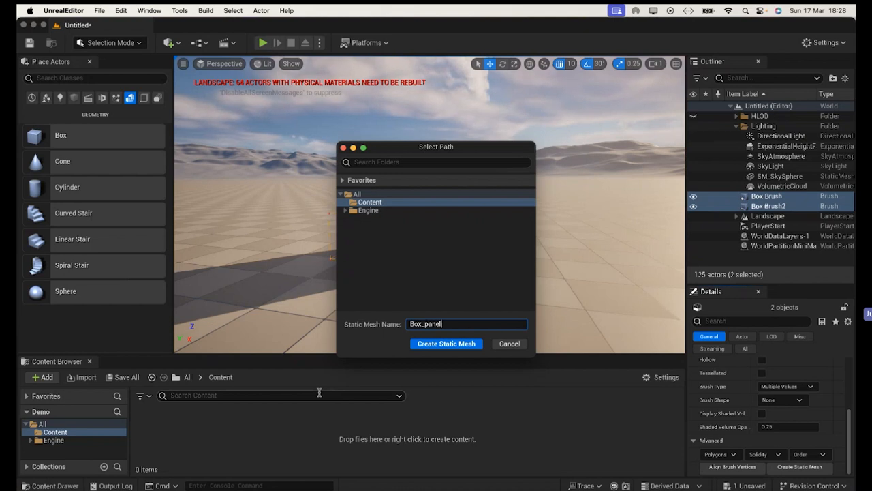
mouse_move(446, 343)
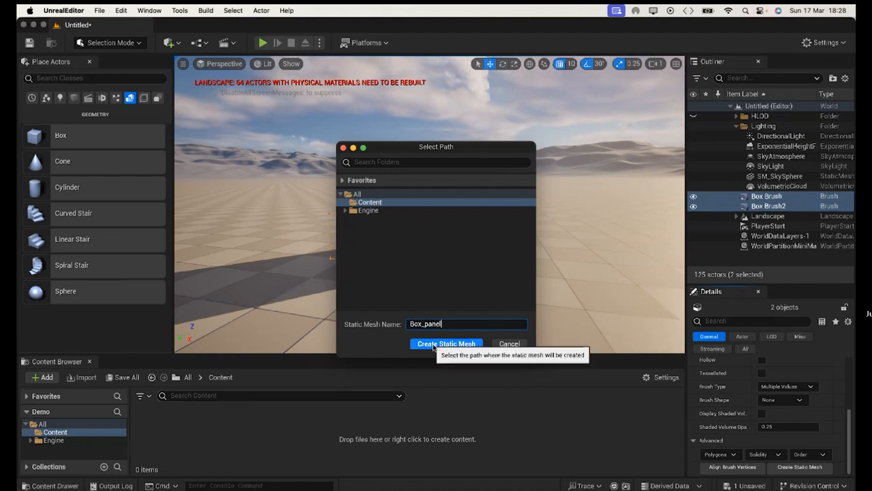
left_click(446, 344)
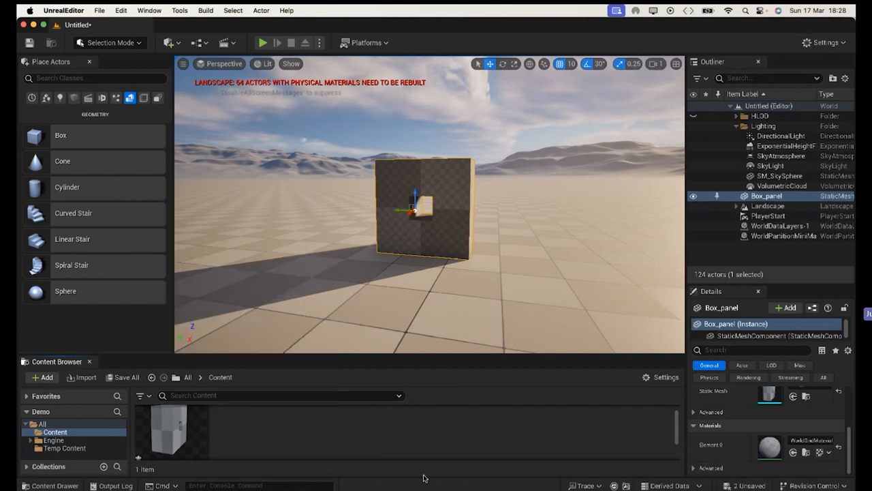
mouse_move(441, 433)
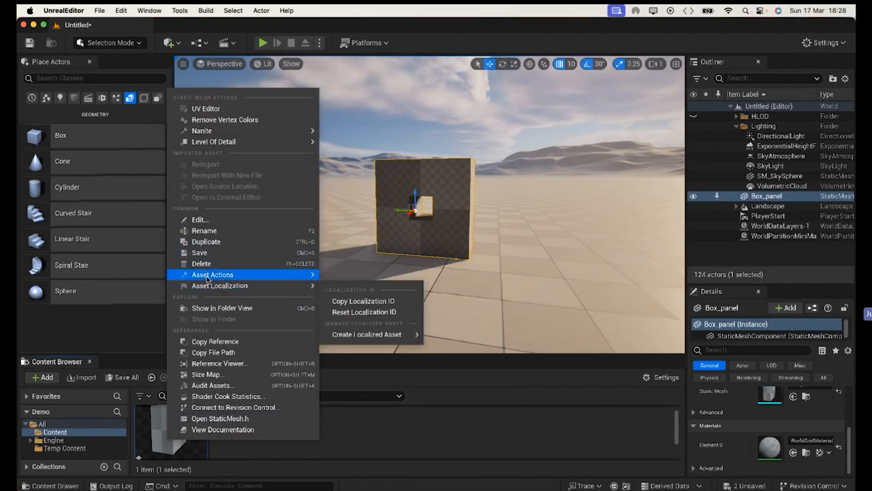
mouse_move(213, 274)
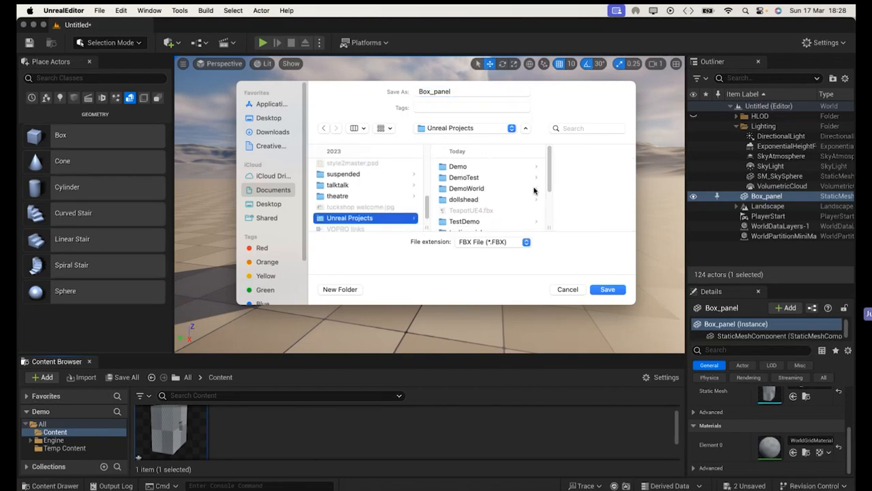
Save Box_panel as an FBX into Unreal Projects with default FBX export options
scroll("down", 3)
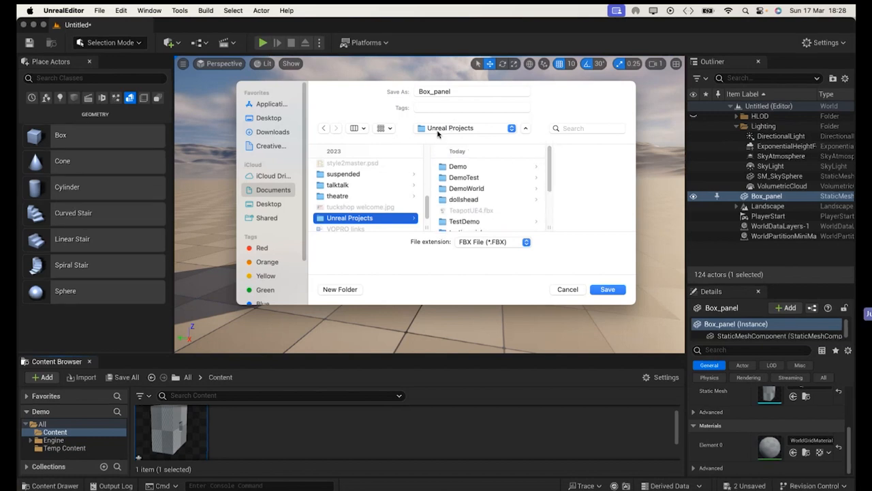
mouse_move(440, 104)
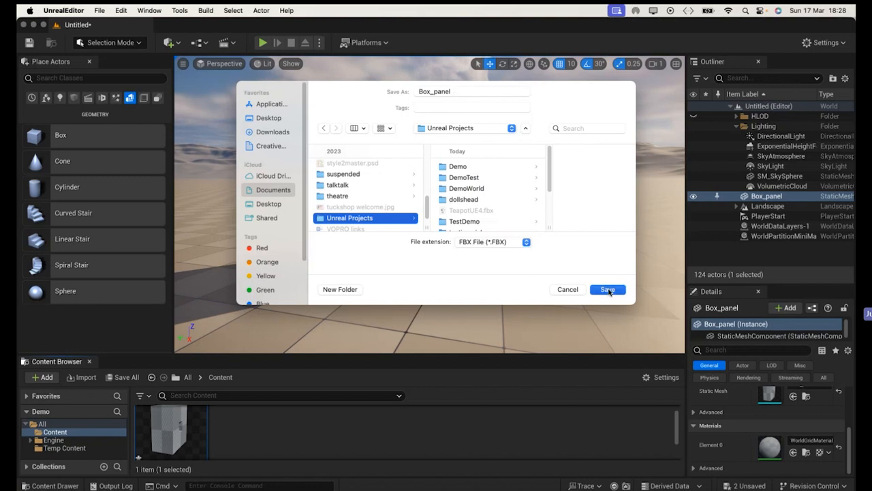
left_click(608, 289)
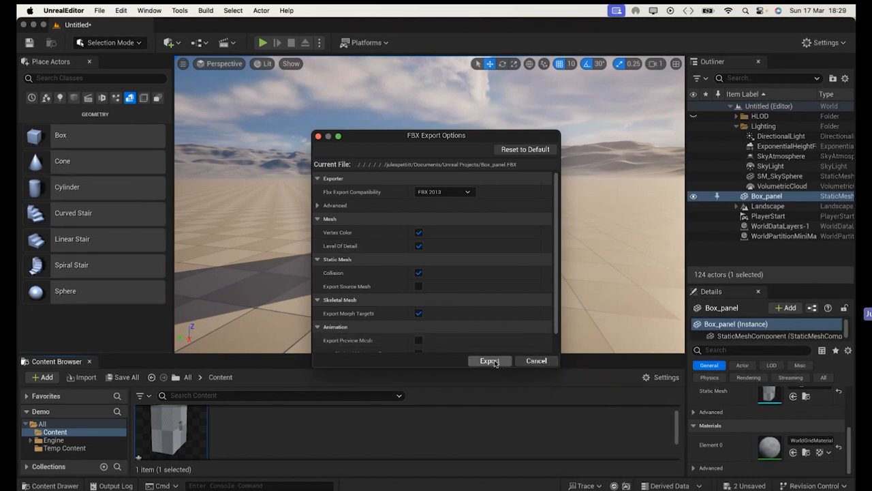
left_click(489, 360)
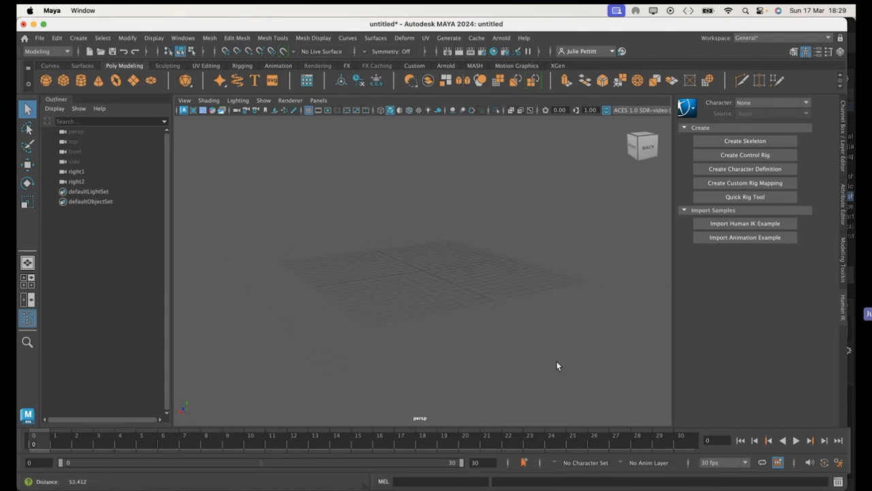
Import Box_panel.FBX from the Unreal Projects folder into the Maya scene
left_click(40, 38)
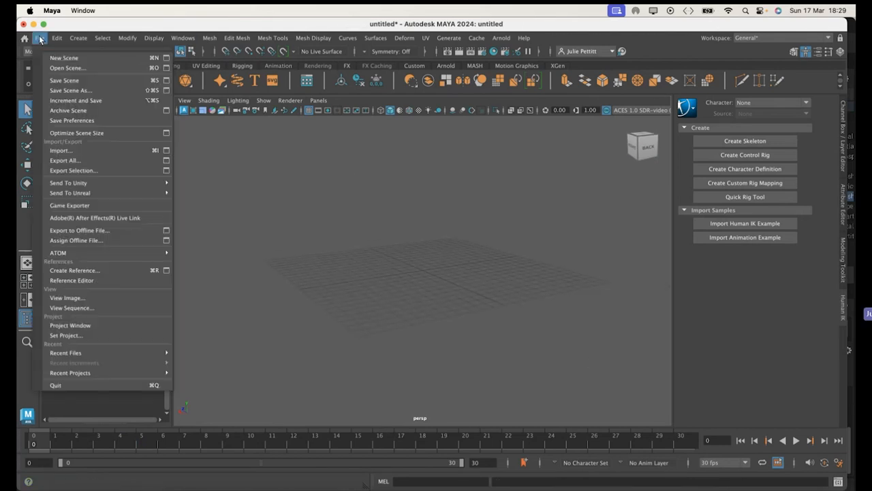
mouse_move(65, 150)
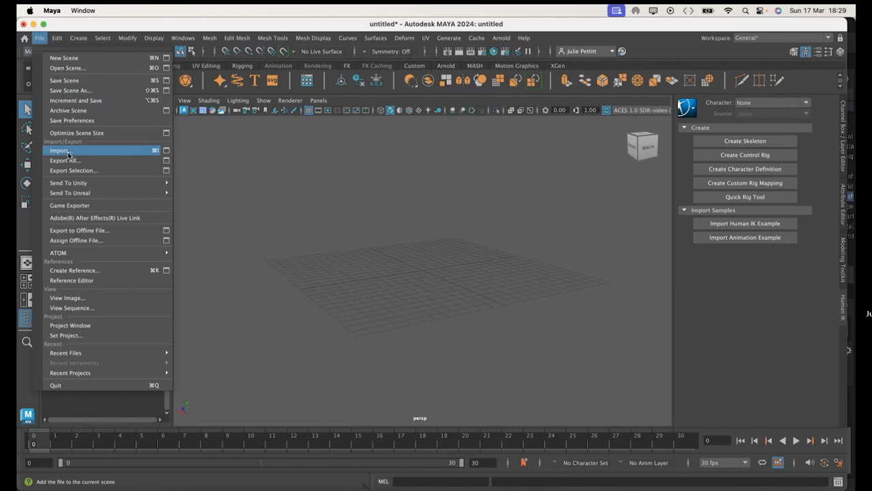
left_click(61, 150)
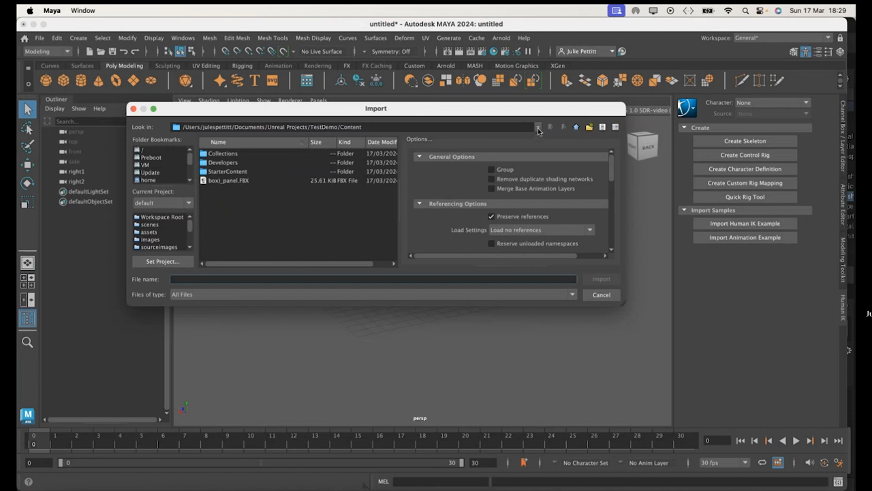
left_click(537, 126)
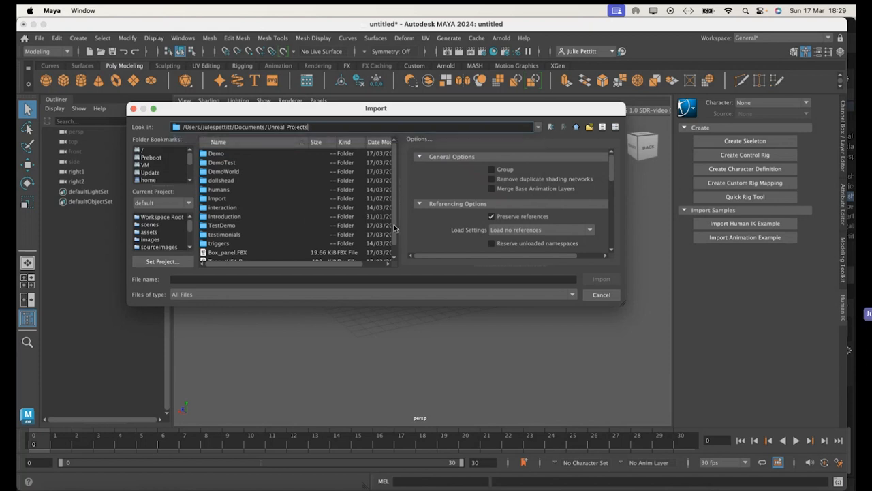
left_click(228, 252)
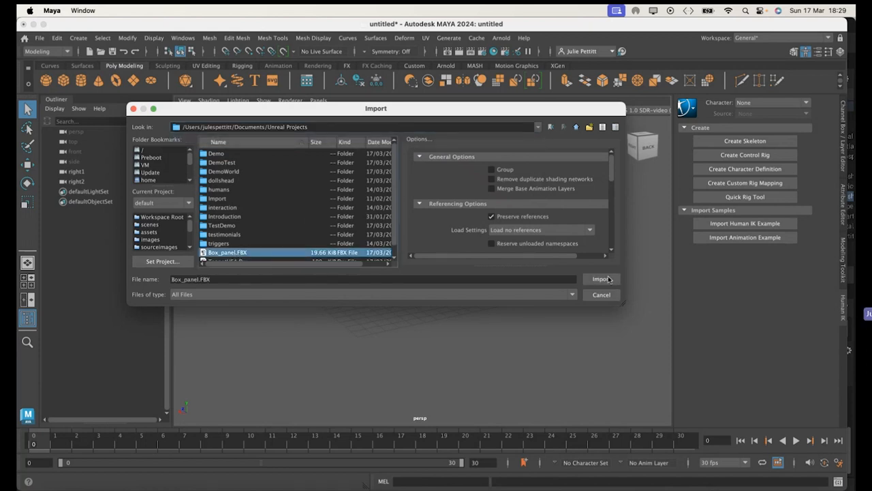
left_click(602, 278)
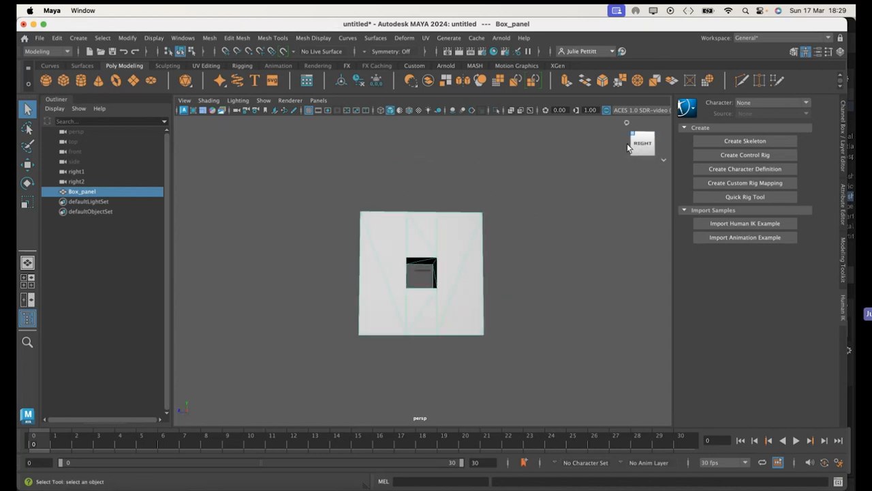
Create a new Right orthographic camera view facing Box_panel head-on
left_click(318, 101)
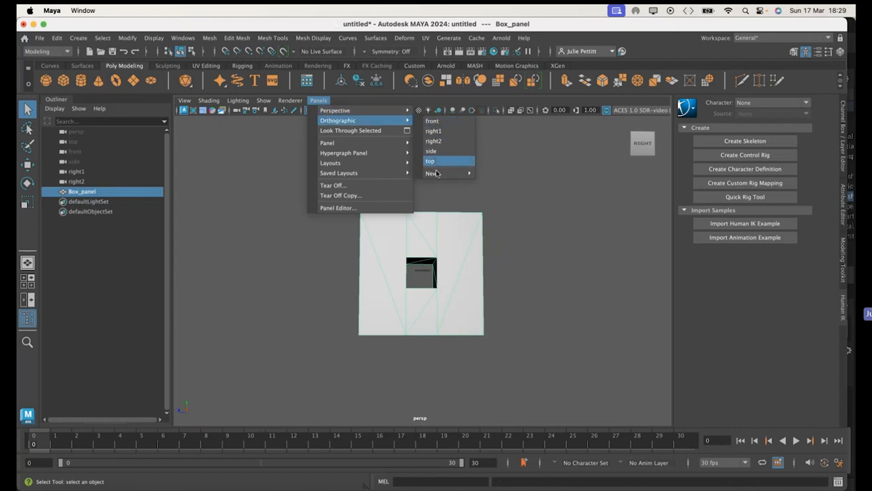
mouse_move(434, 172)
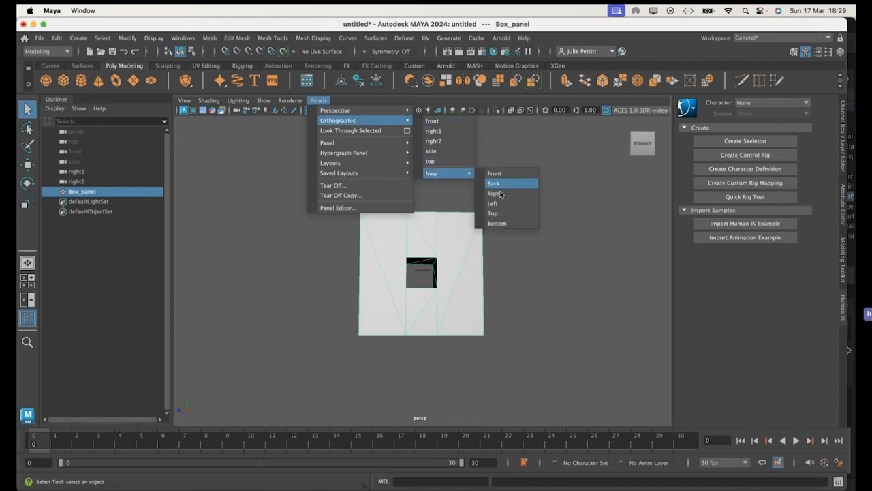
left_click(493, 194)
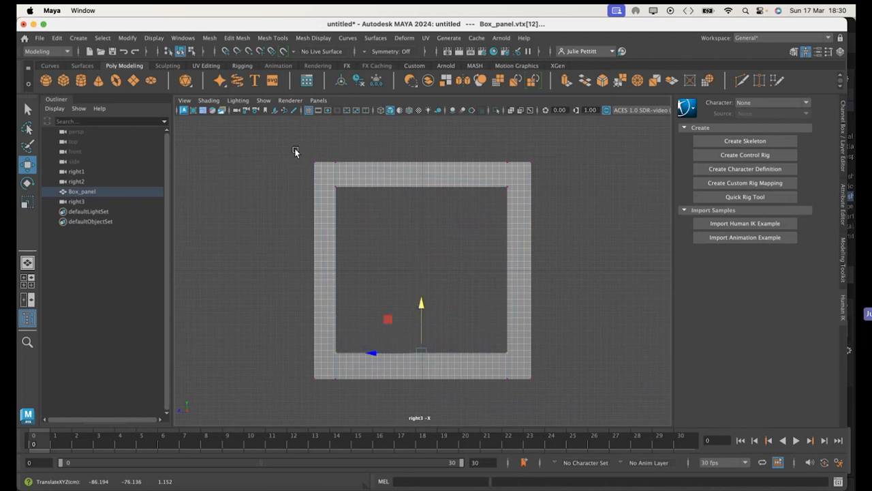
Return the viewport to the persp perspective camera
left_click(319, 101)
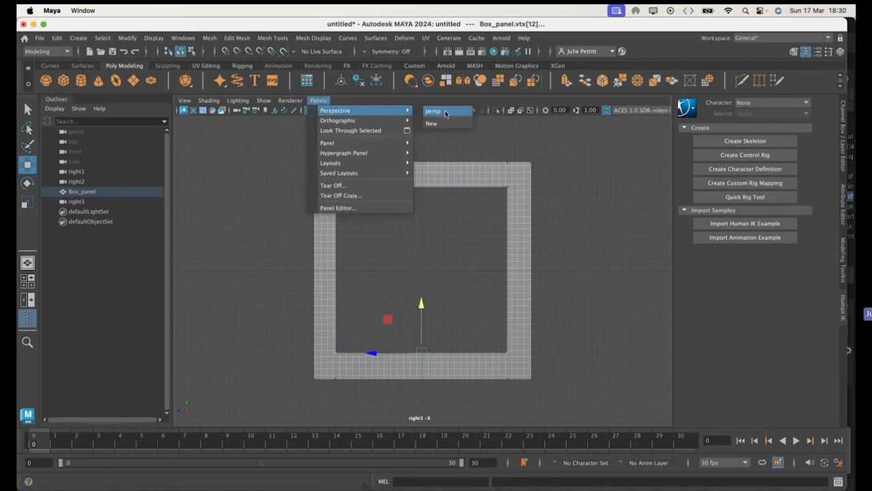
left_click(434, 112)
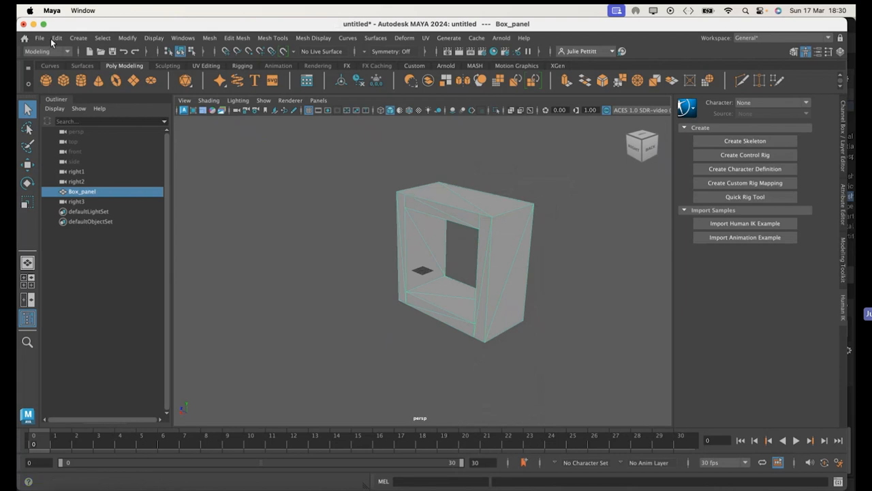
Export the selected Box_panel, replacing the existing Box_panel.FBX in Unreal Projects
left_click(38, 39)
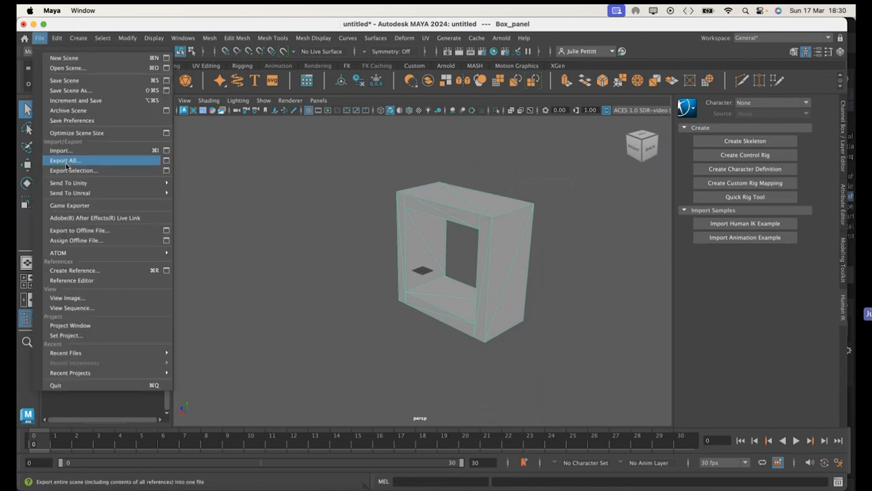
left_click(73, 171)
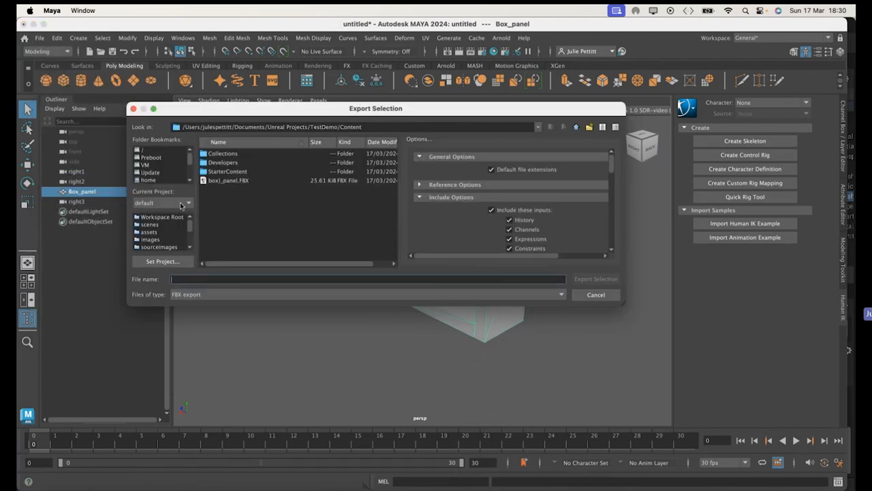
mouse_move(526, 134)
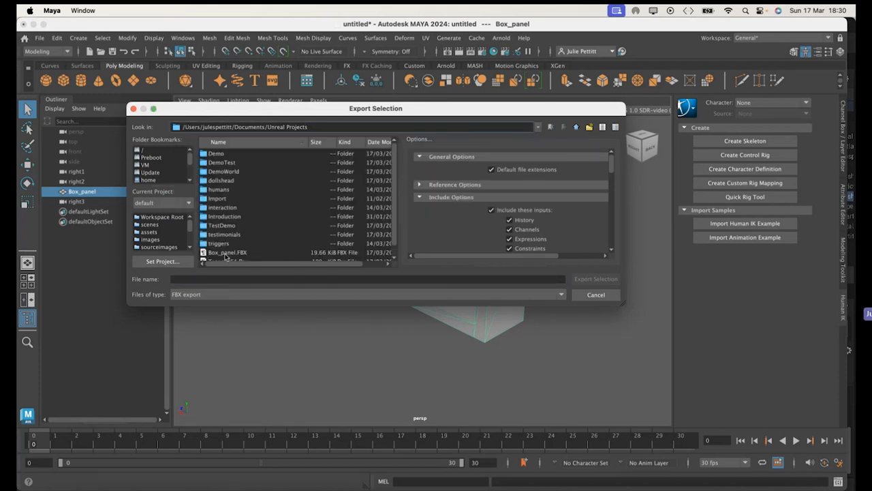
left_click(226, 252)
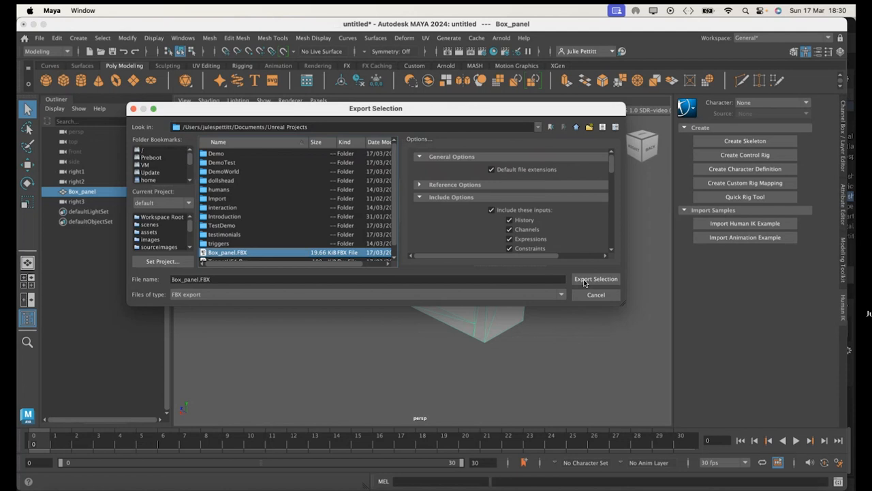
mouse_move(597, 286)
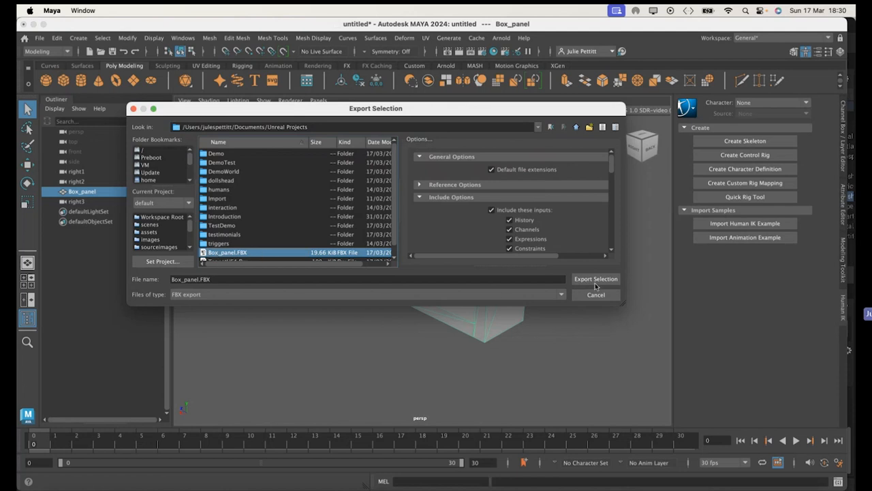
left_click(595, 278)
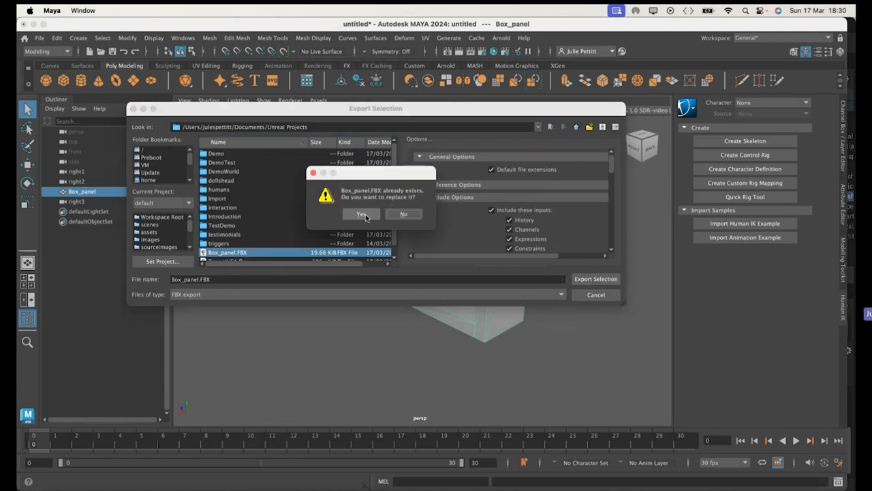
left_click(359, 214)
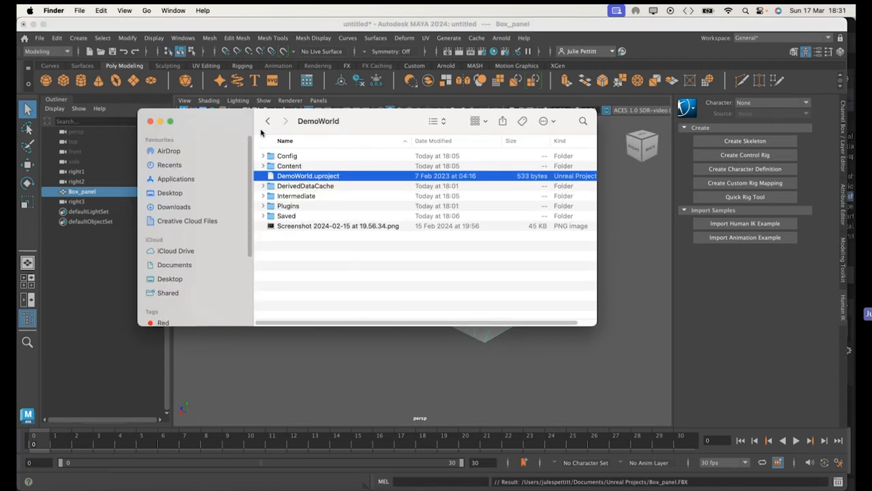
Browse Documents > Unreal Projects and select the Box_panel.FBX file
left_click(267, 120)
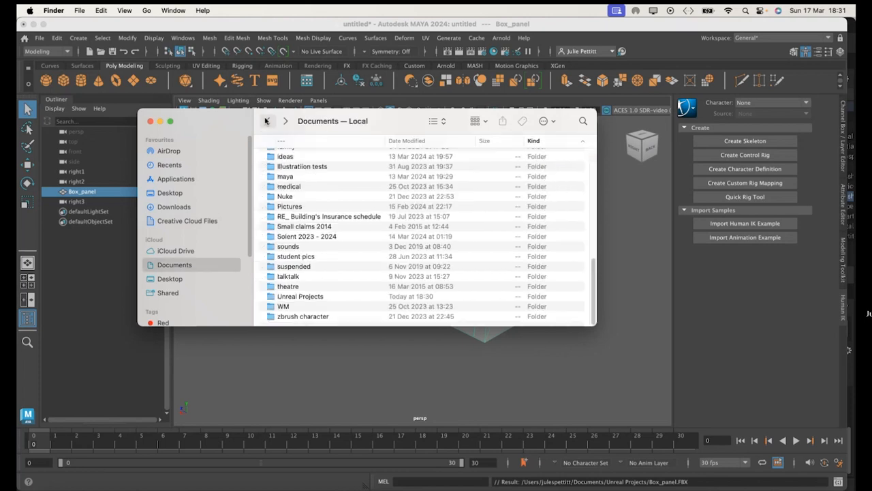
double_click(299, 296)
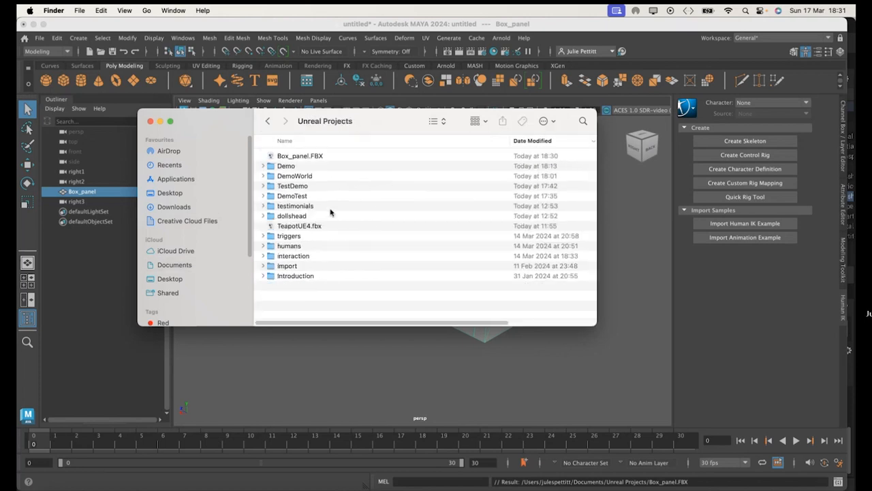
mouse_move(314, 214)
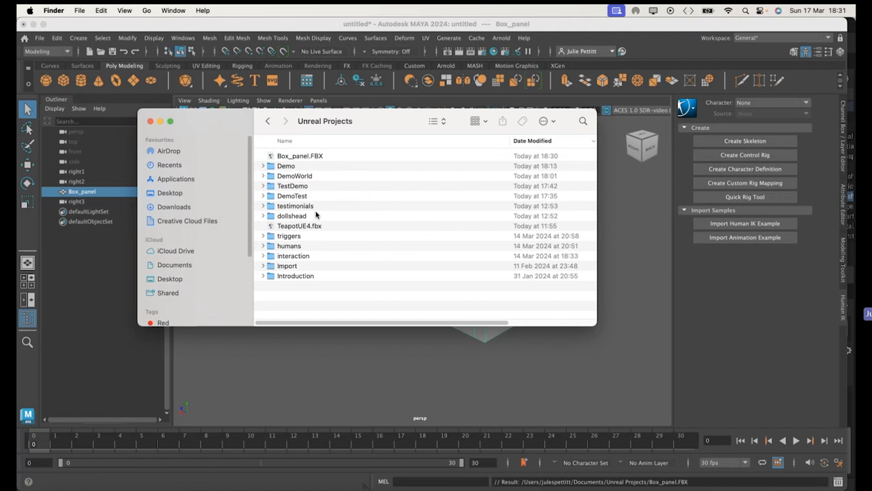
left_click(300, 156)
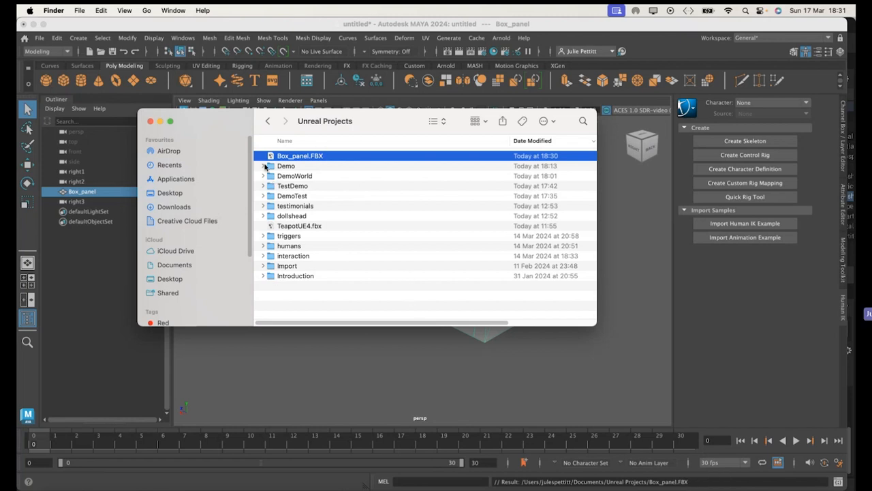
Expand the Demo project folder to show its contents
left_click(263, 167)
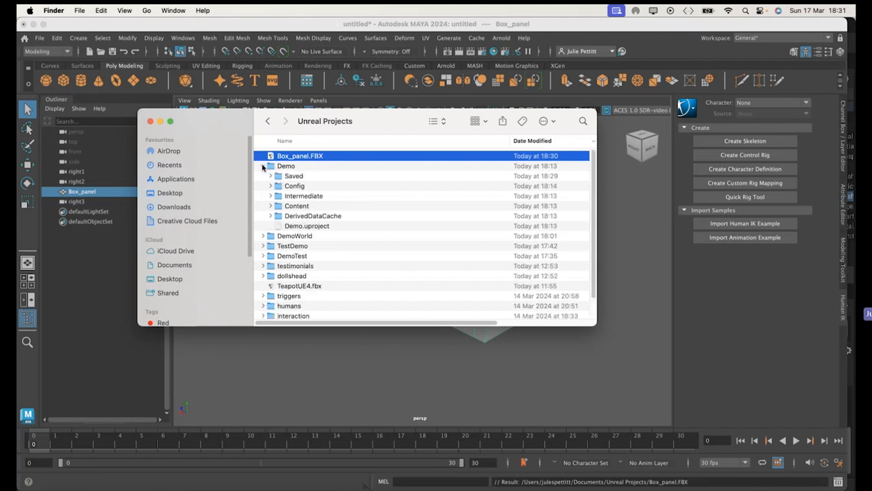
left_click(261, 166)
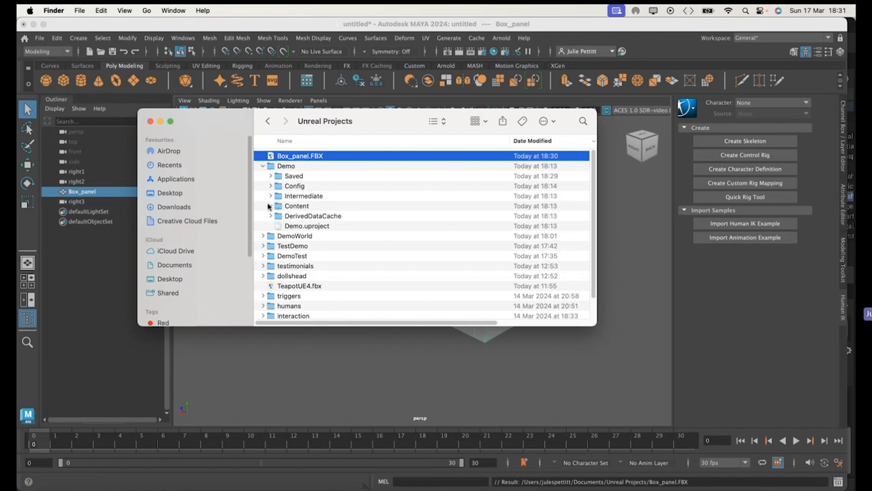
left_click(269, 205)
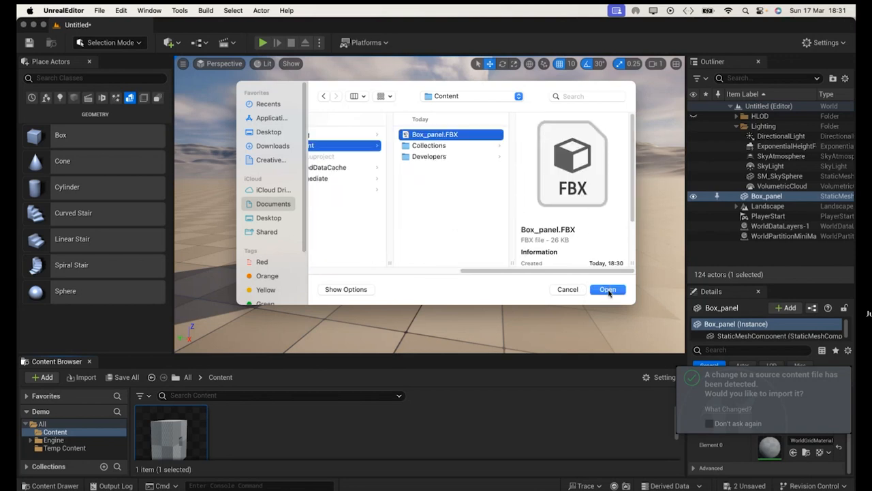
Reimport Box_panel from the updated FBX, accepting the material matches
left_click(608, 289)
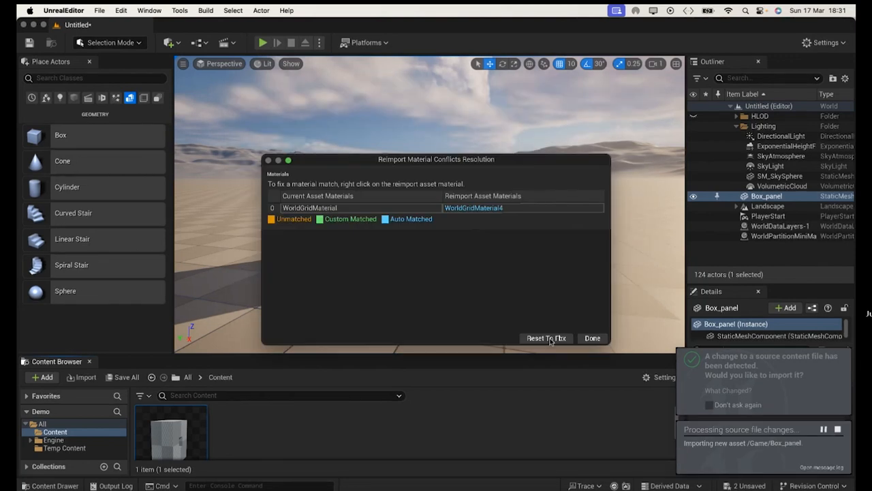
left_click(592, 338)
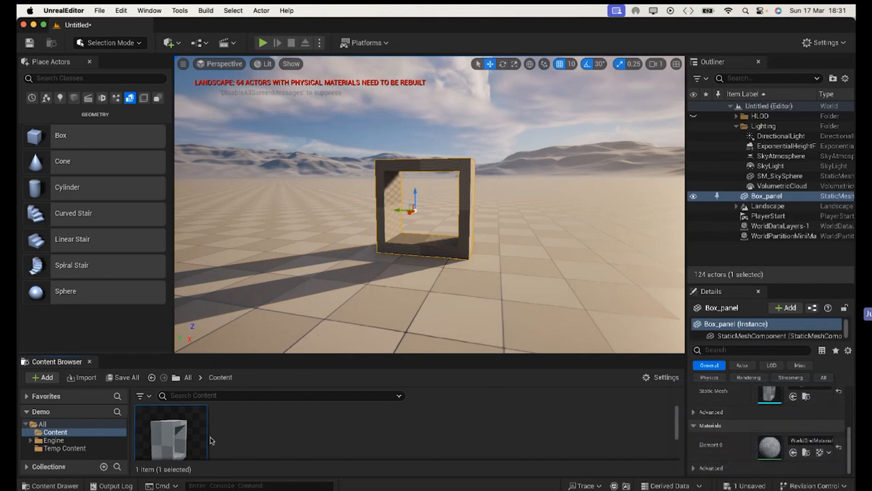
mouse_move(286, 431)
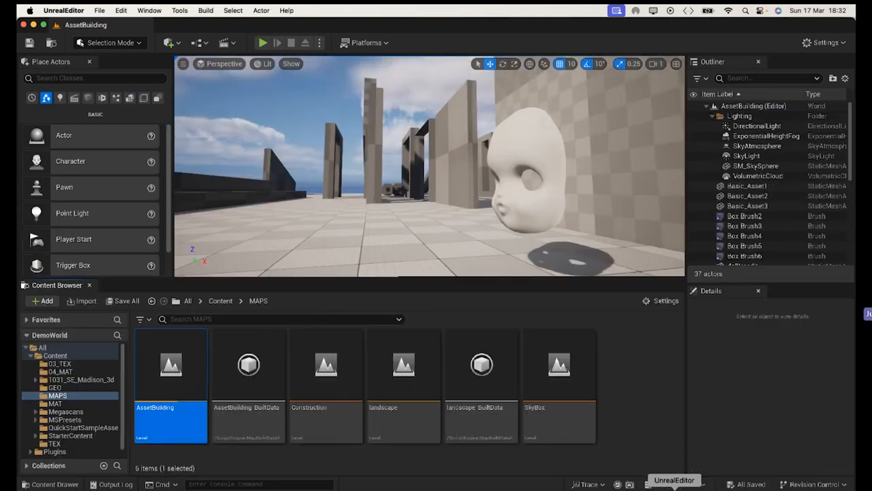
mouse_move(559, 365)
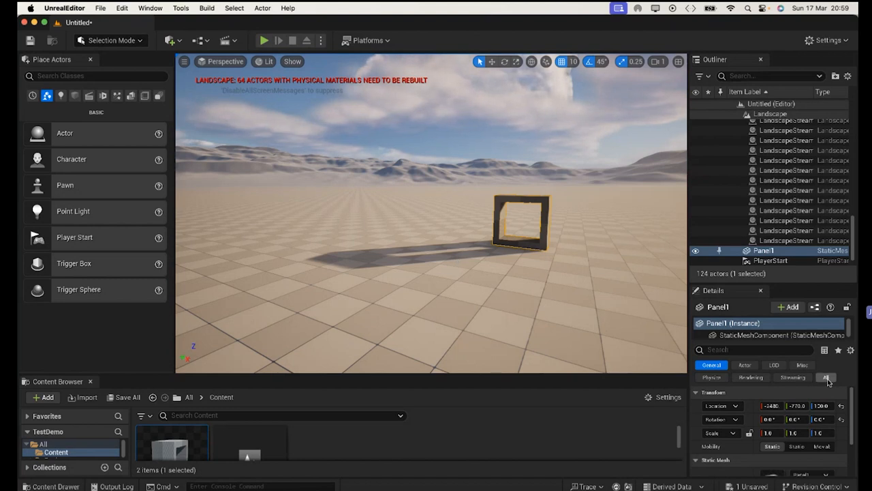
mouse_move(158, 348)
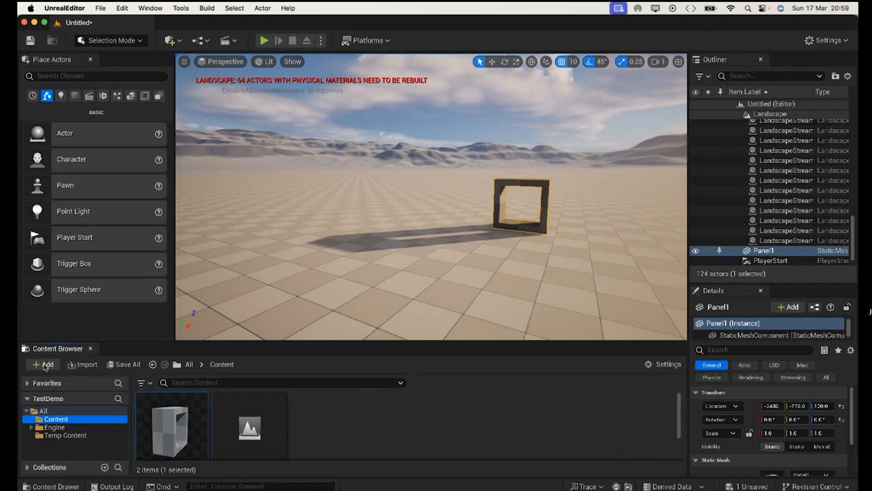
Add the Starter Content pack to the TestDemo project via Add Feature or Content Pack
left_click(41, 363)
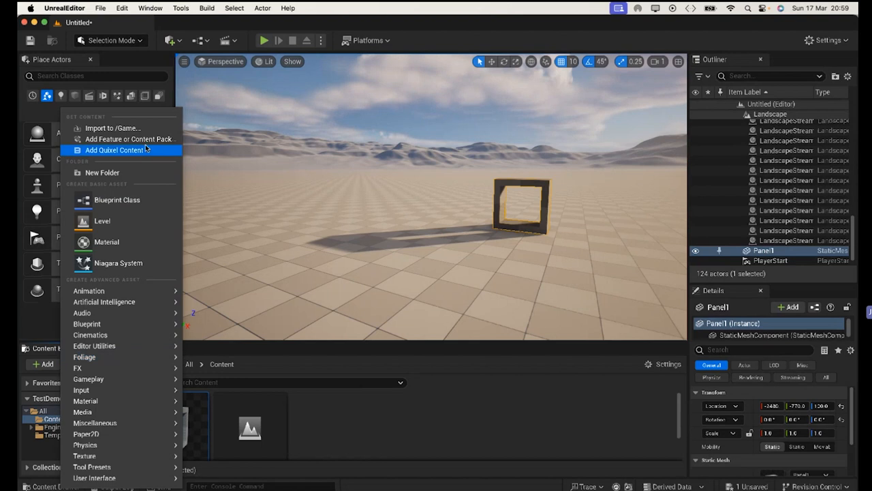
mouse_move(129, 139)
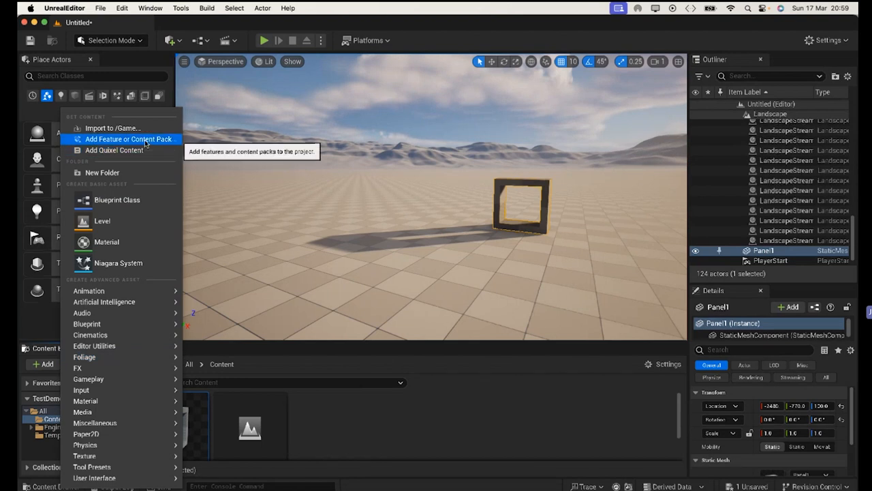
left_click(130, 139)
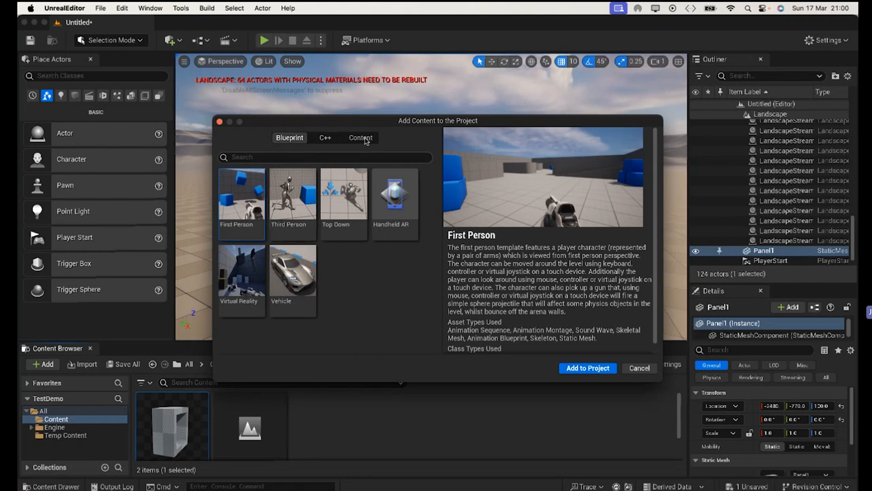
left_click(360, 137)
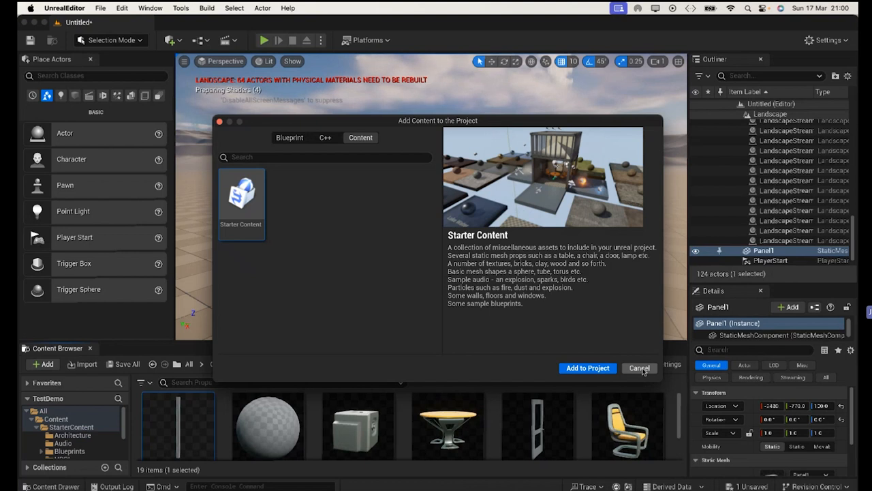
left_click(637, 368)
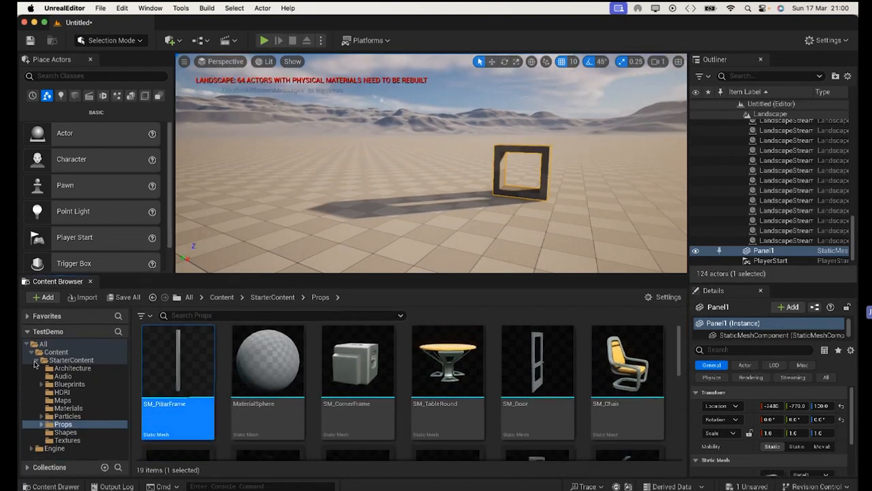
Place SM_Lamp_Ceiling from StarterContent > Props into the level
left_click(71, 360)
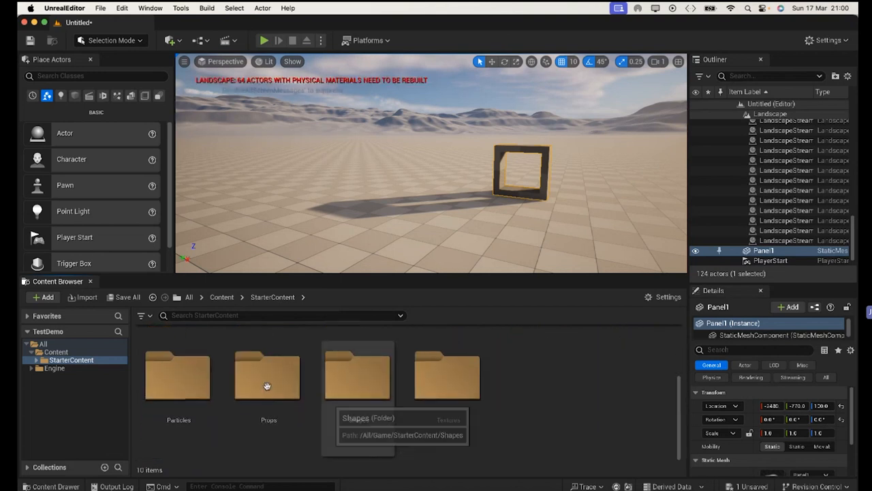
double_click(267, 374)
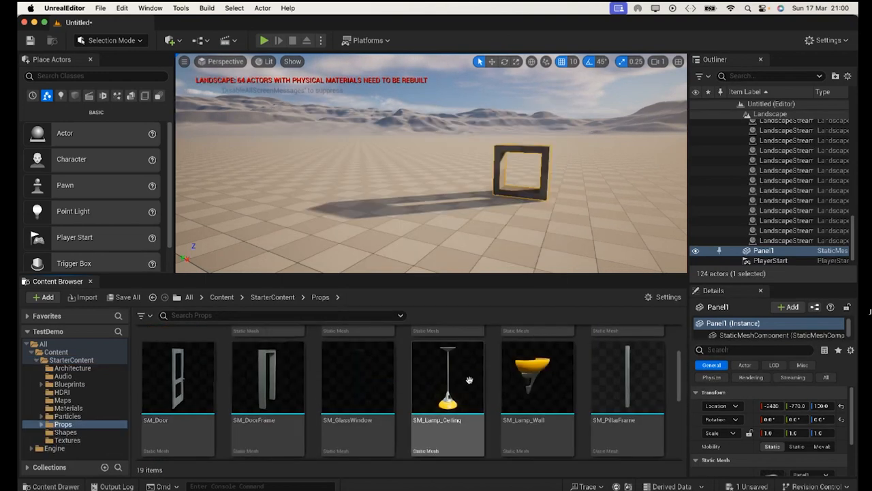
left_click(447, 374)
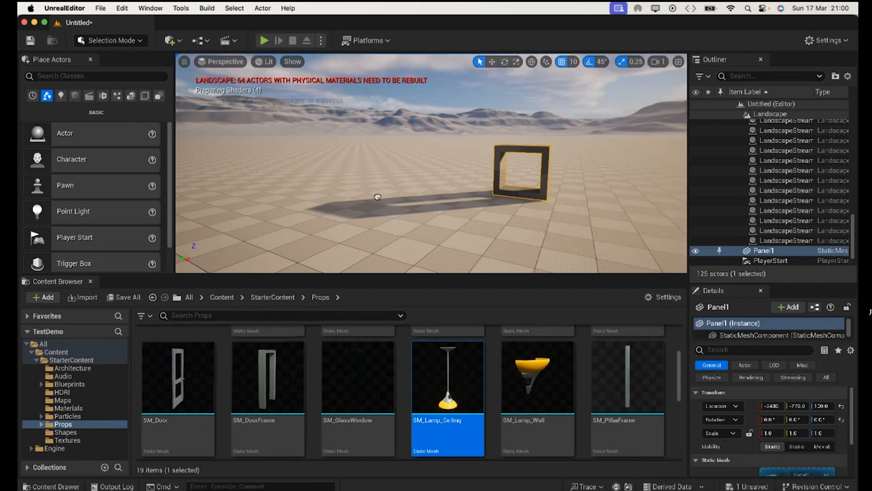
left_click(779, 240)
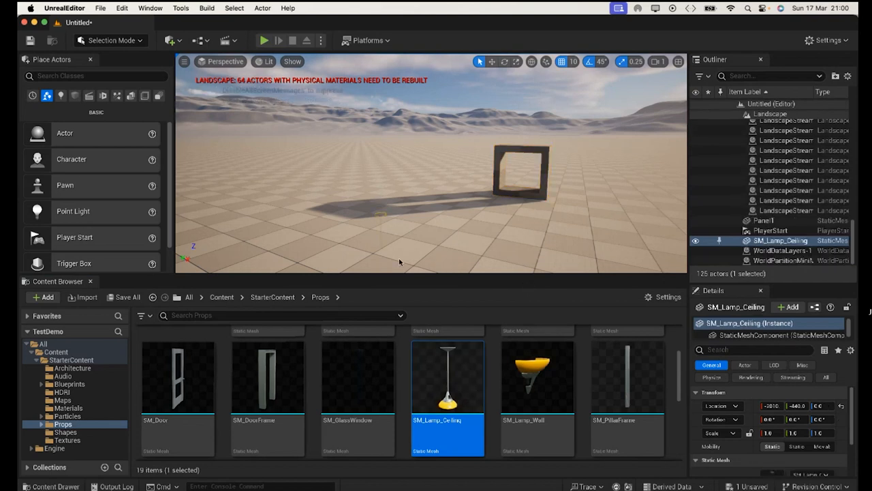
mouse_move(447, 375)
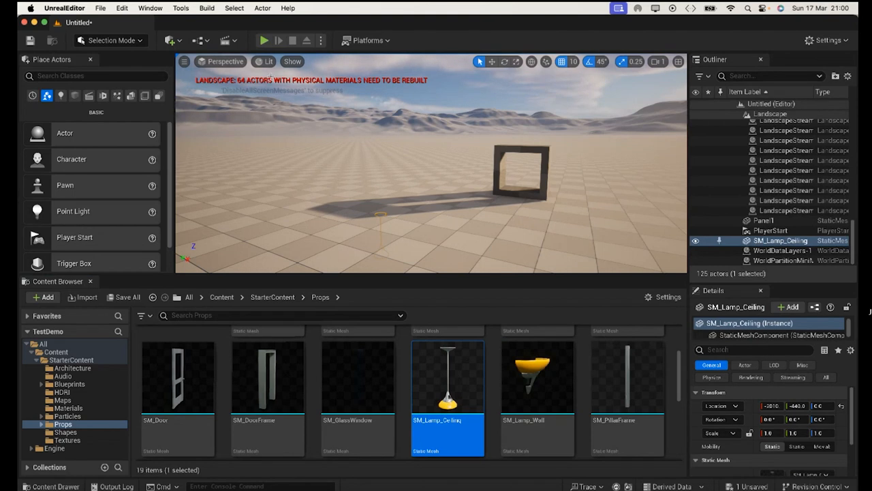
mouse_move(474, 164)
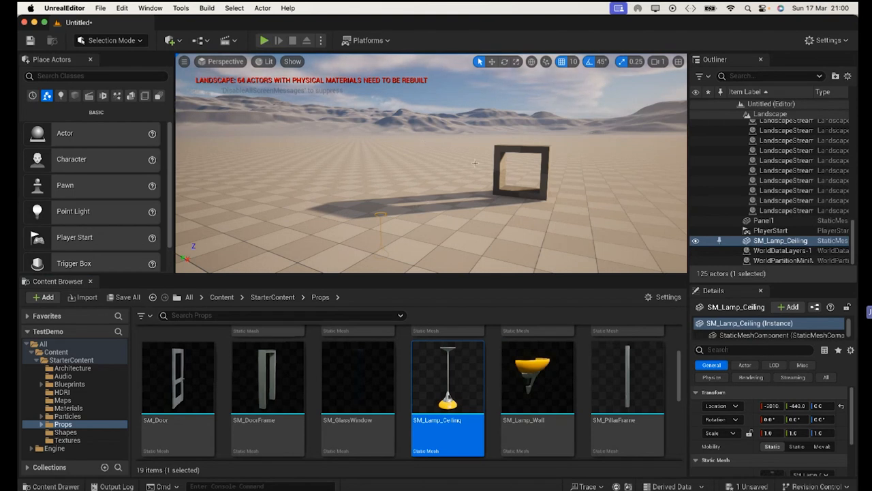
mouse_move(493, 62)
type("140")
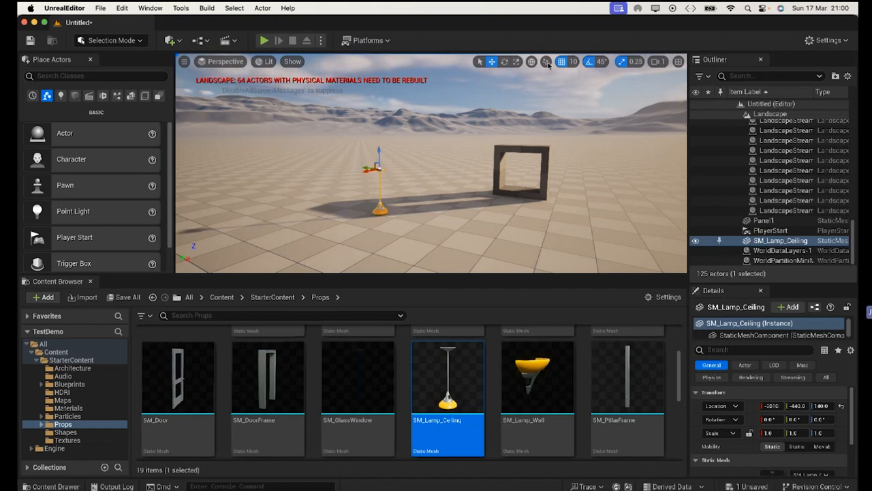
Add the door, window frame, chair and couch props around Panel1
left_click(545, 62)
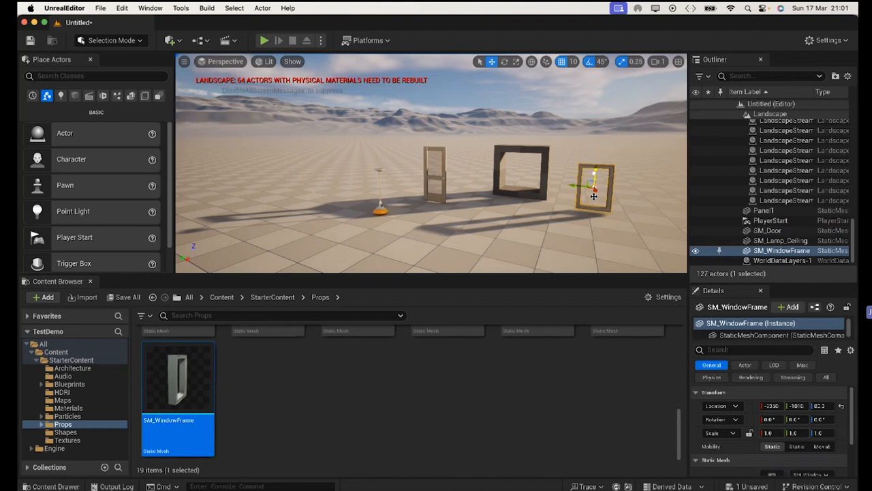
left_click_drag(597, 170, 597, 180)
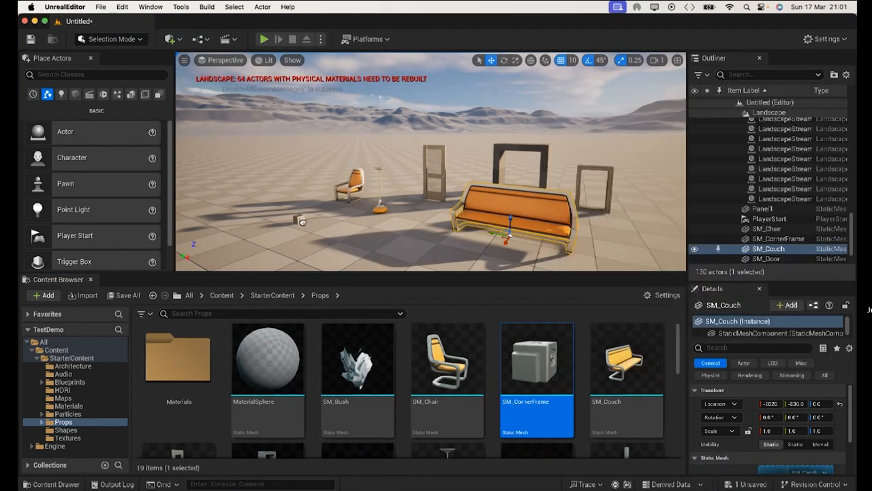
left_click(777, 238)
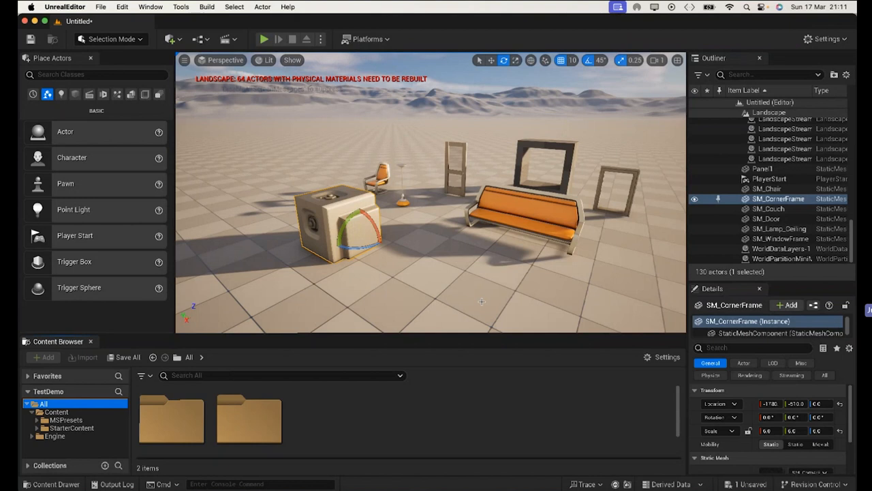
mouse_move(293, 246)
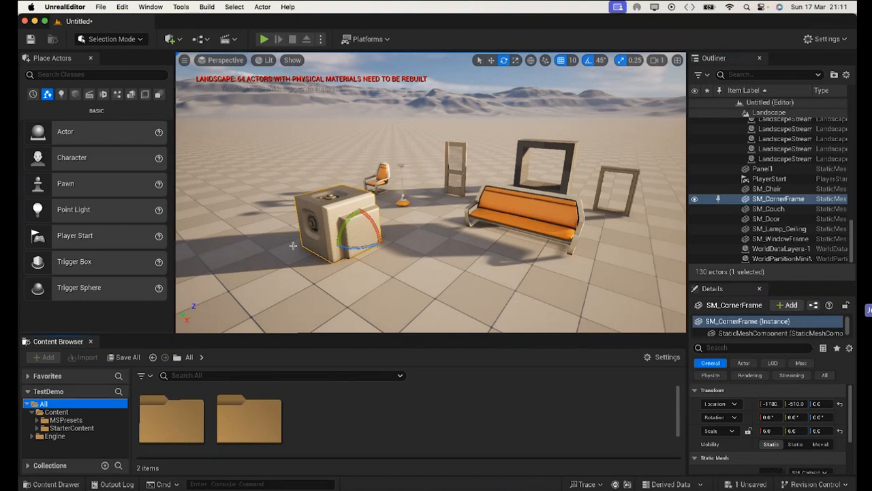
mouse_move(171, 112)
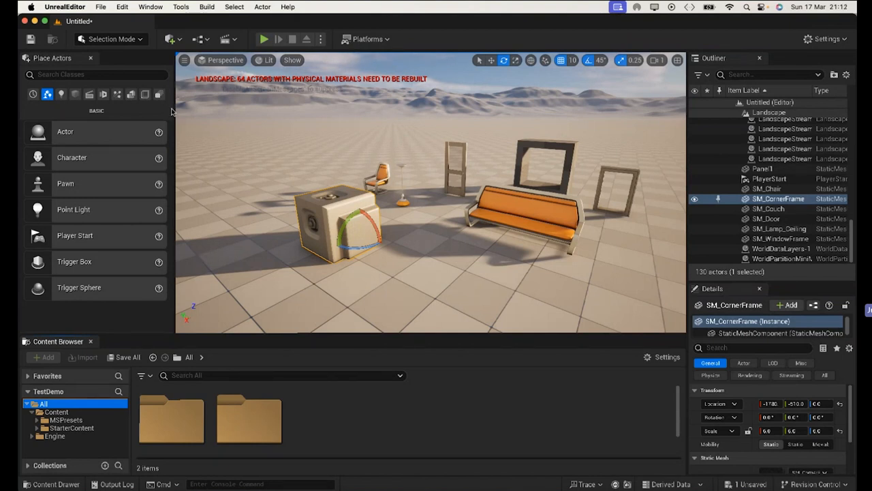
Save all and store the untitled level as Start in the Content folder
left_click(101, 7)
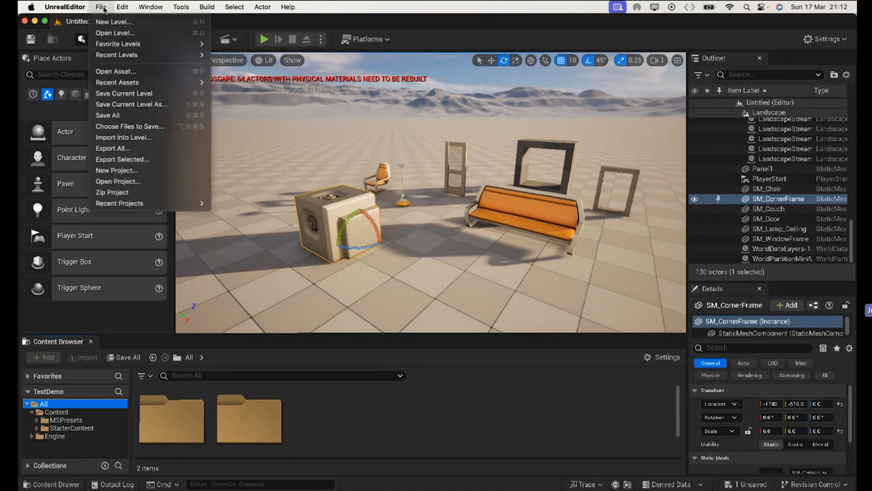
mouse_move(124, 92)
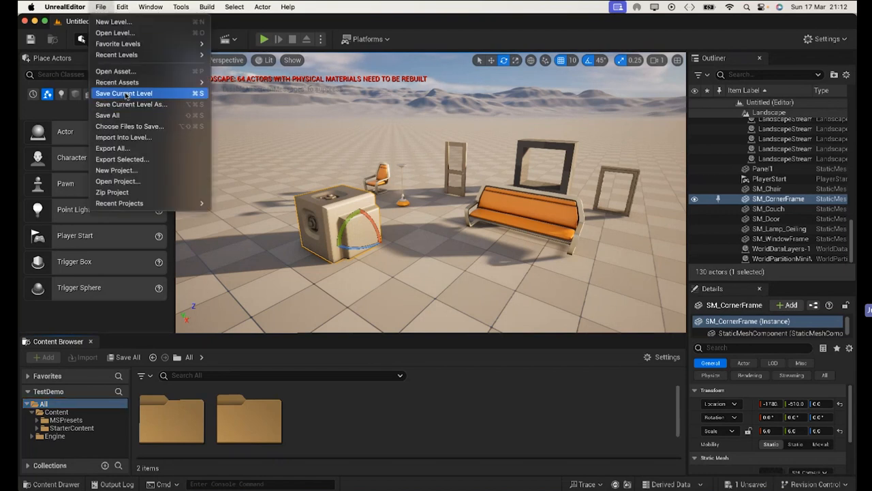
mouse_move(125, 117)
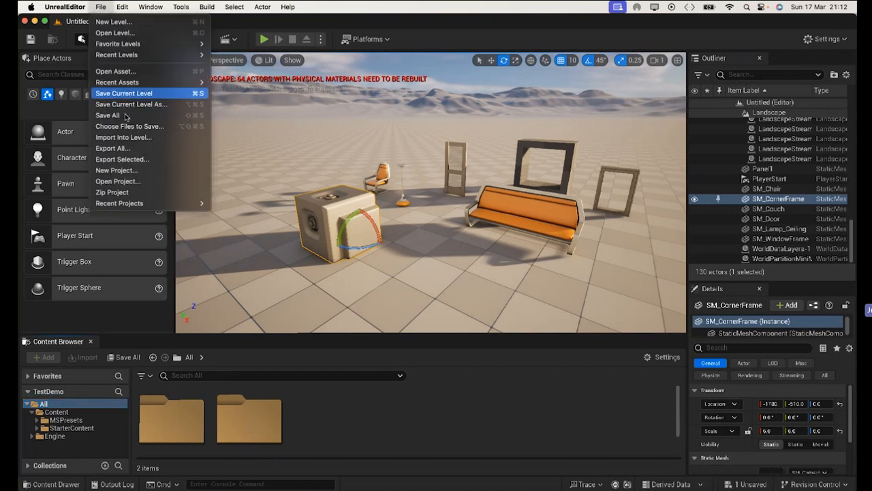
mouse_move(106, 115)
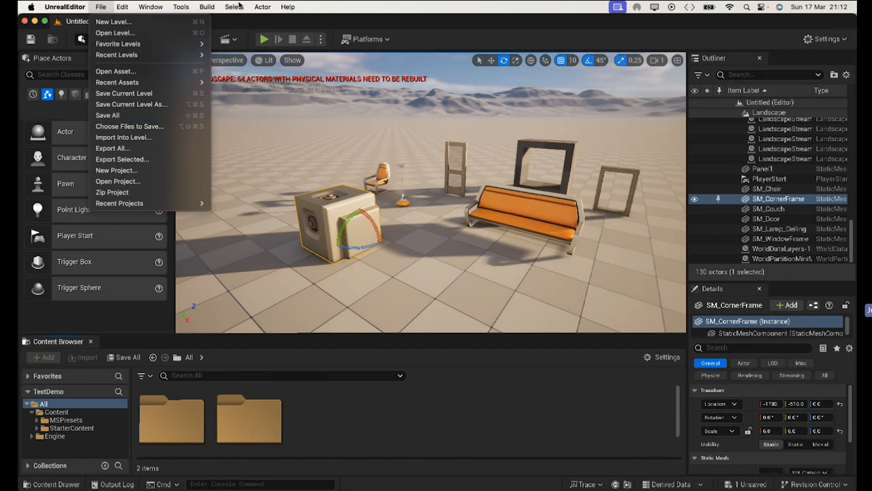
left_click(207, 7)
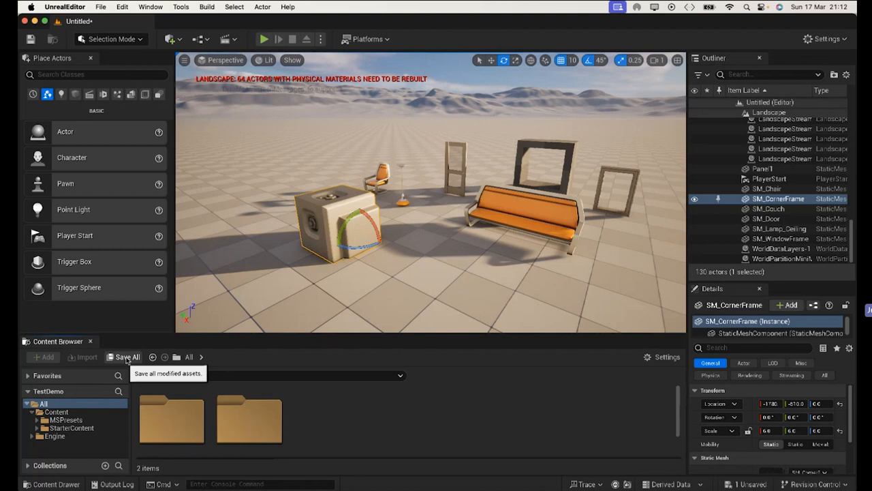
left_click(127, 357)
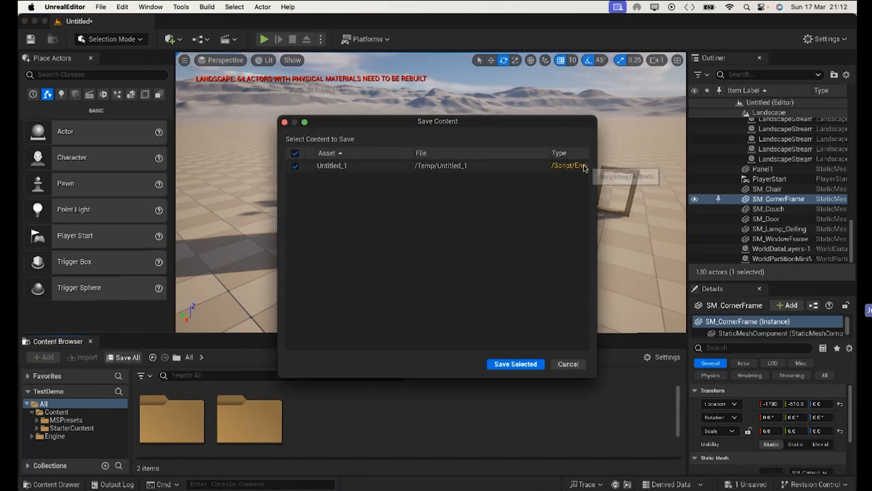
mouse_move(470, 139)
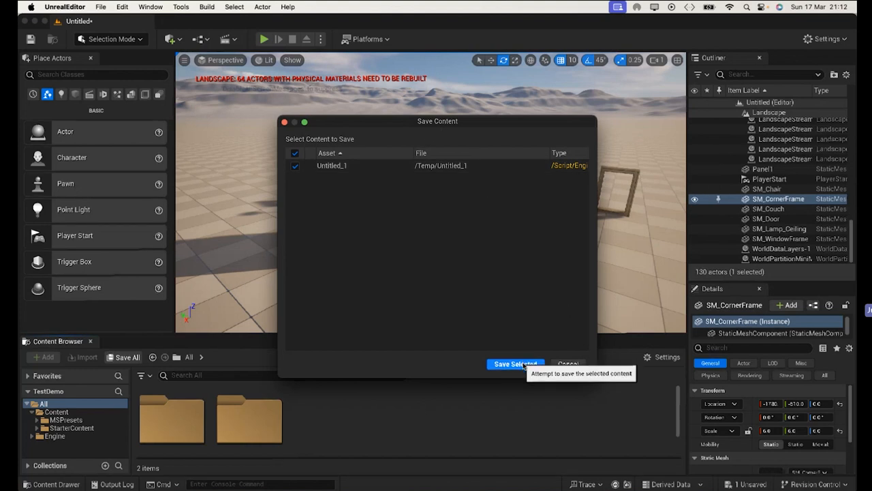
left_click(515, 363)
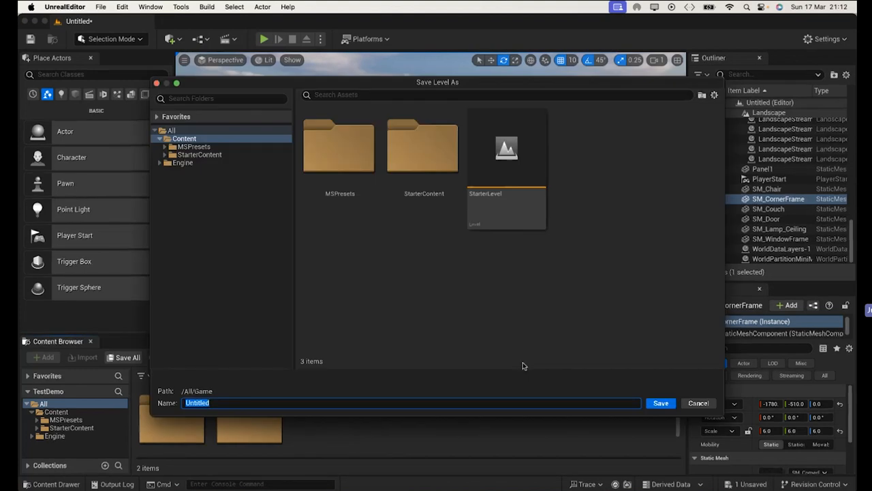
mouse_move(506, 201)
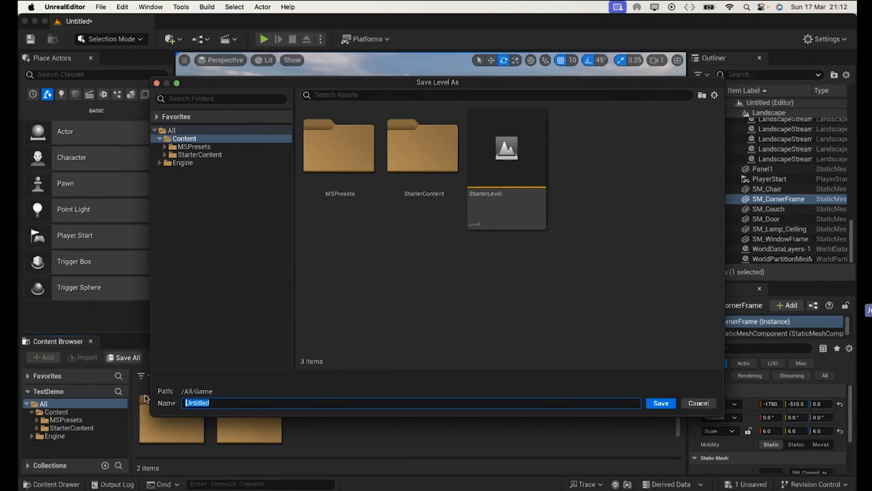
type("Start")
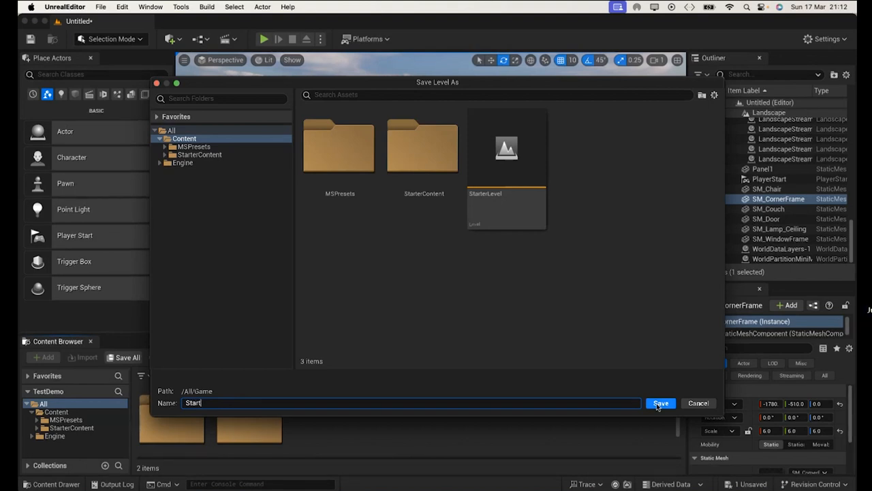
left_click(660, 404)
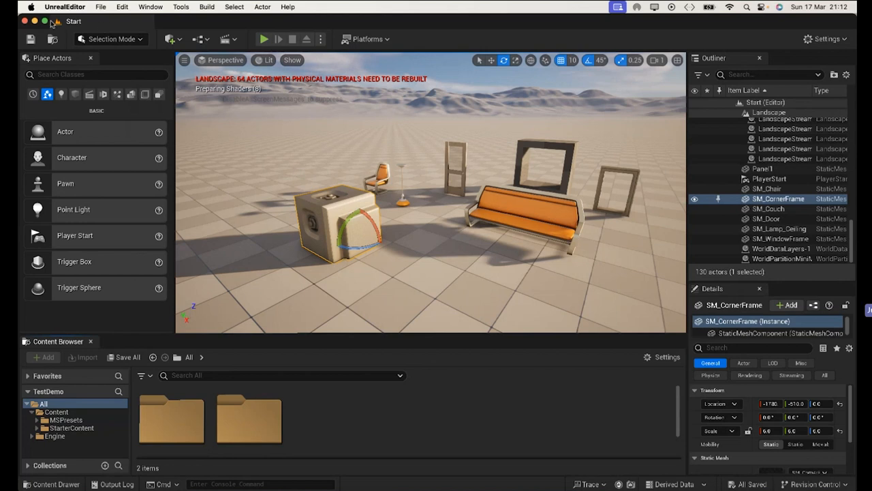
mouse_move(297, 293)
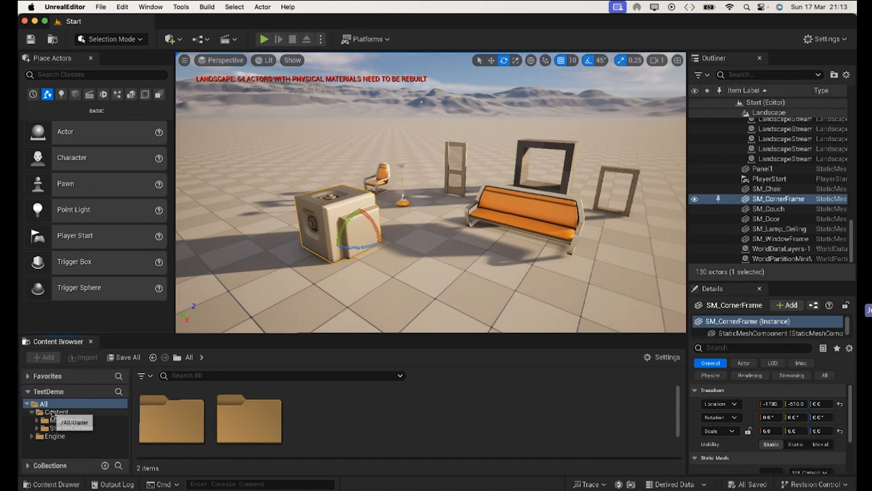
Show the Content folder's assets, then locate the teapot FBX in Finder
left_click(56, 412)
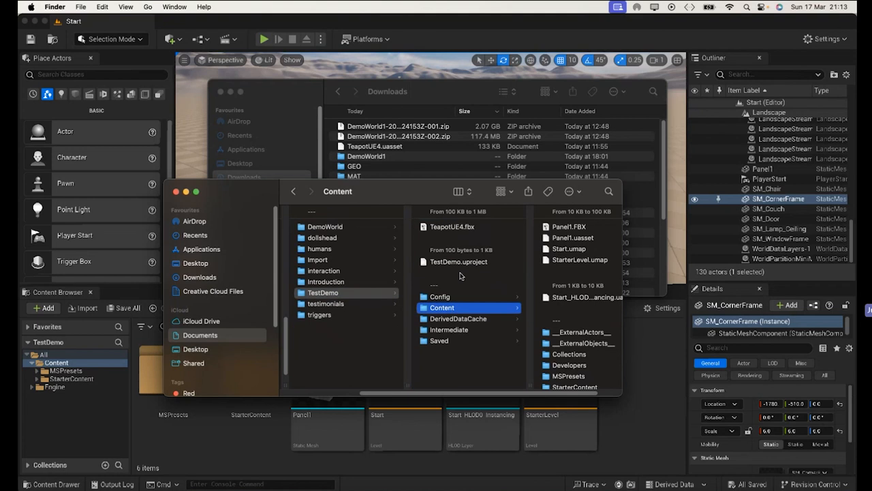
mouse_move(482, 428)
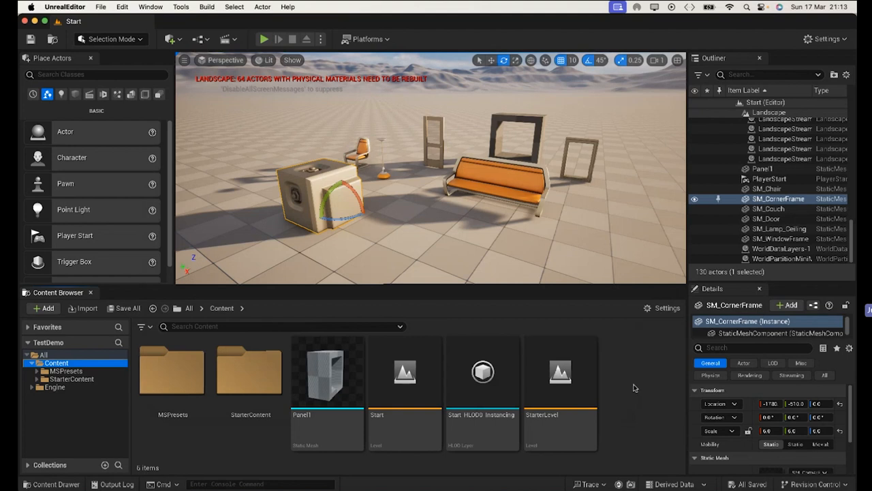
mouse_move(671, 388)
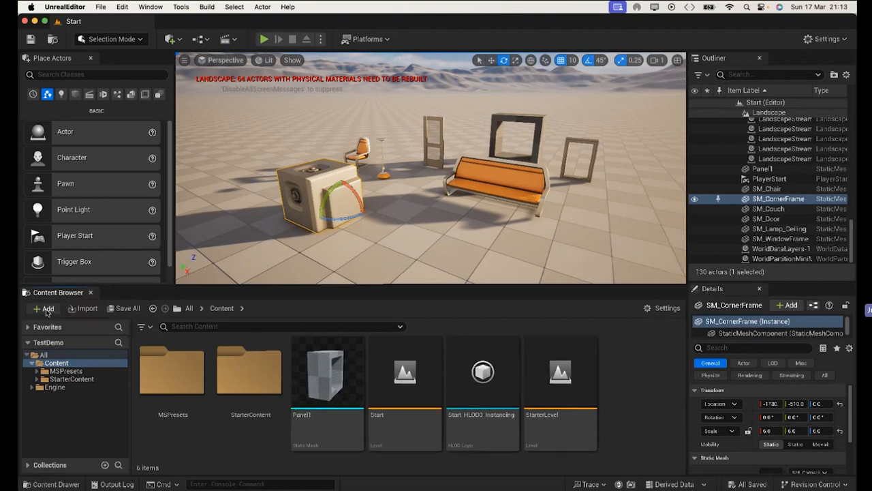
Cancel Add > Import and move TeapotUE4.fbx into the Content folder instead
left_click(43, 308)
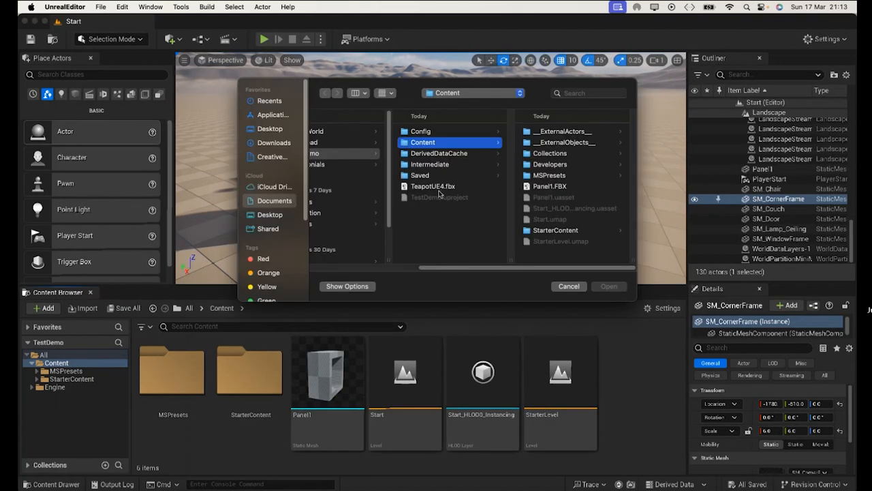
left_click(433, 186)
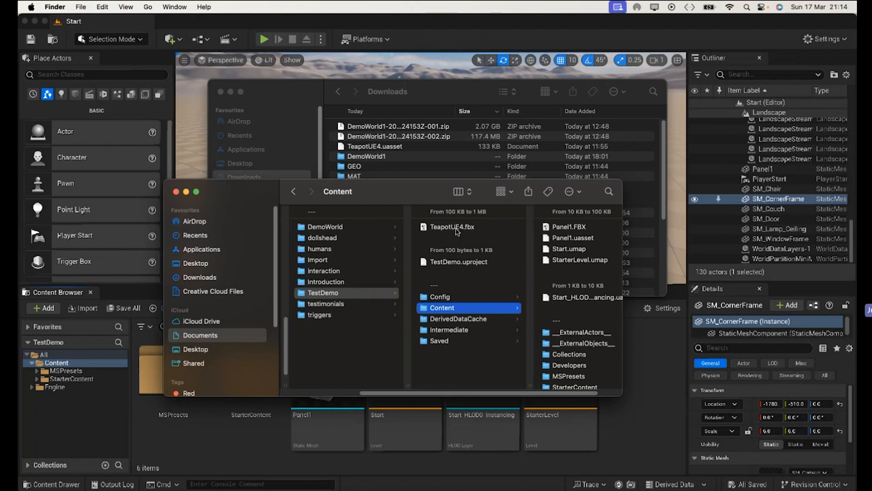
left_click(441, 308)
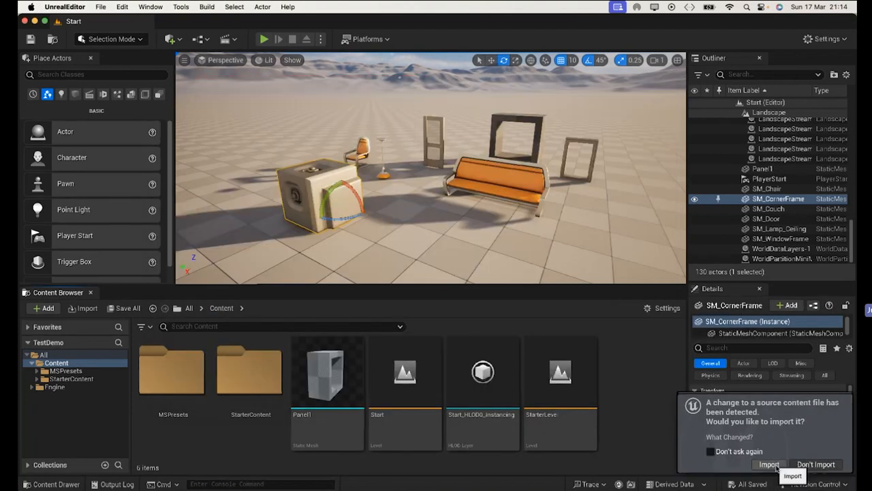
Import TeapotUE4 as a static mesh with Import All and place it in the level
left_click(768, 463)
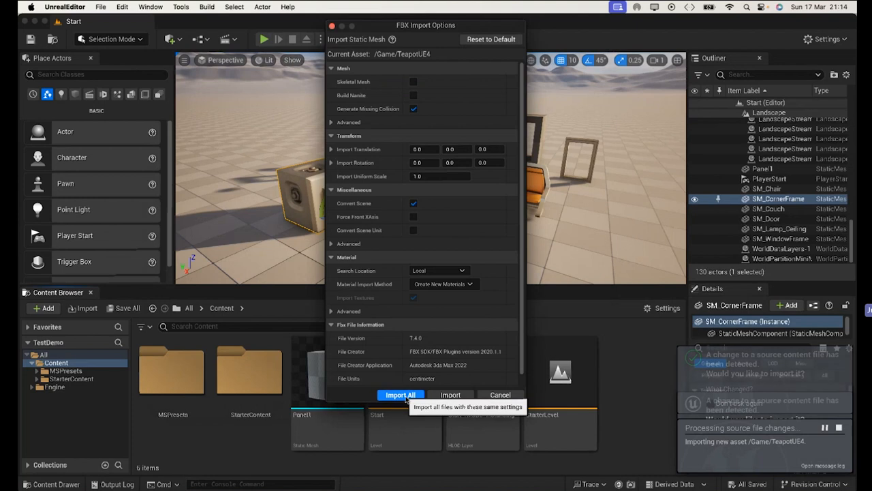
left_click(400, 395)
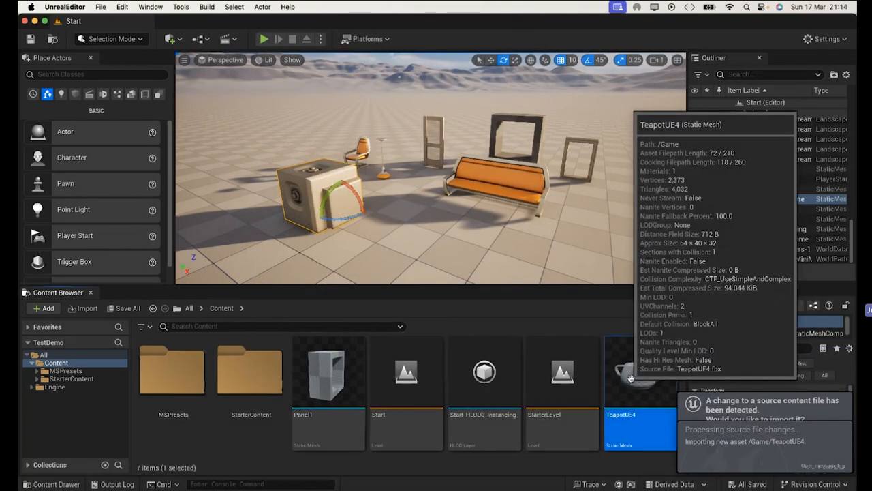
left_click(770, 199)
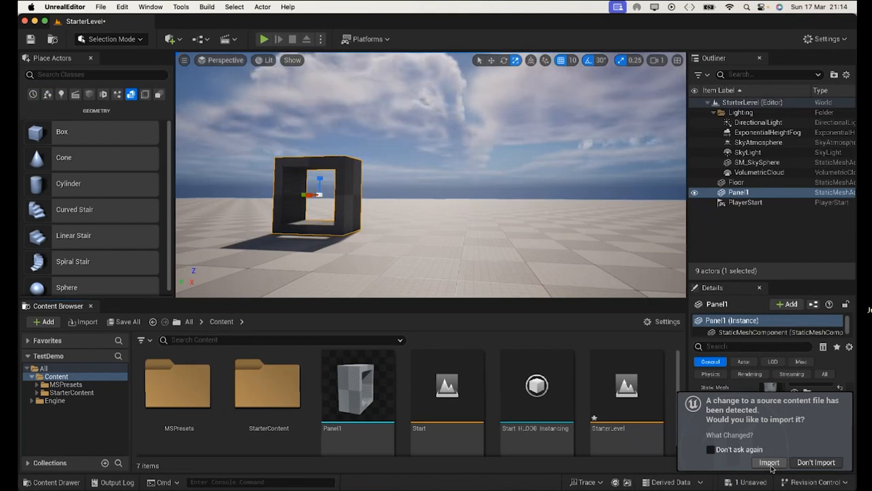
left_click(769, 462)
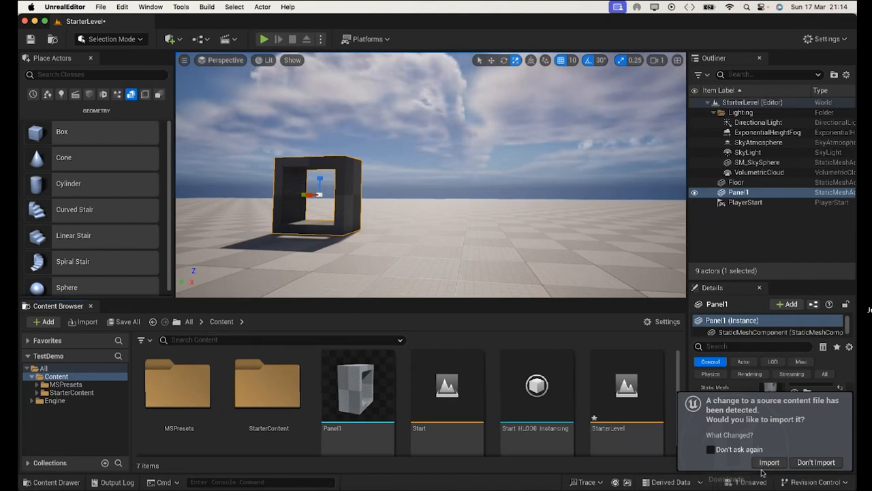
left_click(769, 462)
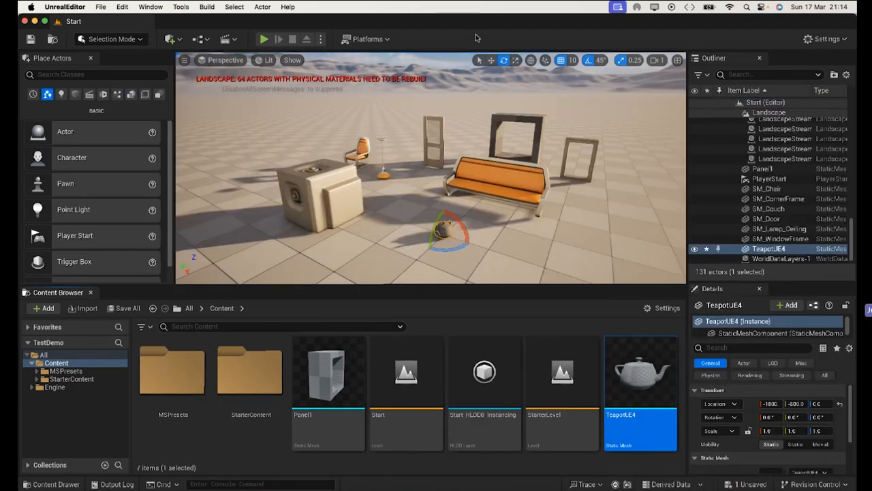
mouse_move(515, 59)
type("5")
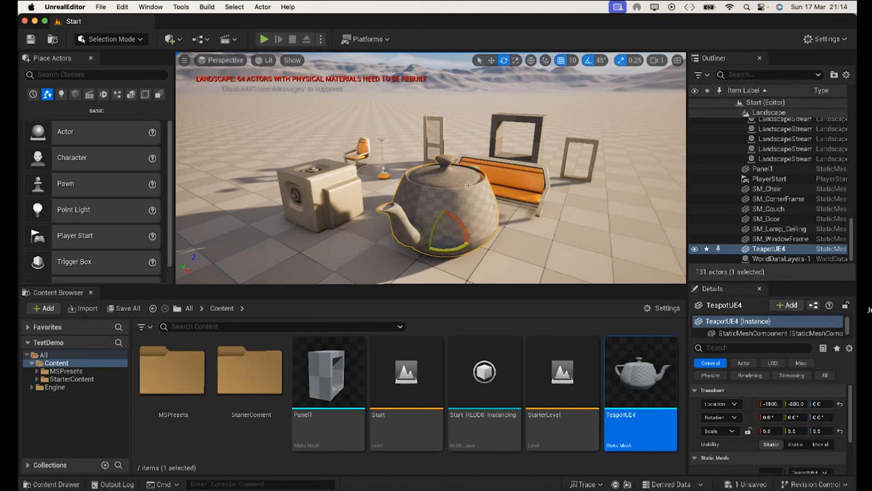
Scale the teapot up and rotate it about 30 degrees with the gizmo
left_click(602, 60)
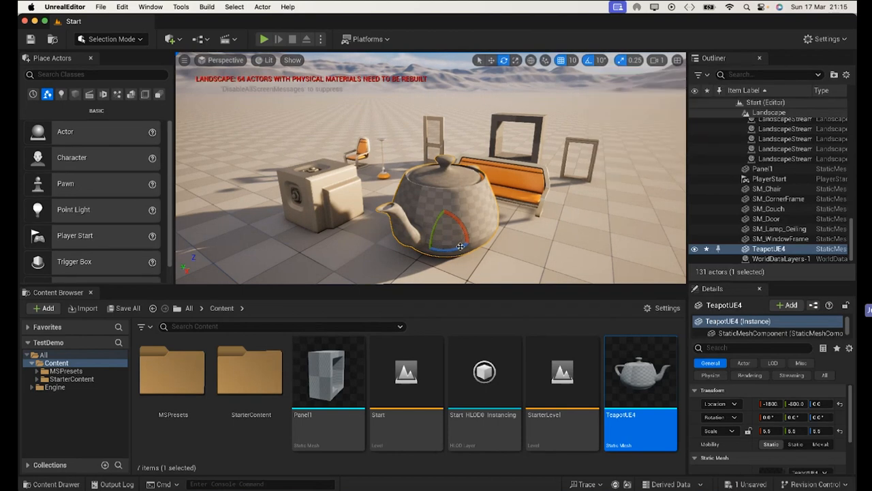
left_click_drag(461, 247, 452, 248)
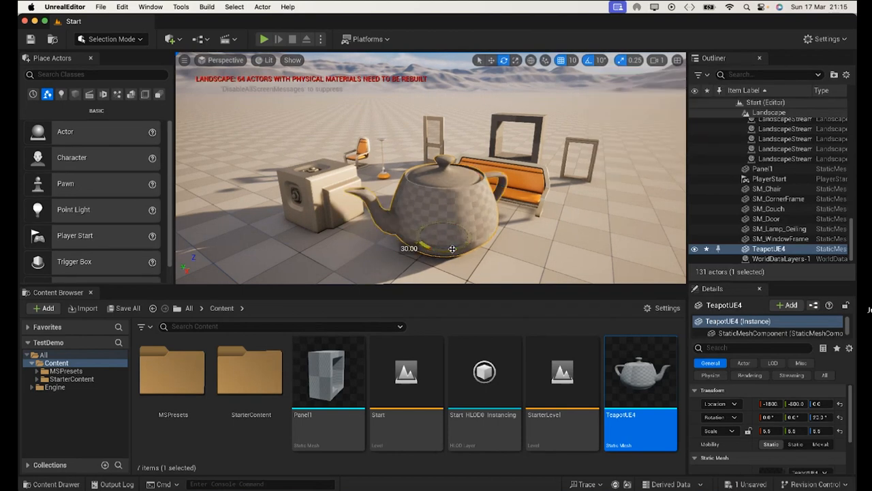
left_click_drag(453, 249, 461, 245)
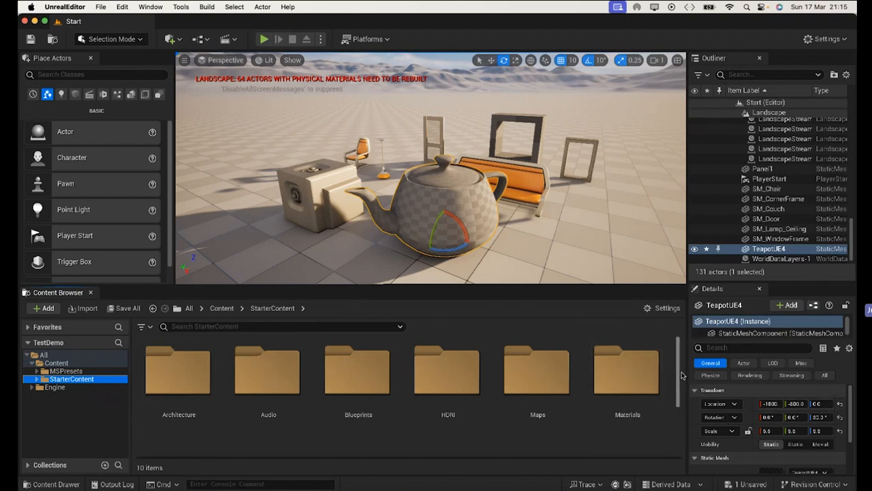
Apply M_Ground_Moss from StarterContent > Materials to the teapot
left_click(627, 370)
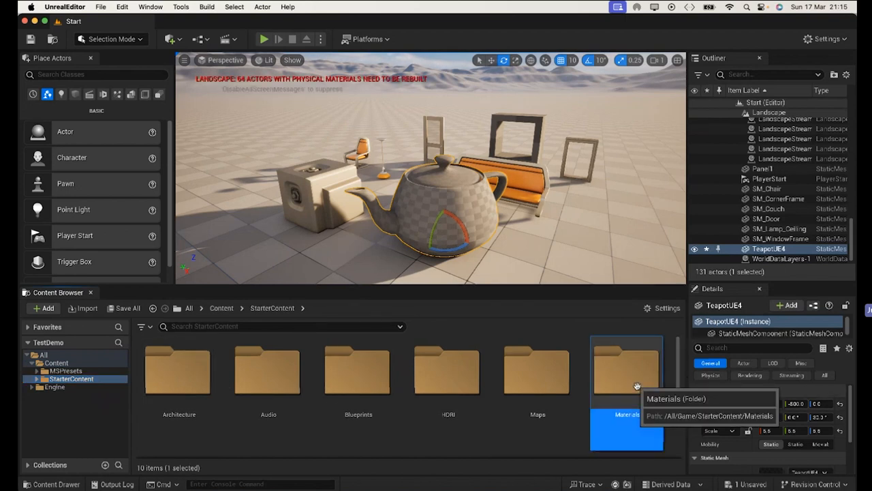
double_click(627, 371)
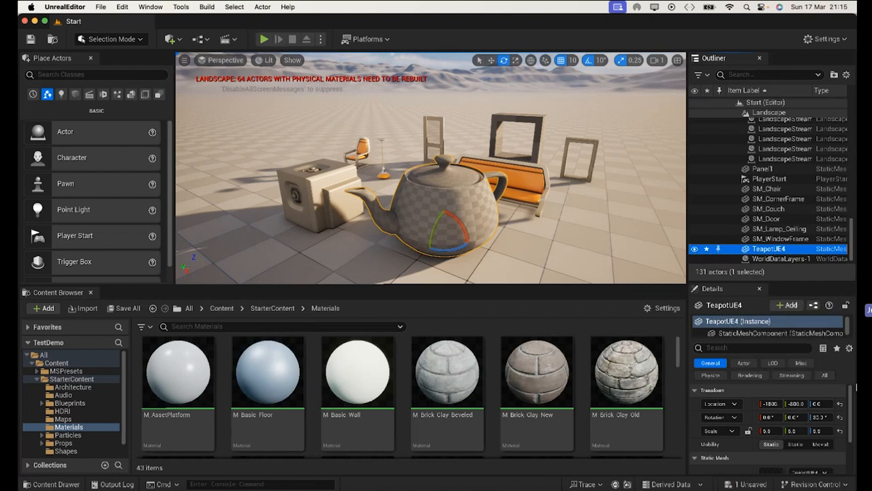
scroll("down", 3)
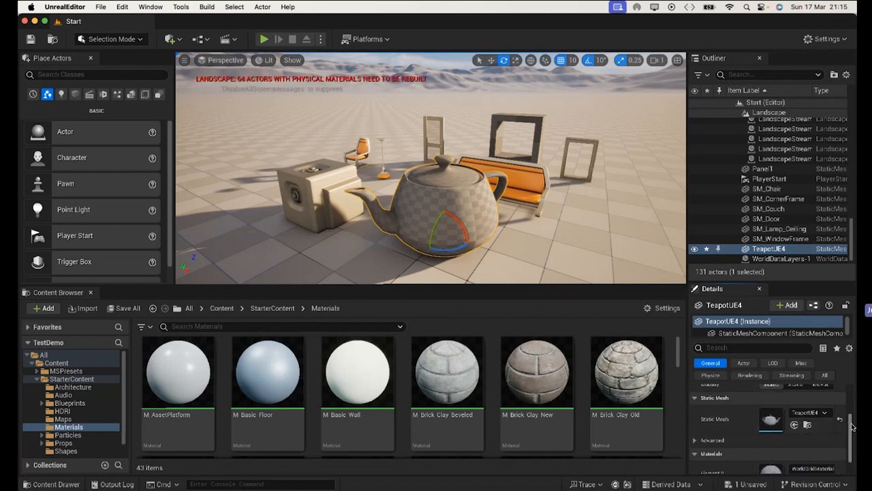
scroll("down", 3)
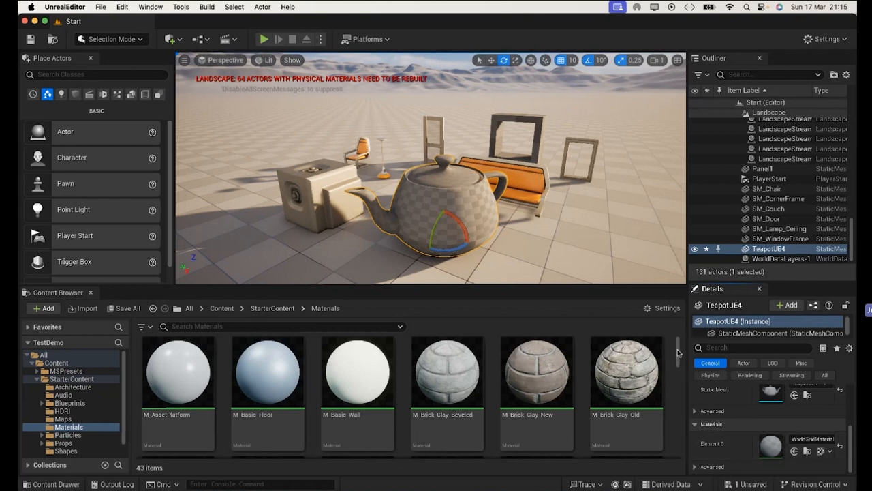
scroll("down", 3)
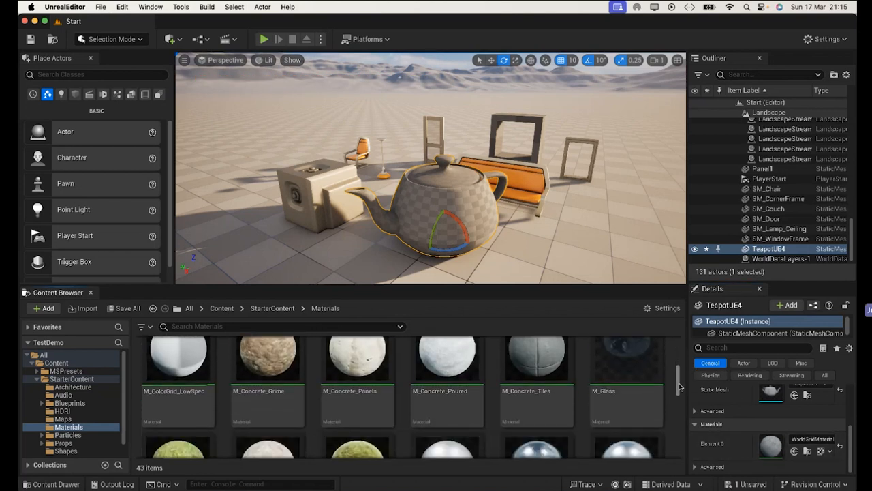
scroll("down", 3)
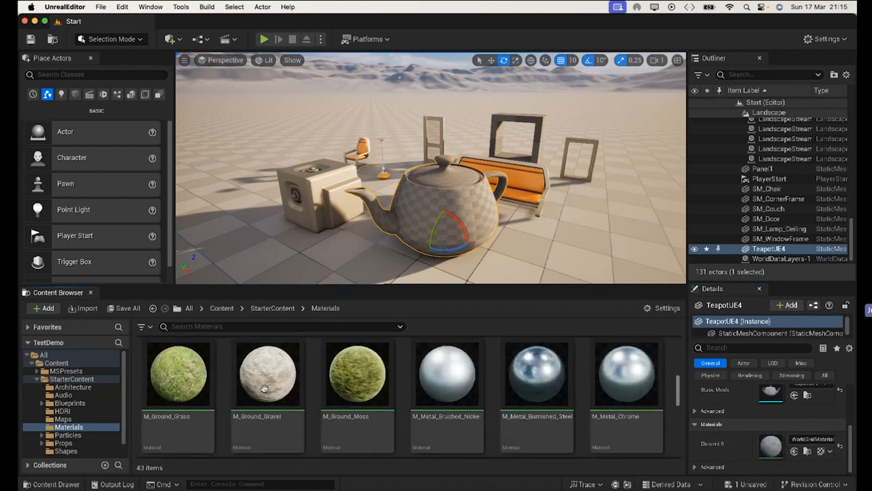
left_click(356, 375)
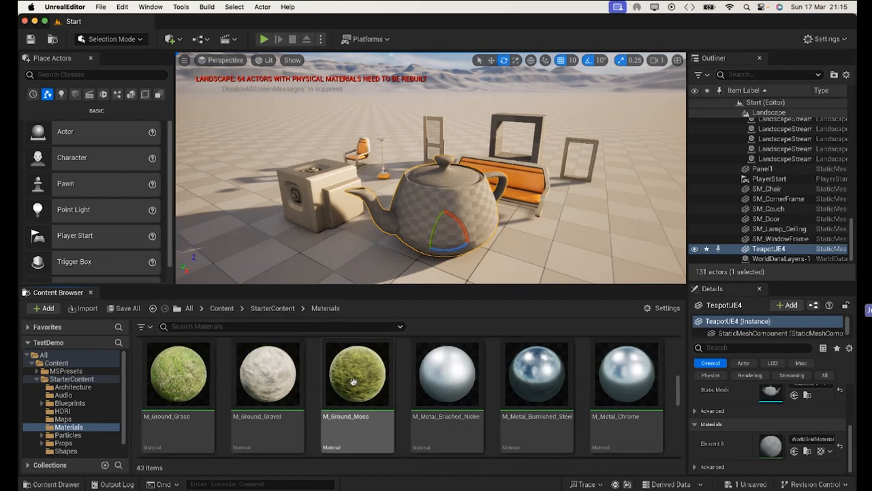
left_click(357, 373)
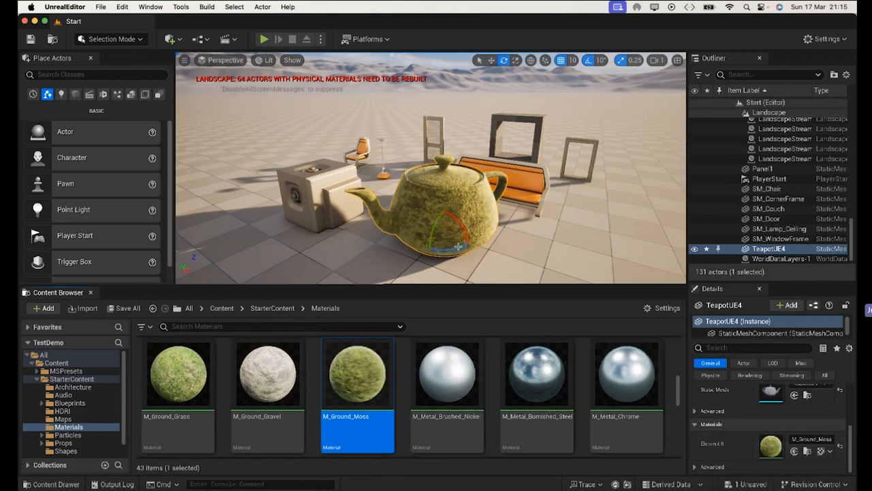
Replace the moss with a stone-like rock material on the teapot
scroll("down", 3)
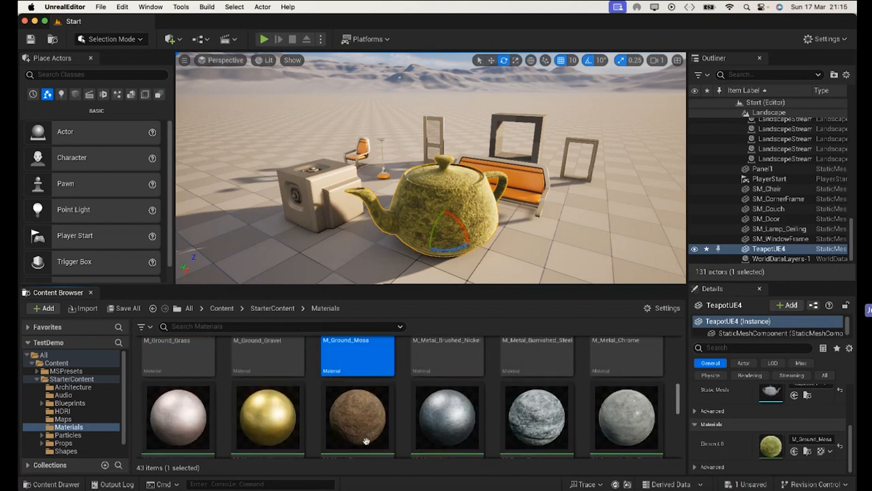
left_click(357, 419)
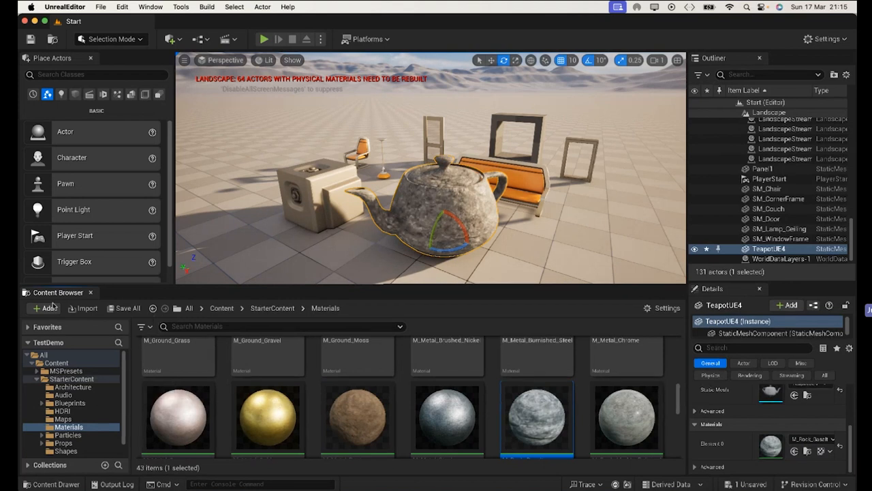
left_click(44, 308)
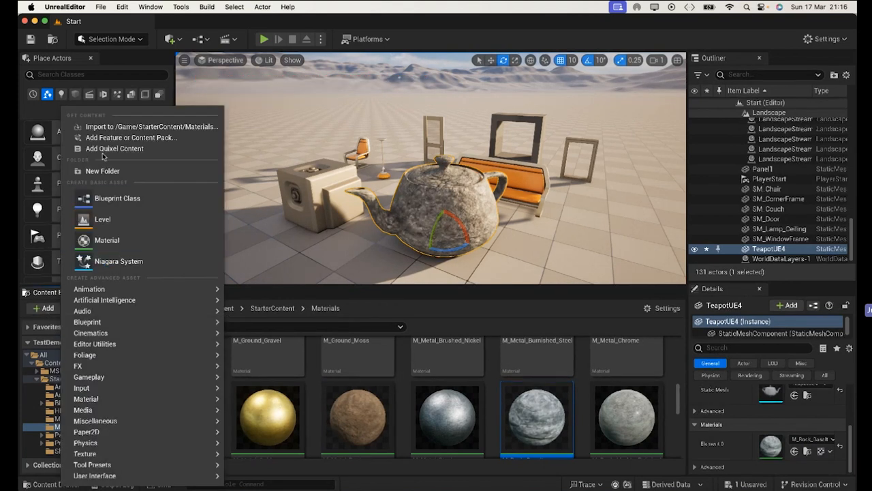
mouse_move(114, 148)
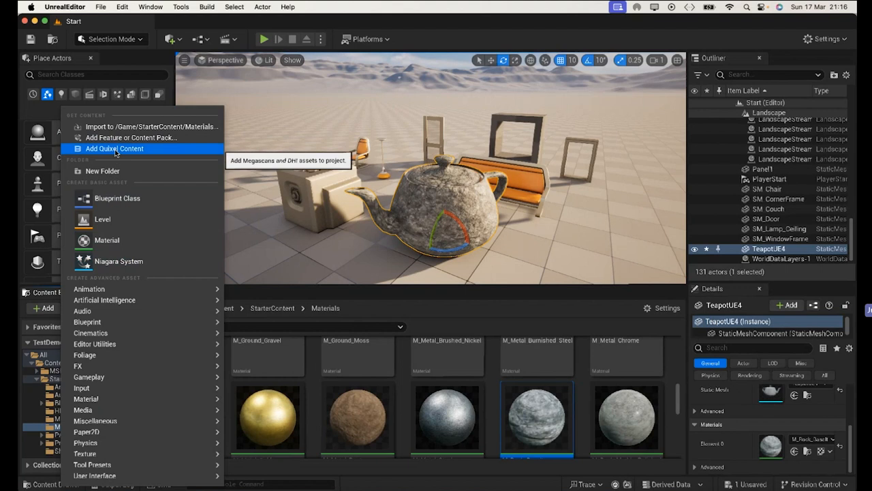